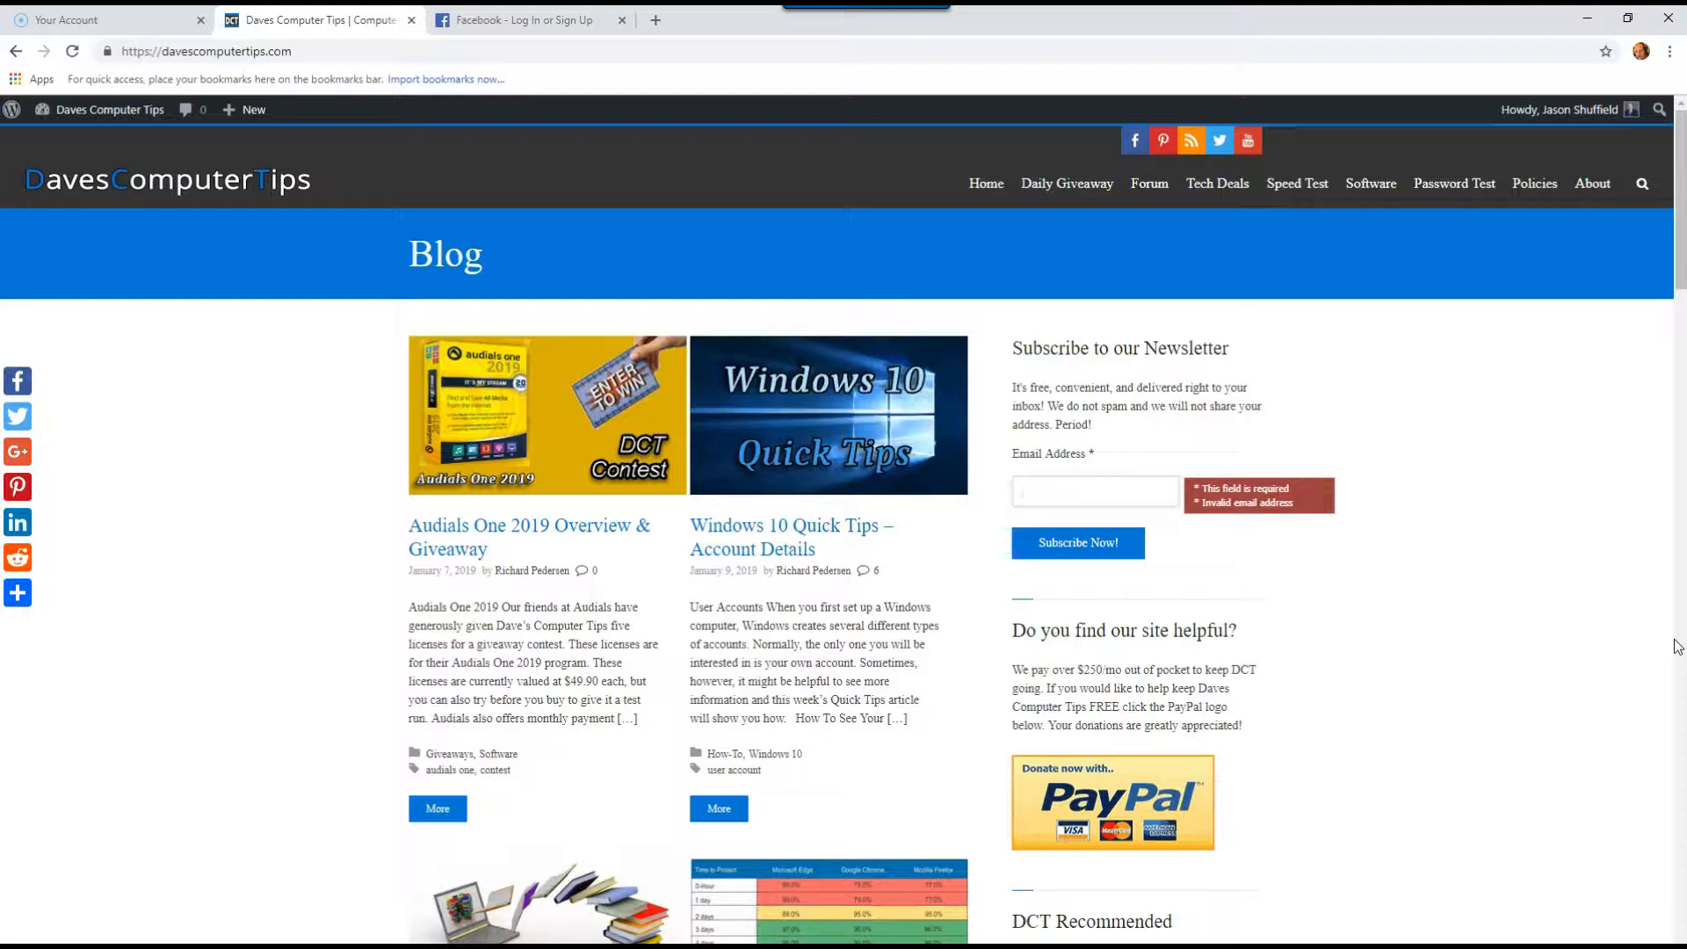
Step: Switch to the Facebook login tab and log in to the account
{"action": "left_click", "coordinate": [1093, 492]}
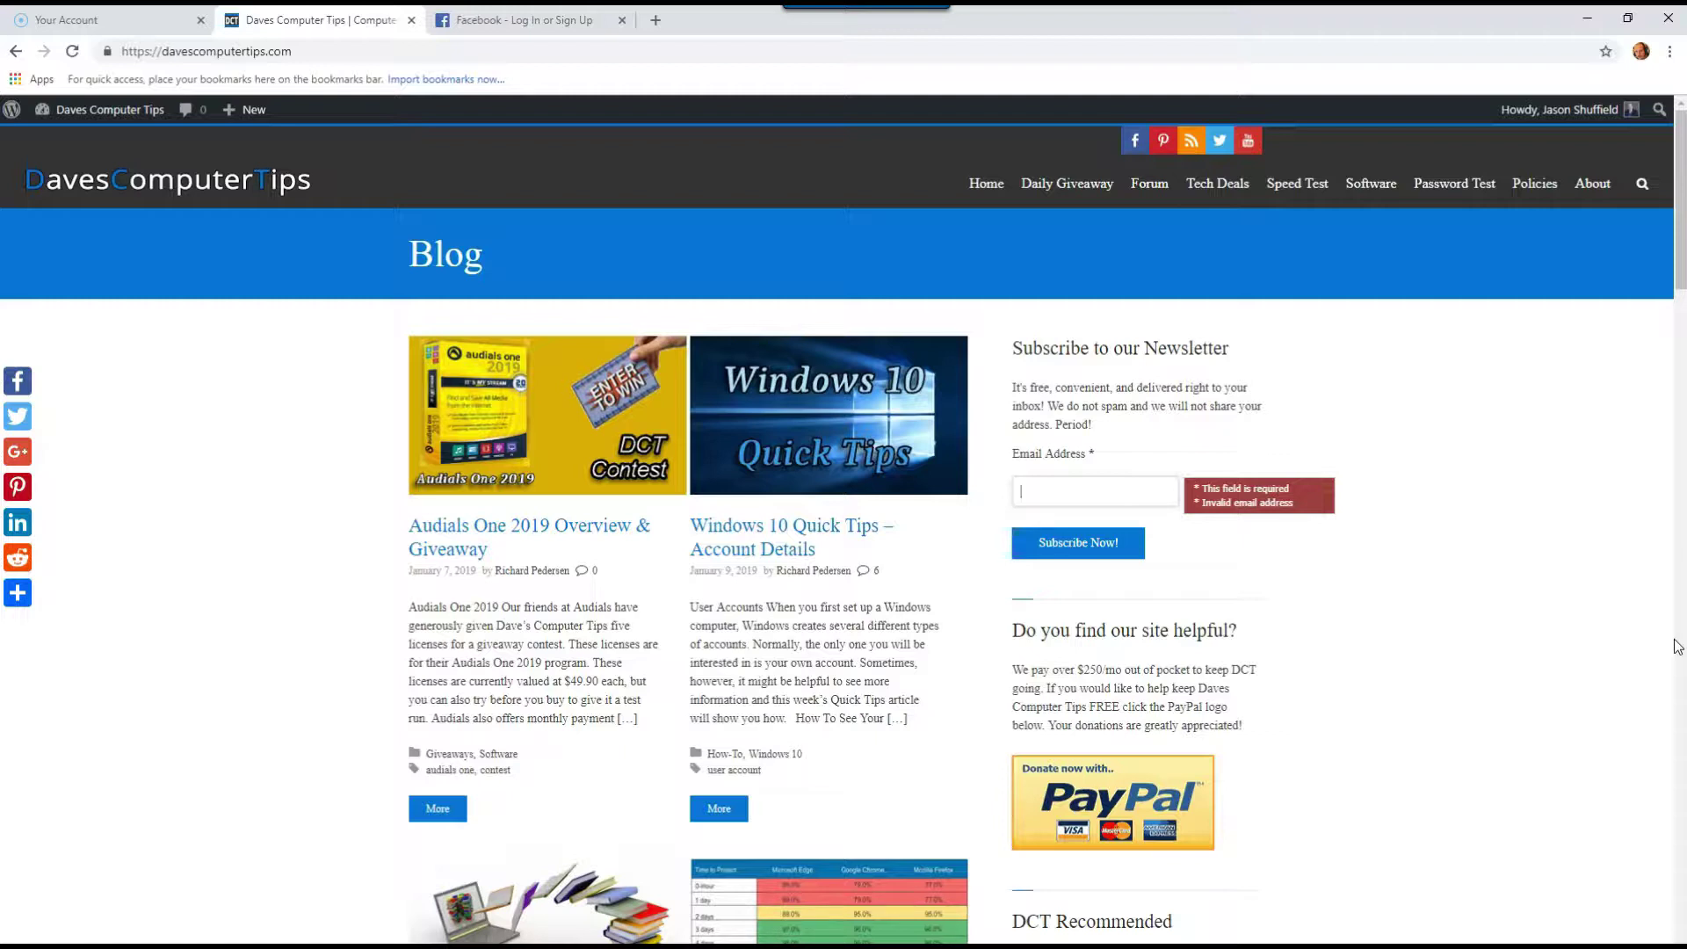
{"action": "mouse_move", "coordinate": [741, 177]}
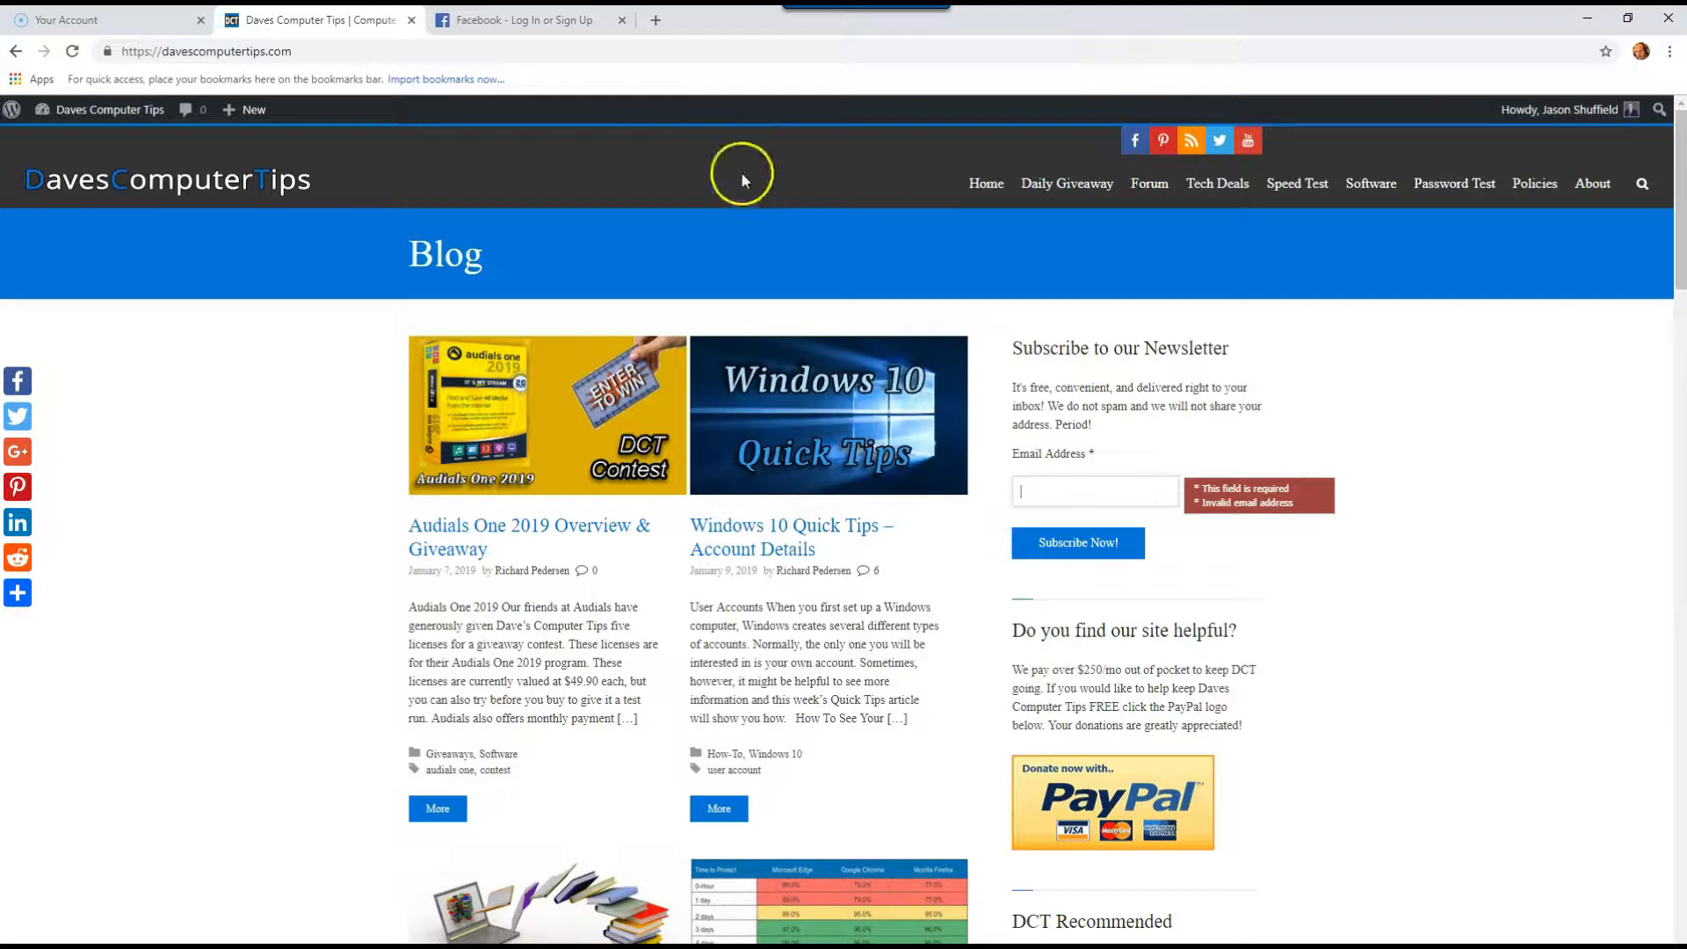
{"action": "left_click", "coordinate": [523, 19]}
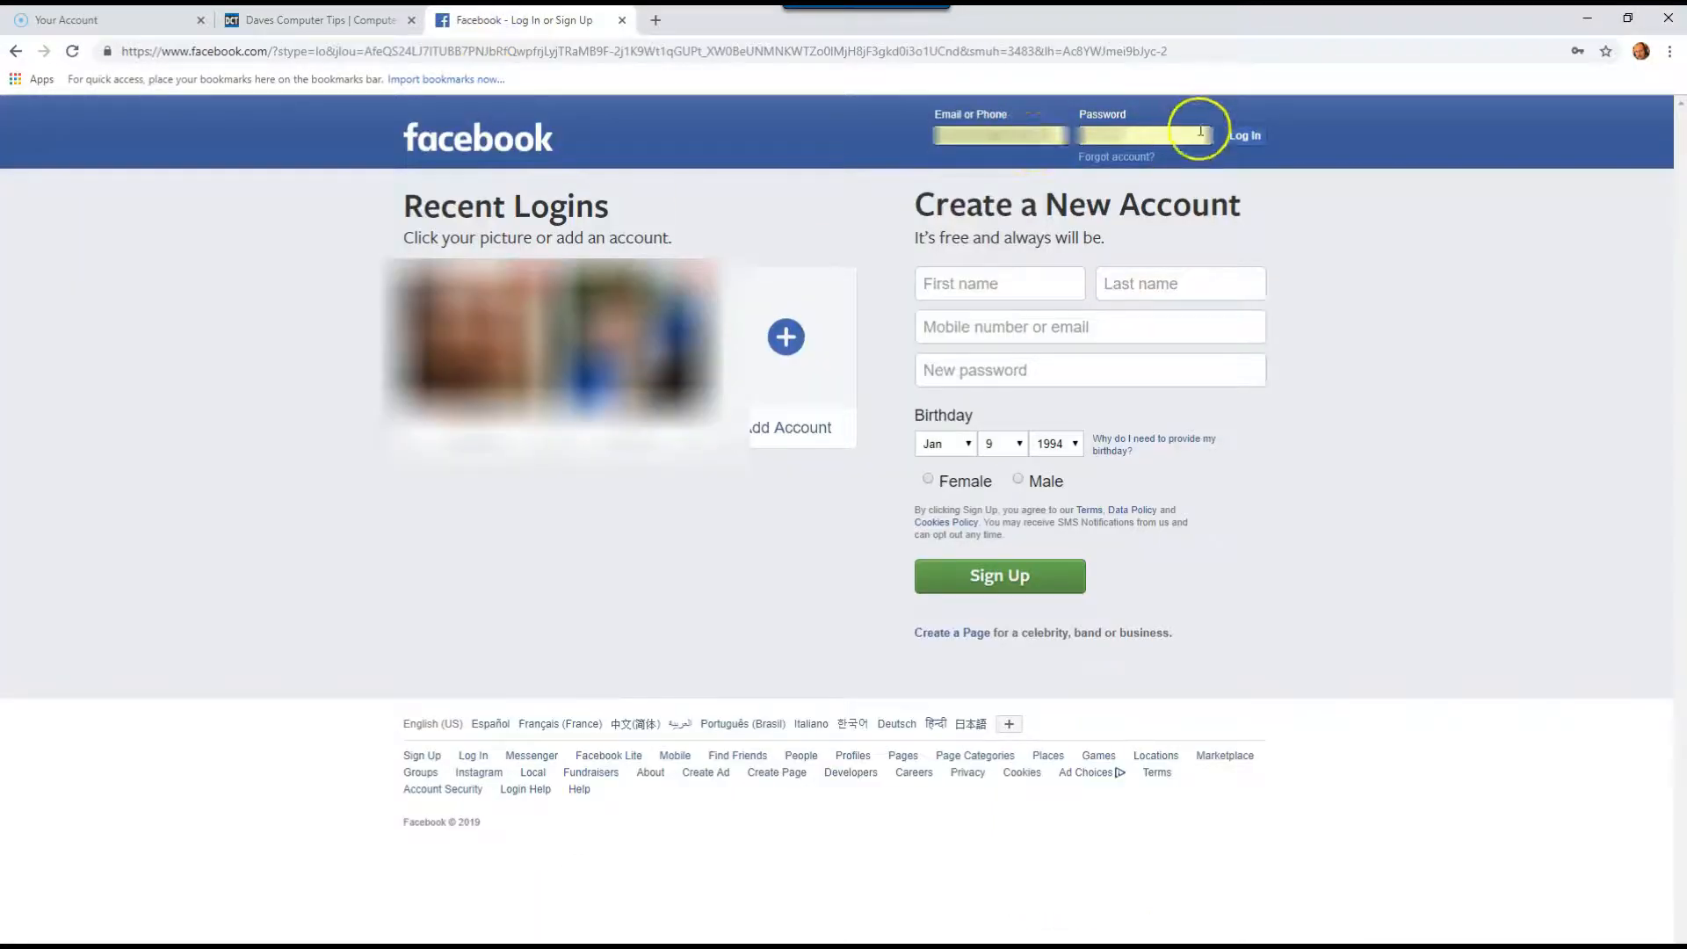
{"action": "mouse_move", "coordinate": [998, 134]}
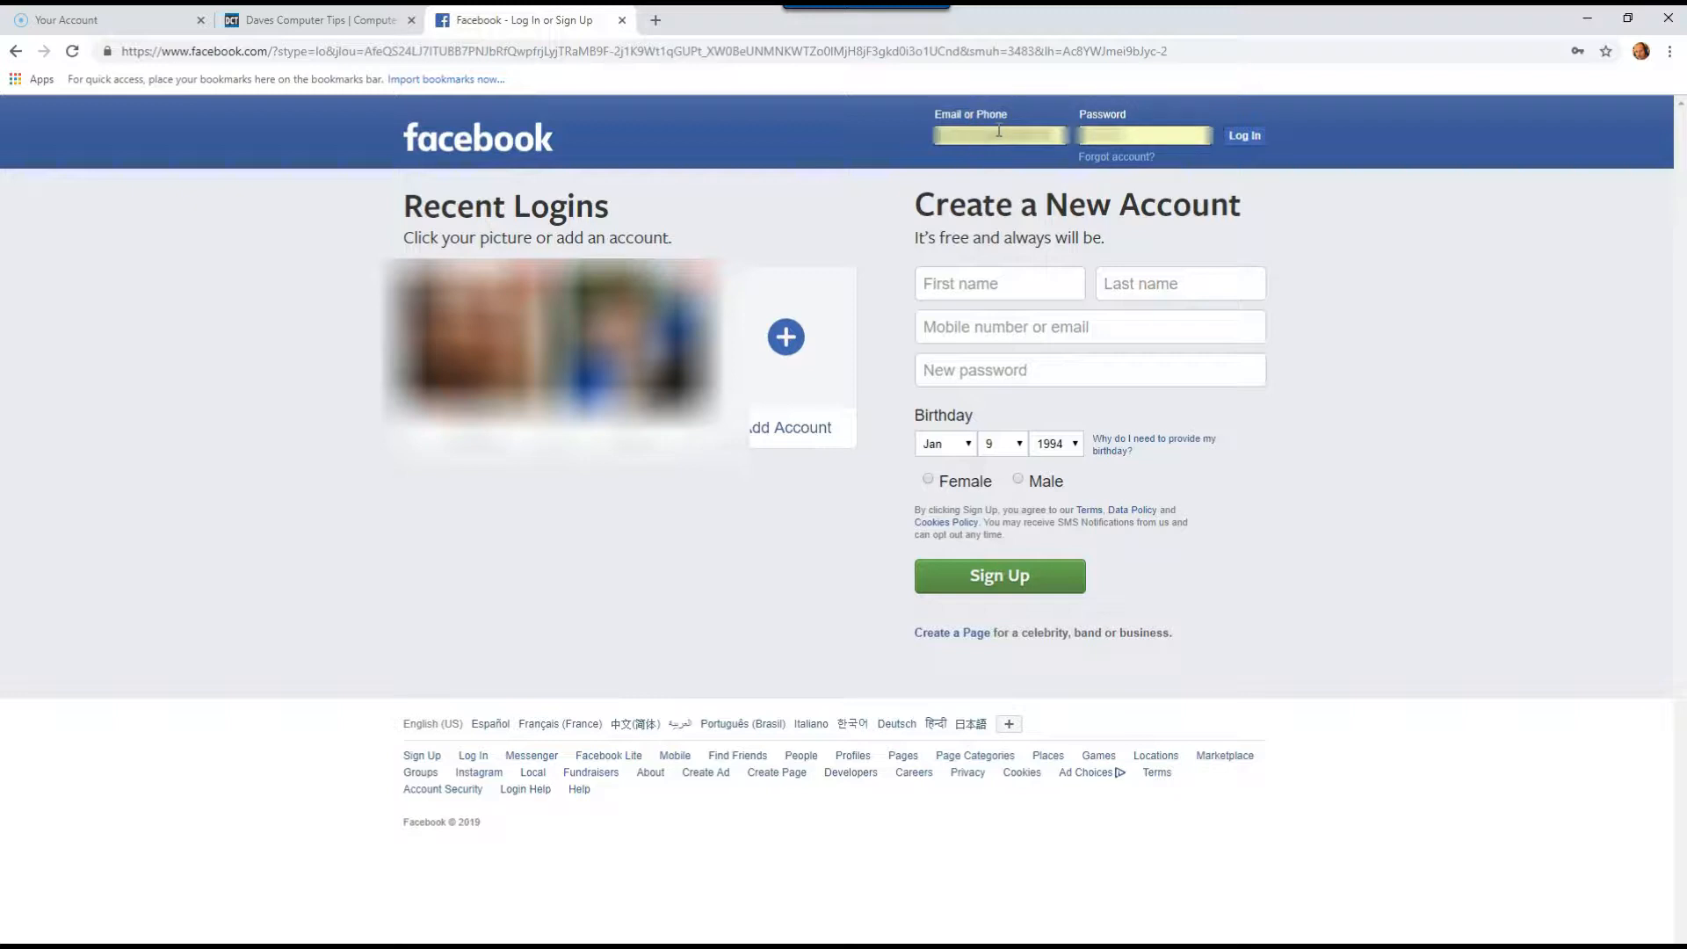
{"action": "mouse_move", "coordinate": [895, 151]}
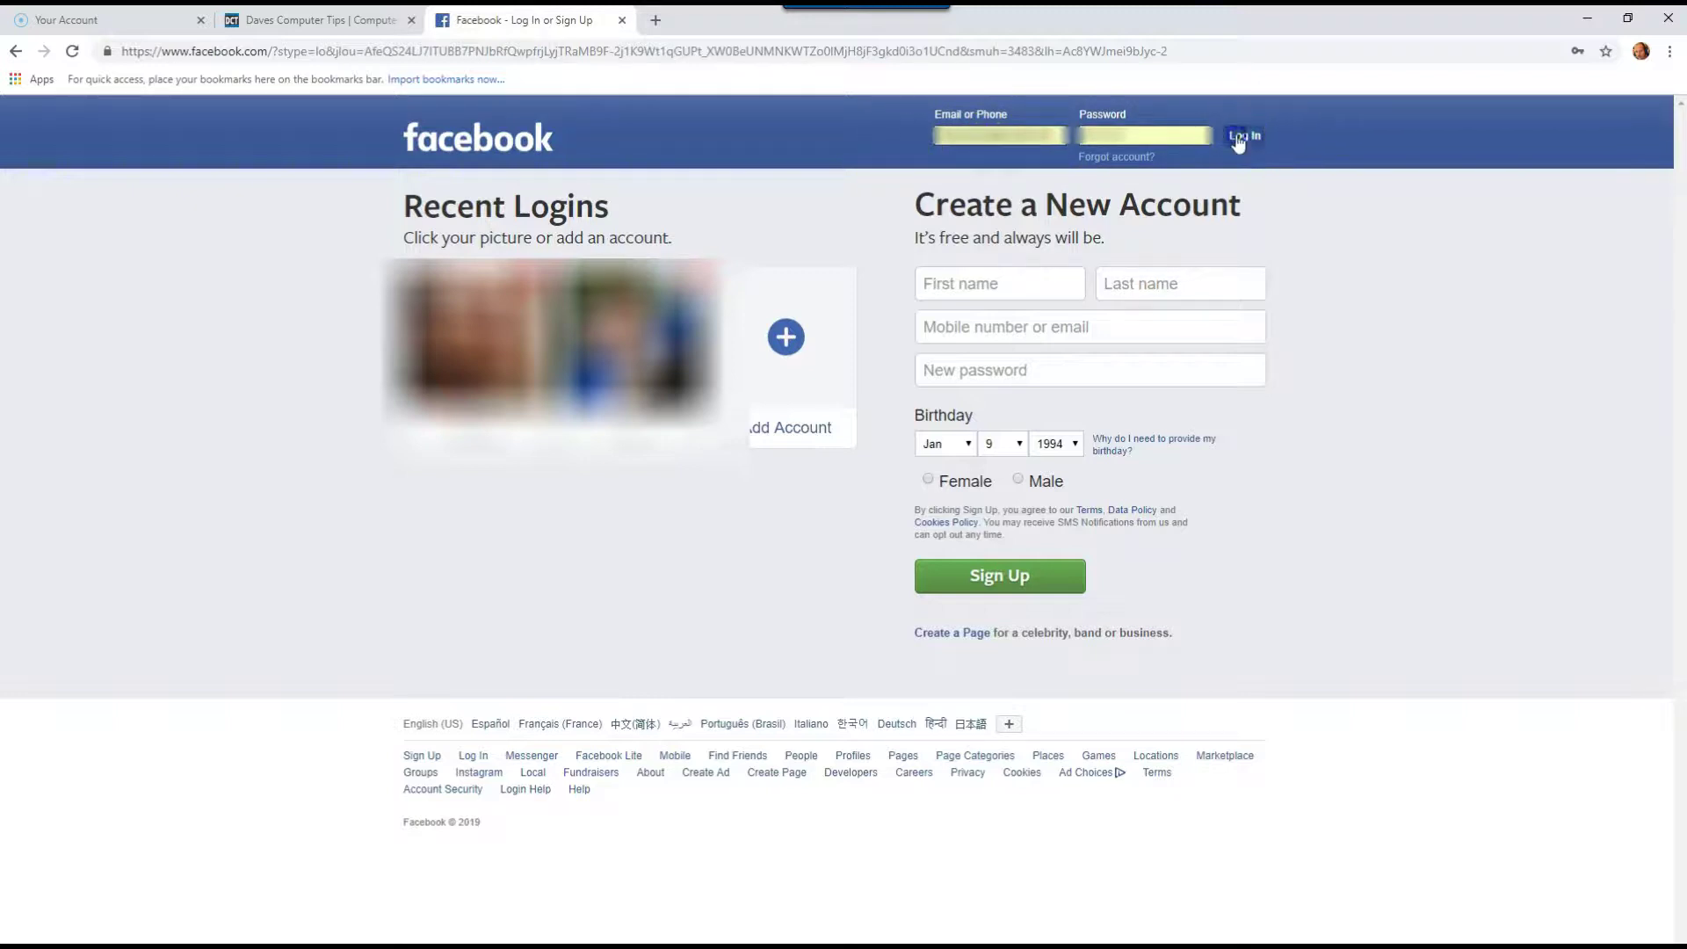
{"action": "left_click", "coordinate": [1242, 135]}
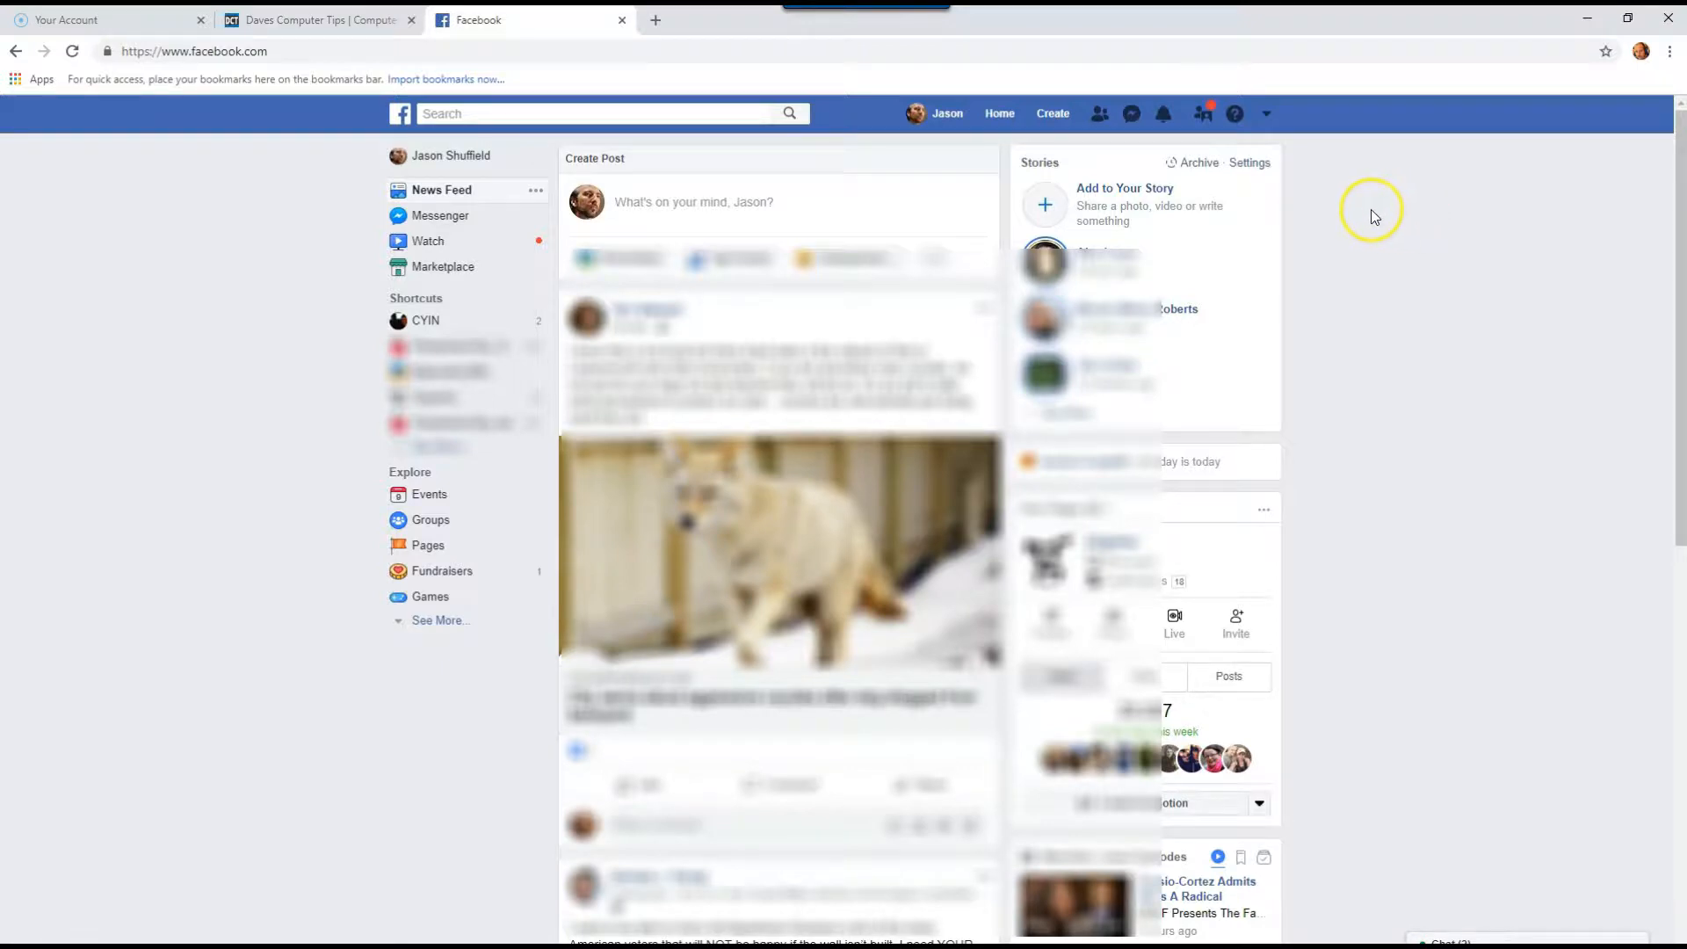
{"action": "mouse_move", "coordinate": [1351, 185]}
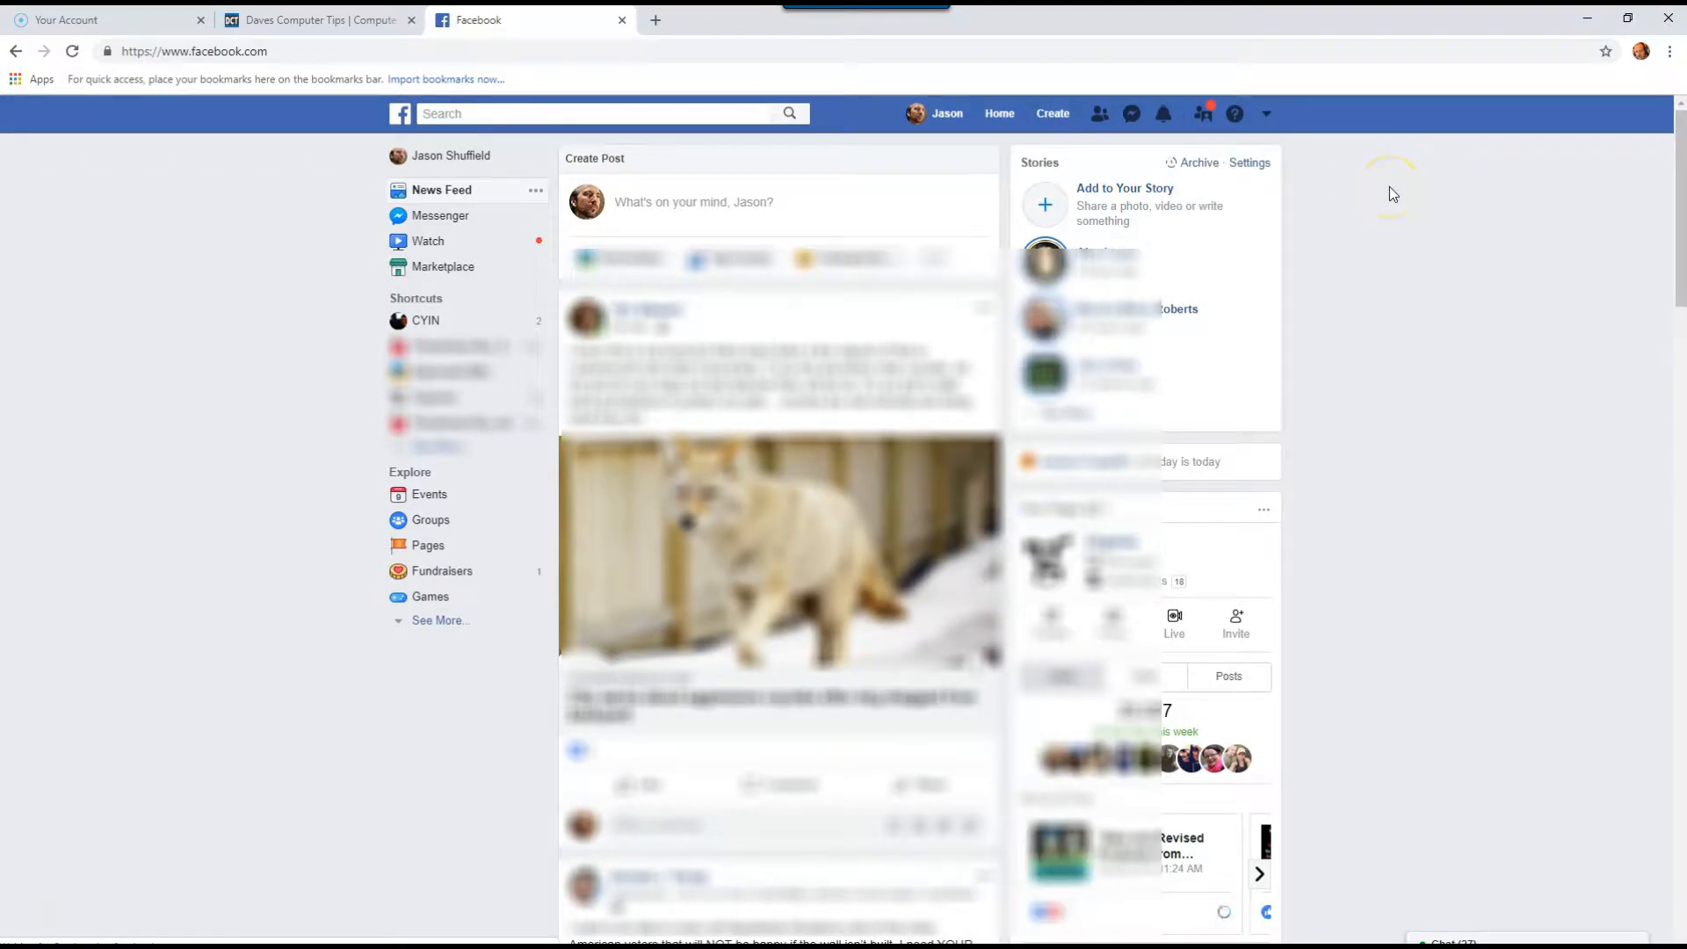
{"action": "mouse_move", "coordinate": [1357, 224]}
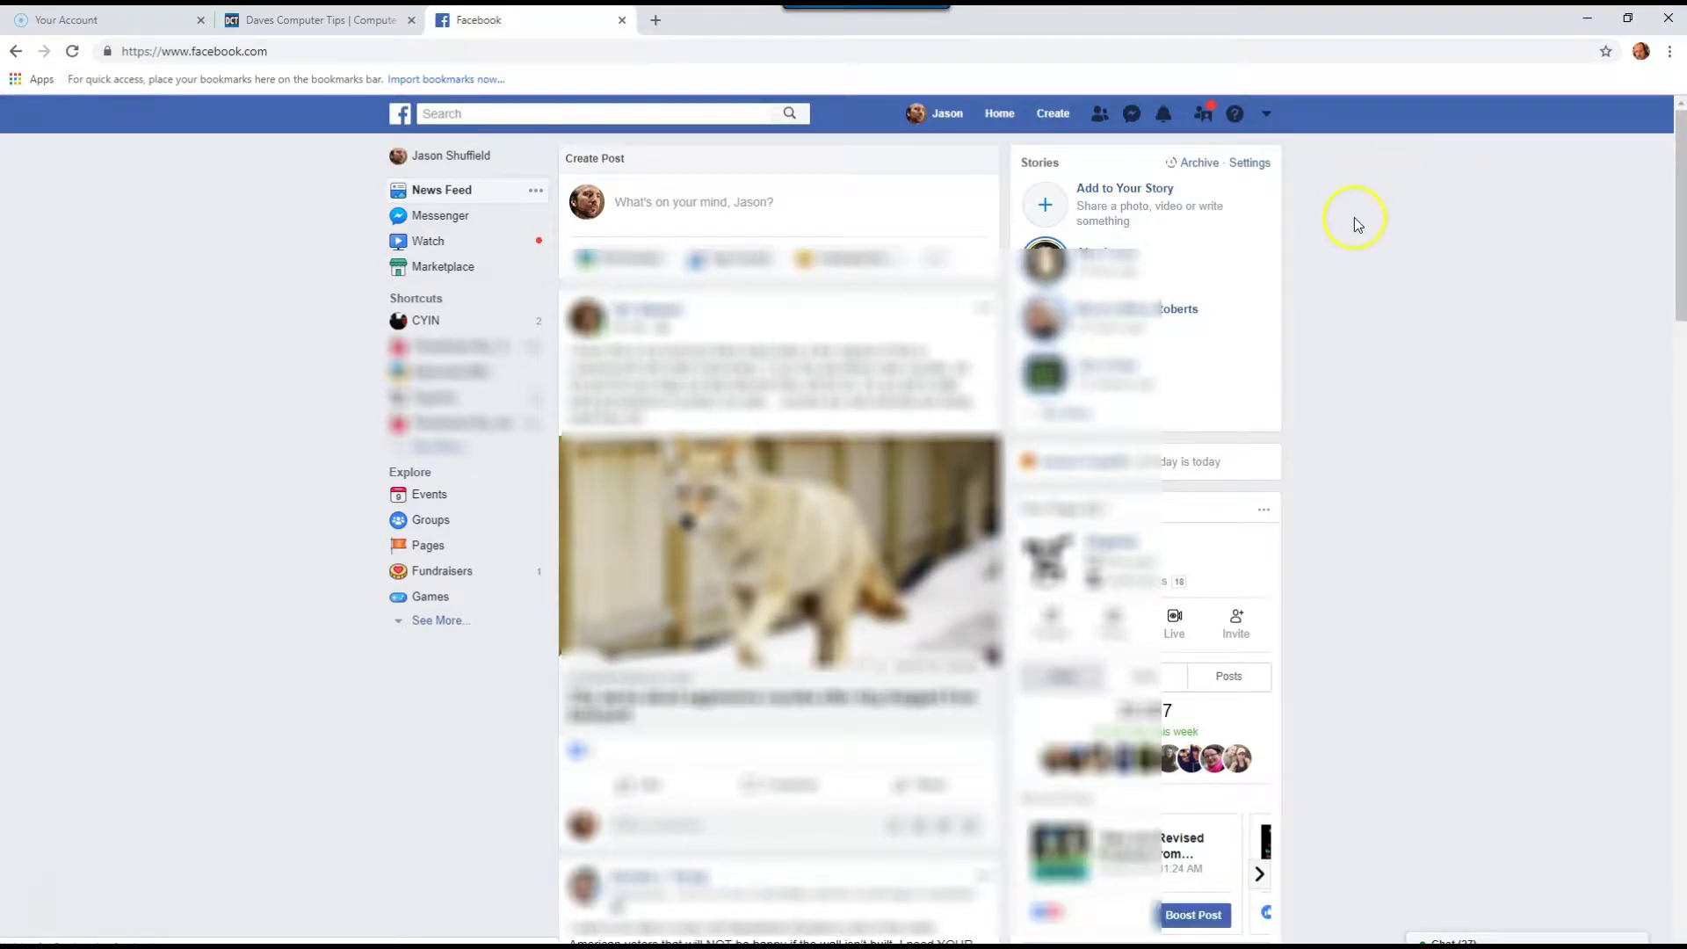
{"action": "mouse_move", "coordinate": [414, 301]}
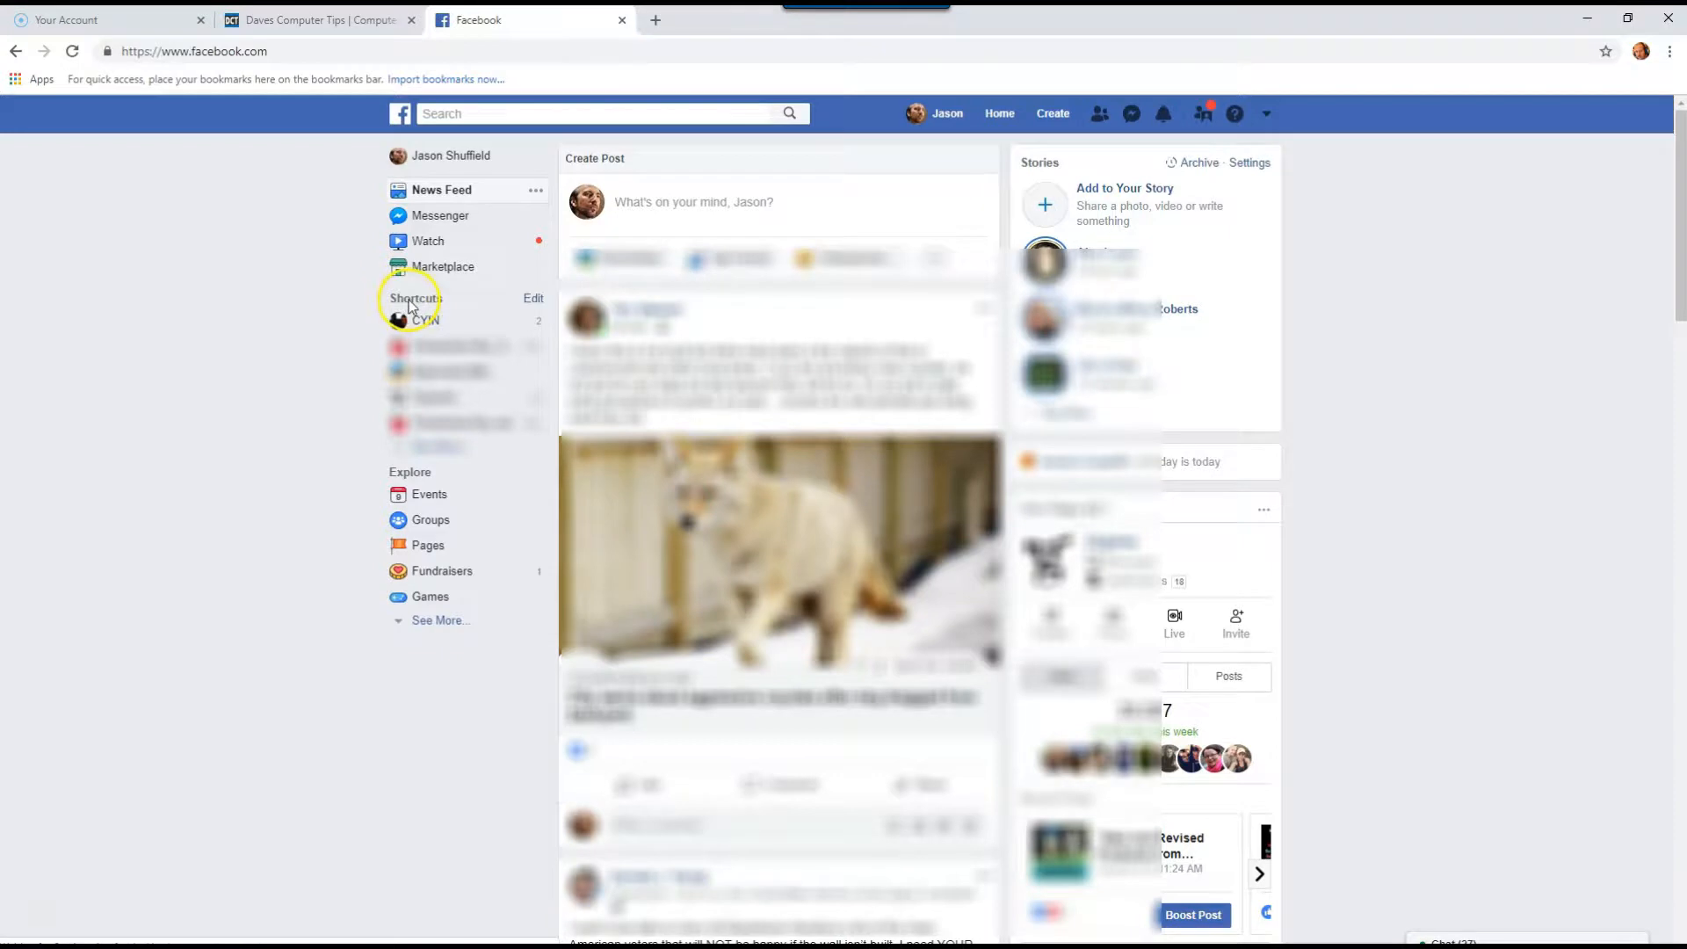
{"action": "mouse_move", "coordinate": [431, 327]}
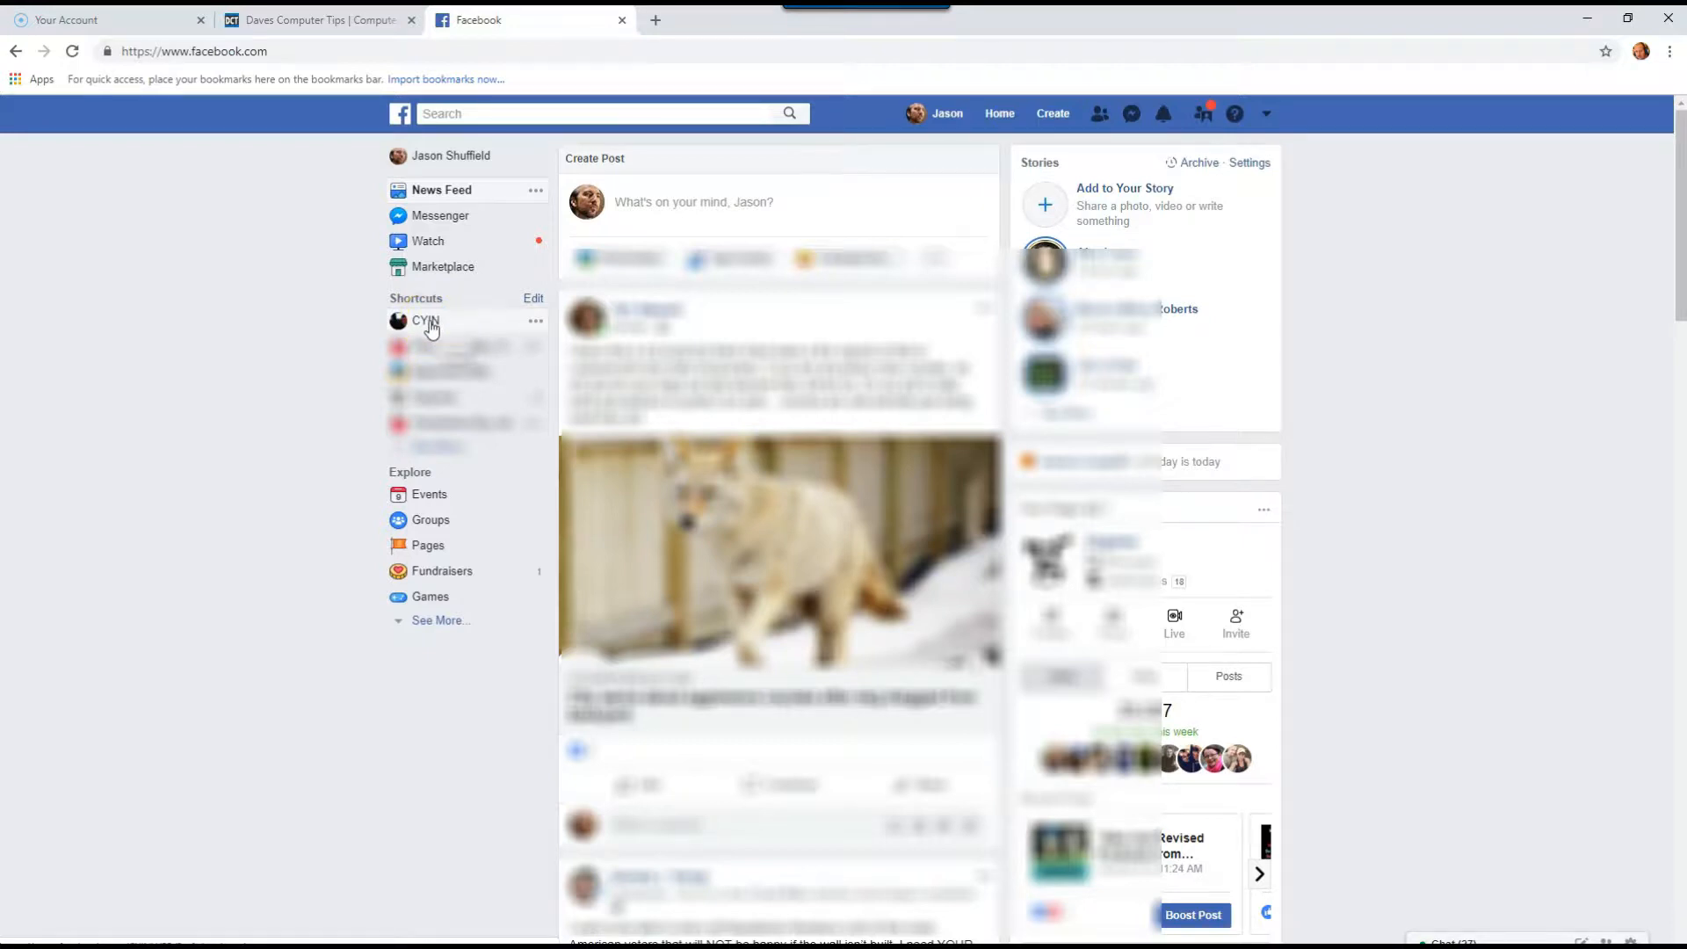
{"action": "mouse_move", "coordinate": [1267, 113]}
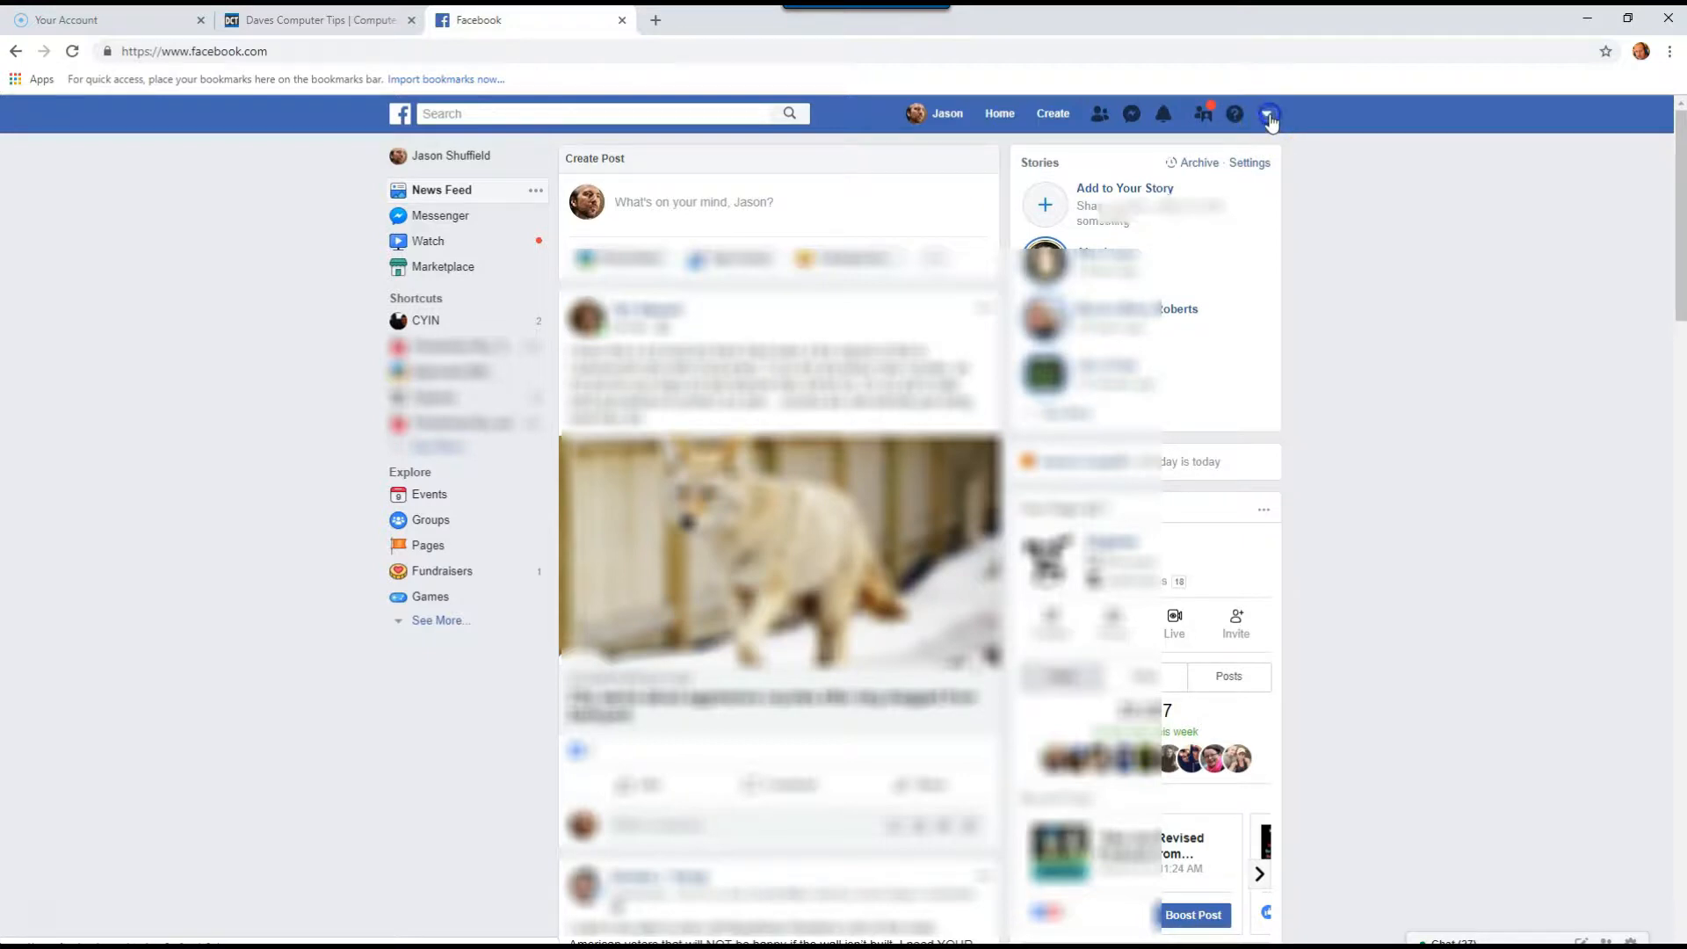
Step: Expand the account menu's Your Pages list to show all managed pages, including CYIN
{"action": "left_click", "coordinate": [1269, 113]}
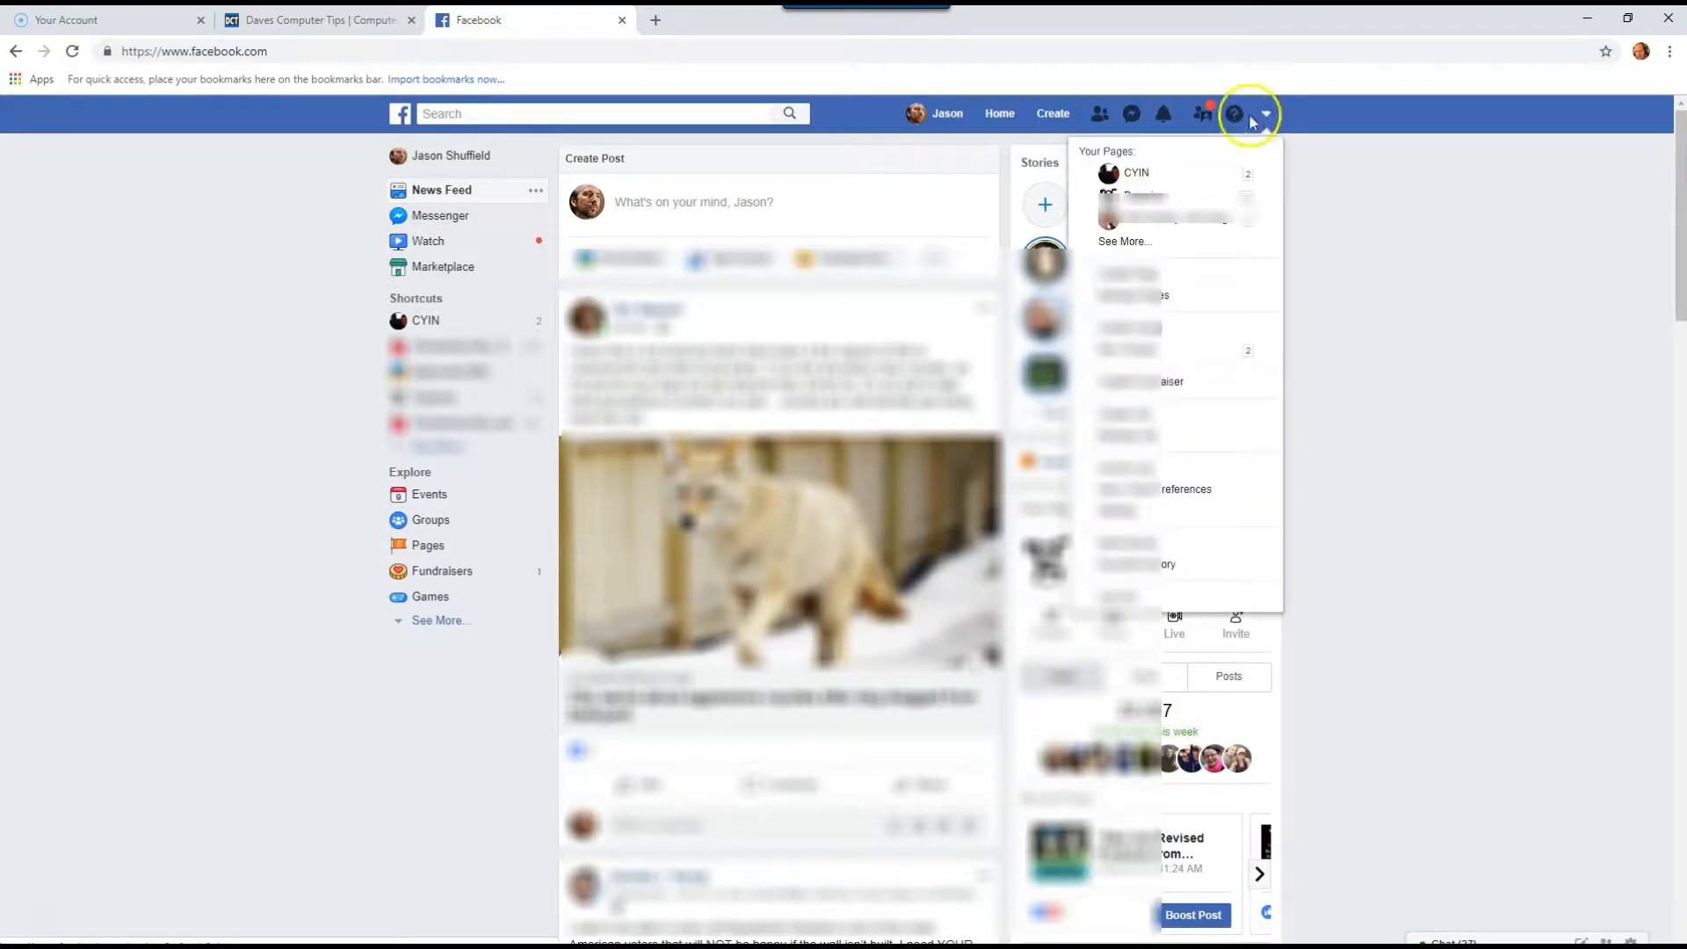
{"action": "mouse_move", "coordinate": [1146, 159]}
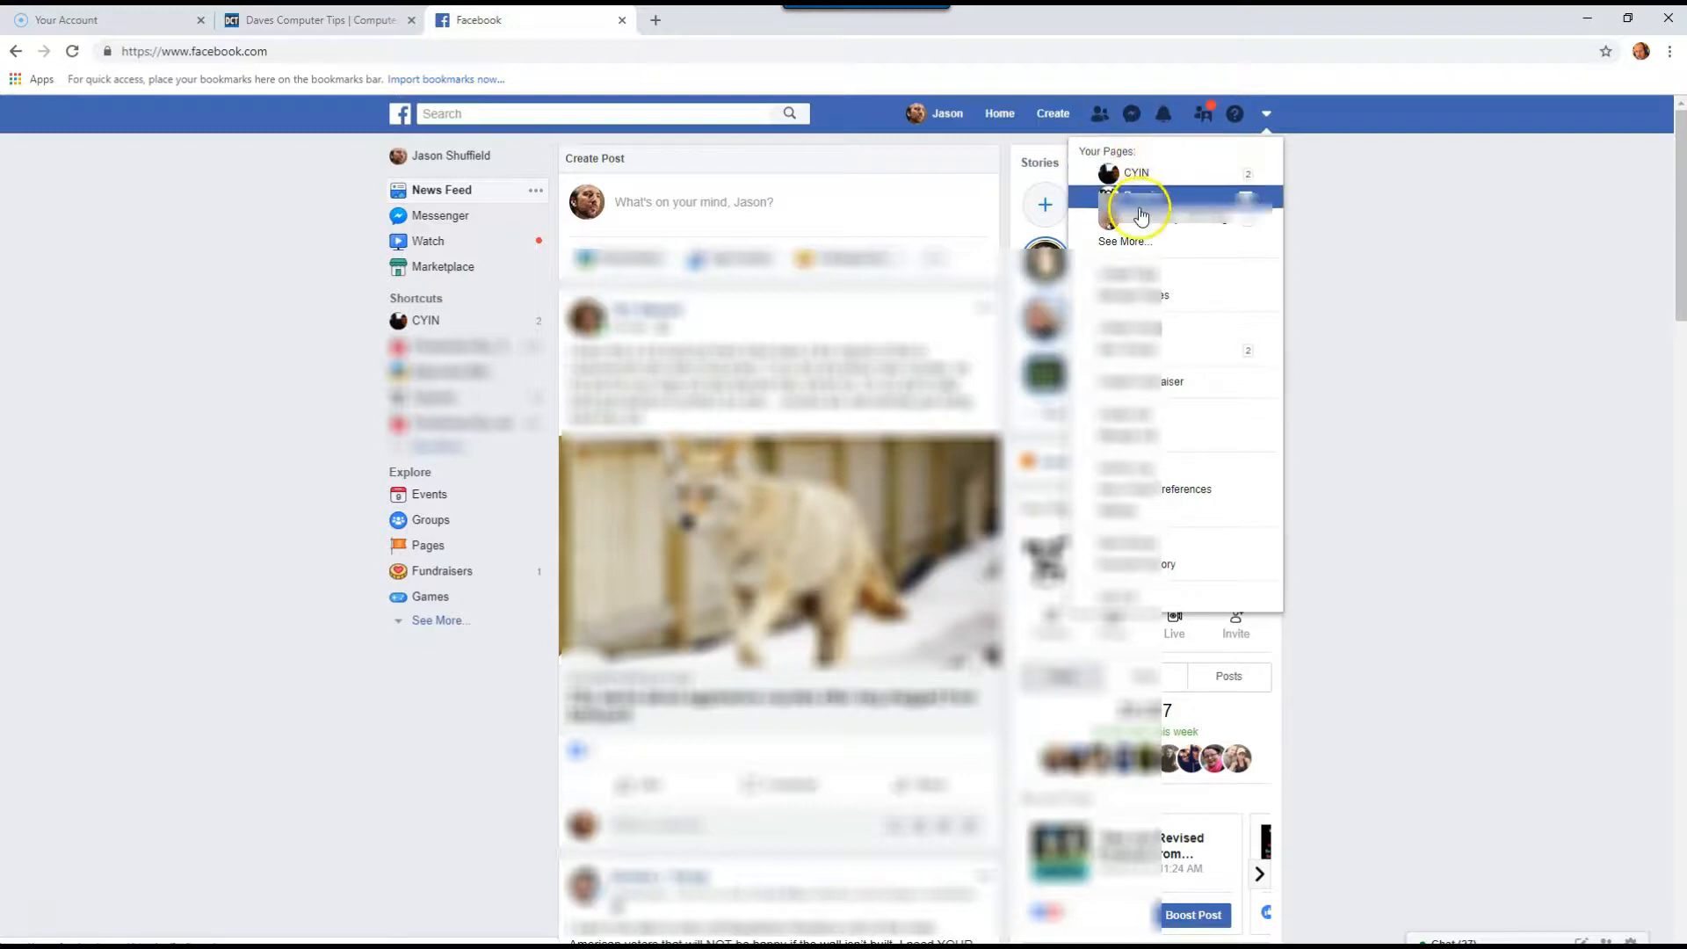
{"action": "mouse_move", "coordinate": [1123, 240]}
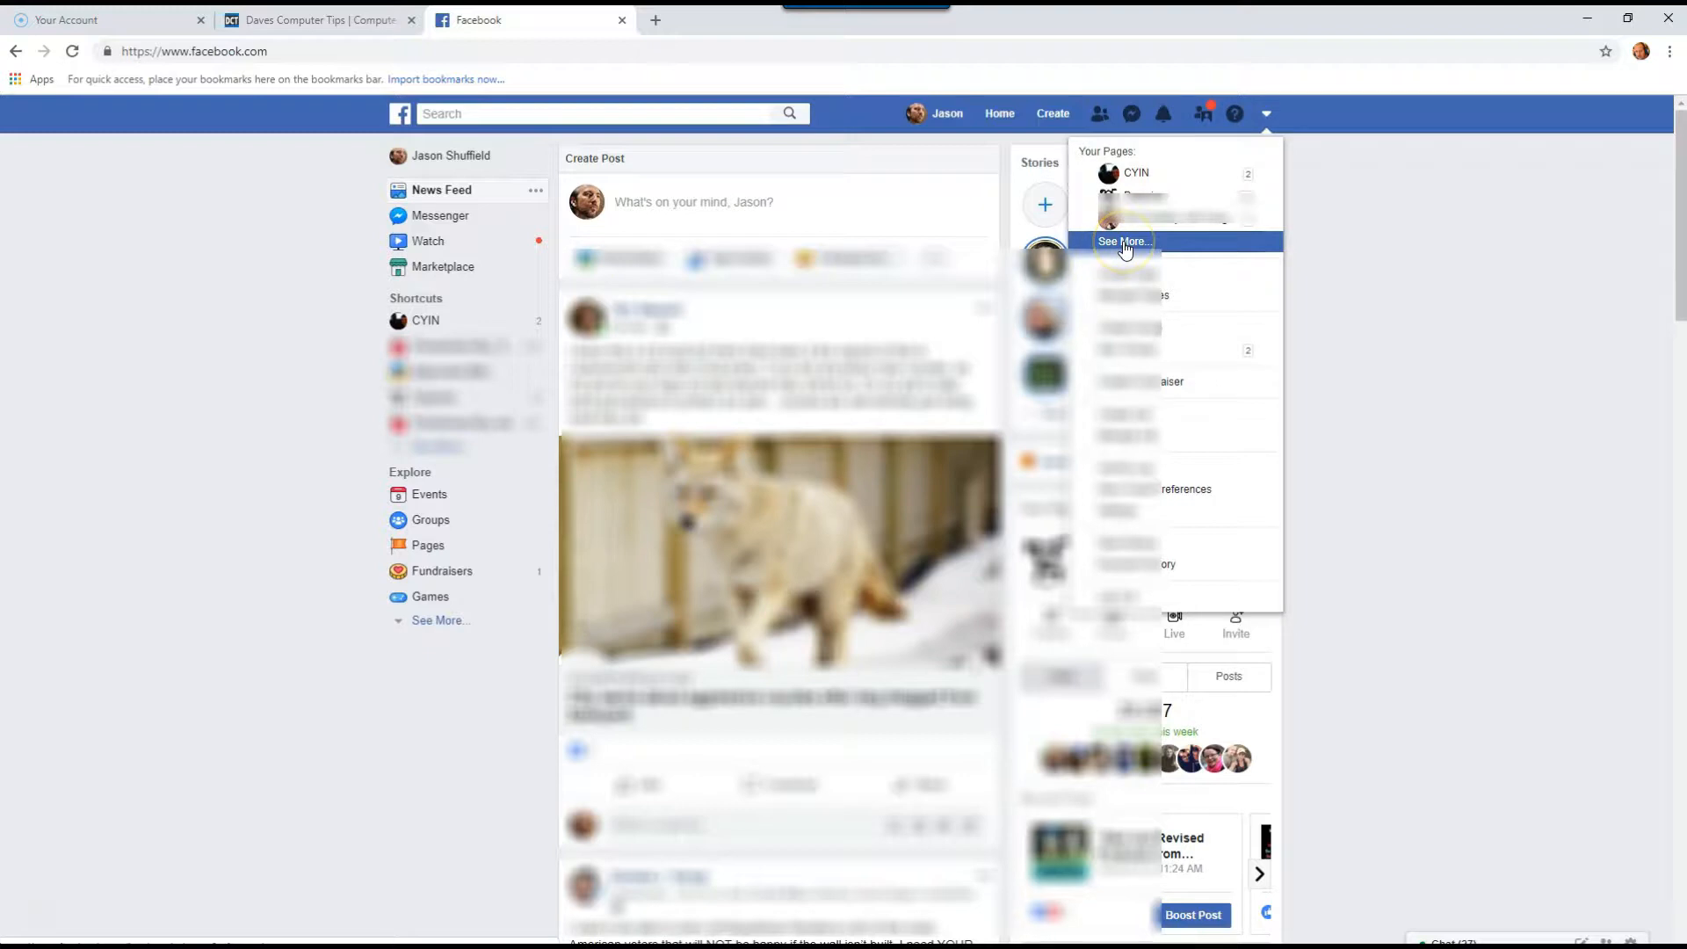
{"action": "left_click", "coordinate": [1122, 241]}
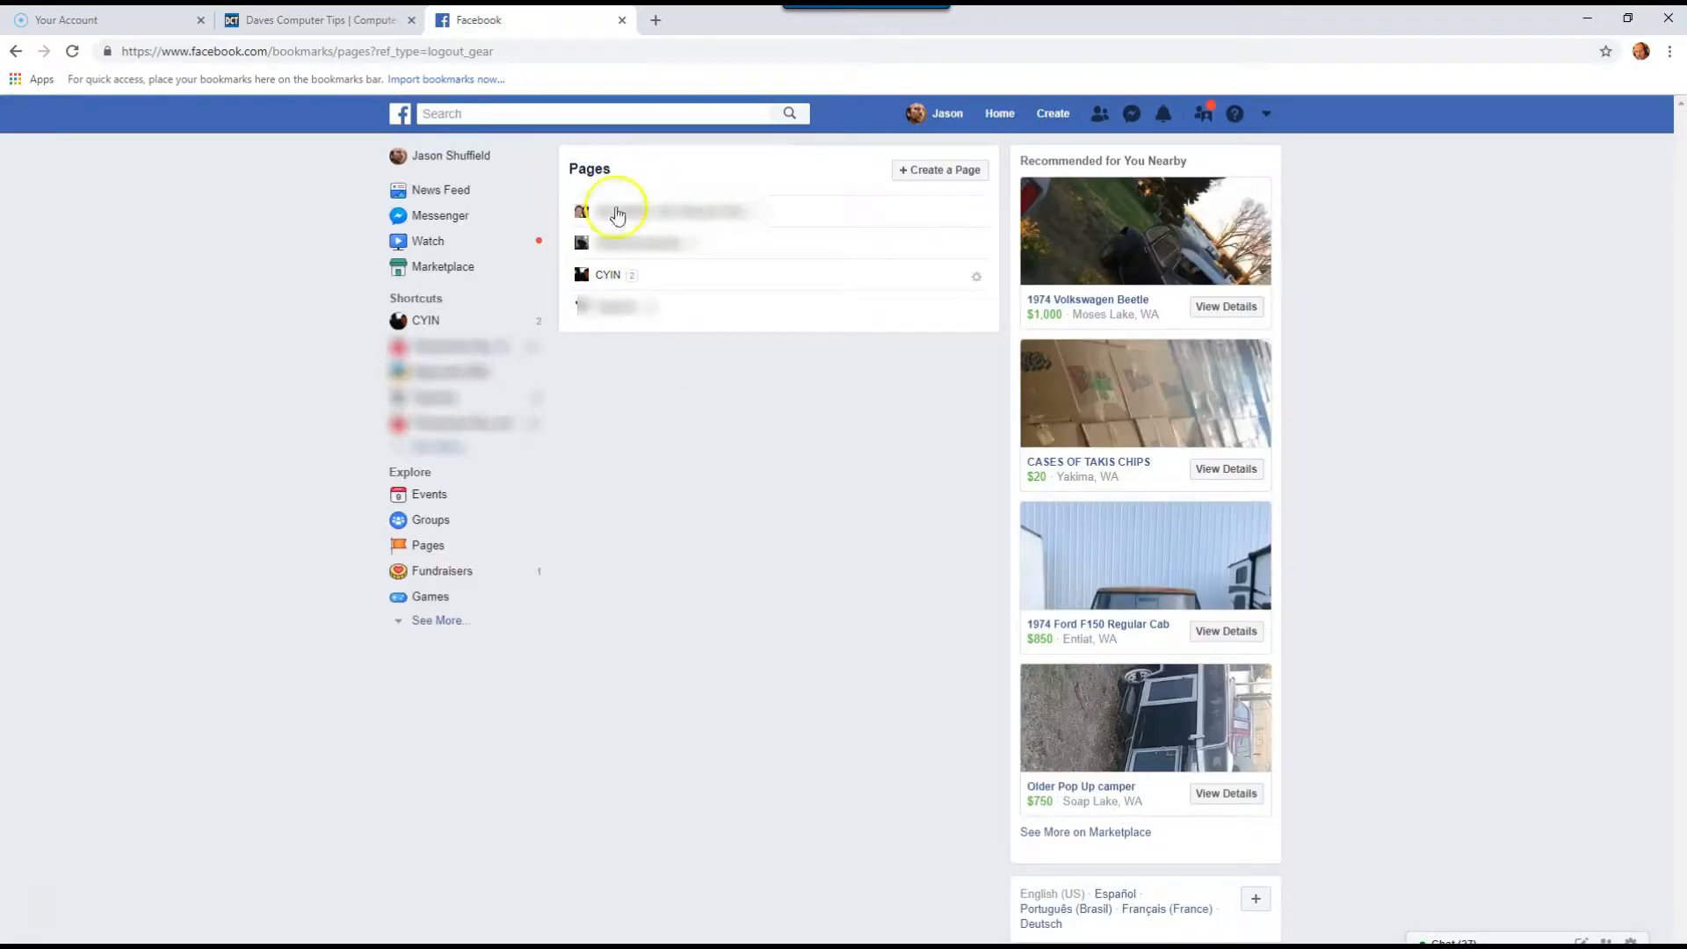
{"action": "mouse_move", "coordinate": [694, 311]}
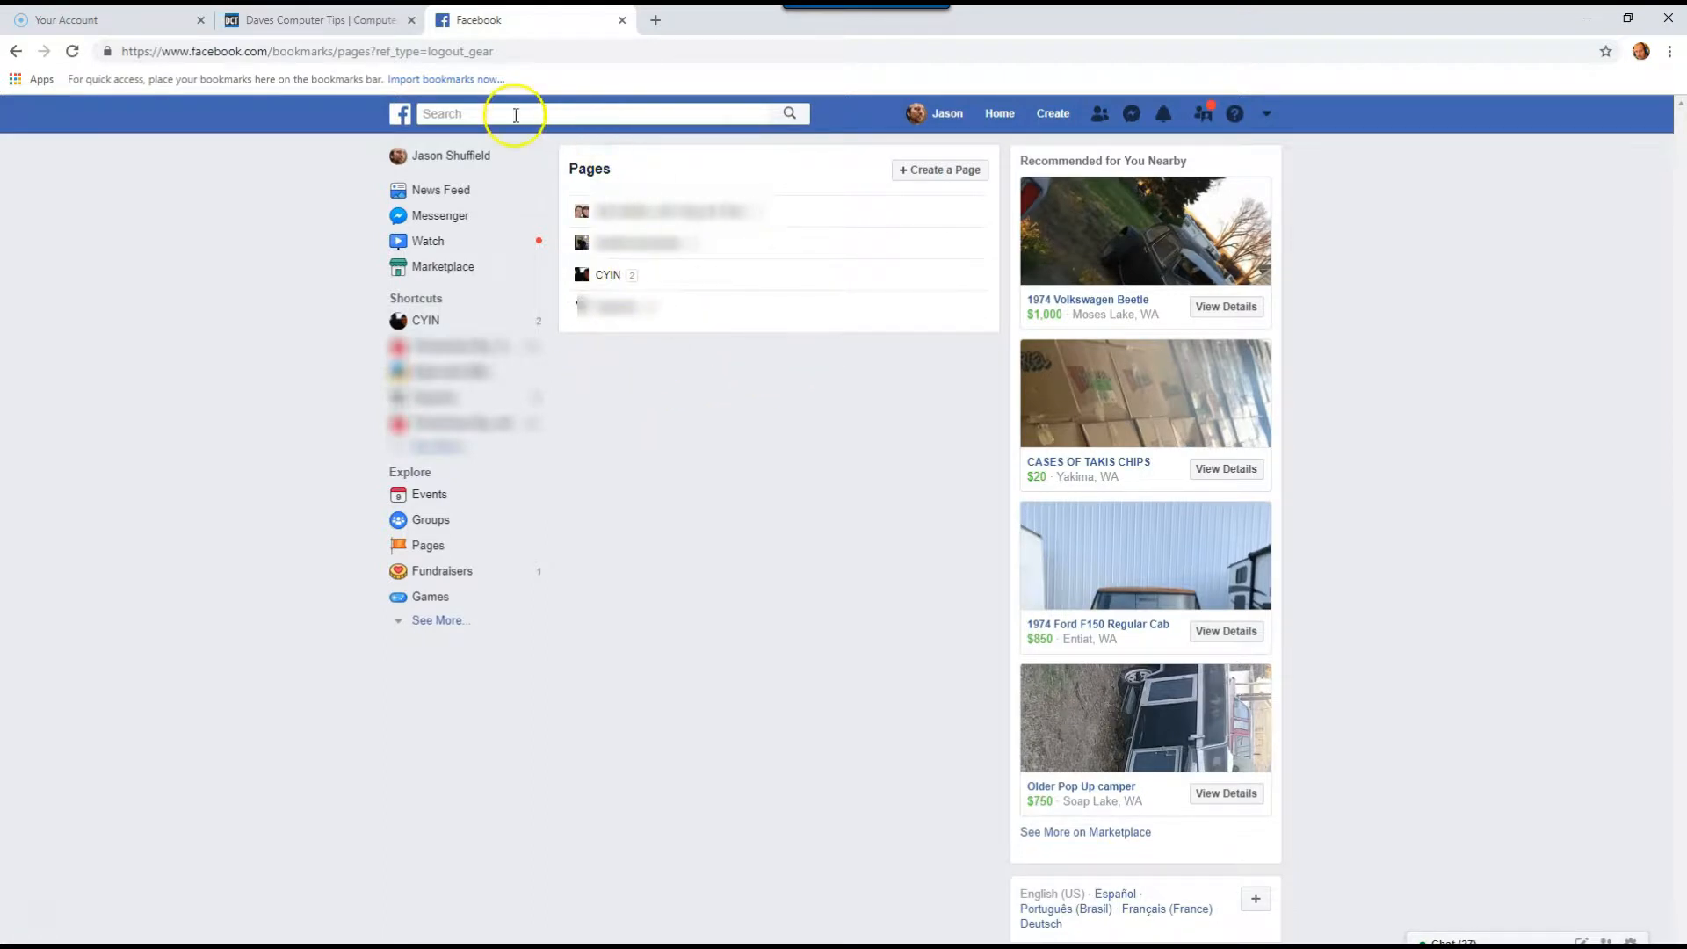
Step: Search for CYIN from recent searches and open the CYIN business page
{"action": "left_click", "coordinate": [516, 114]}
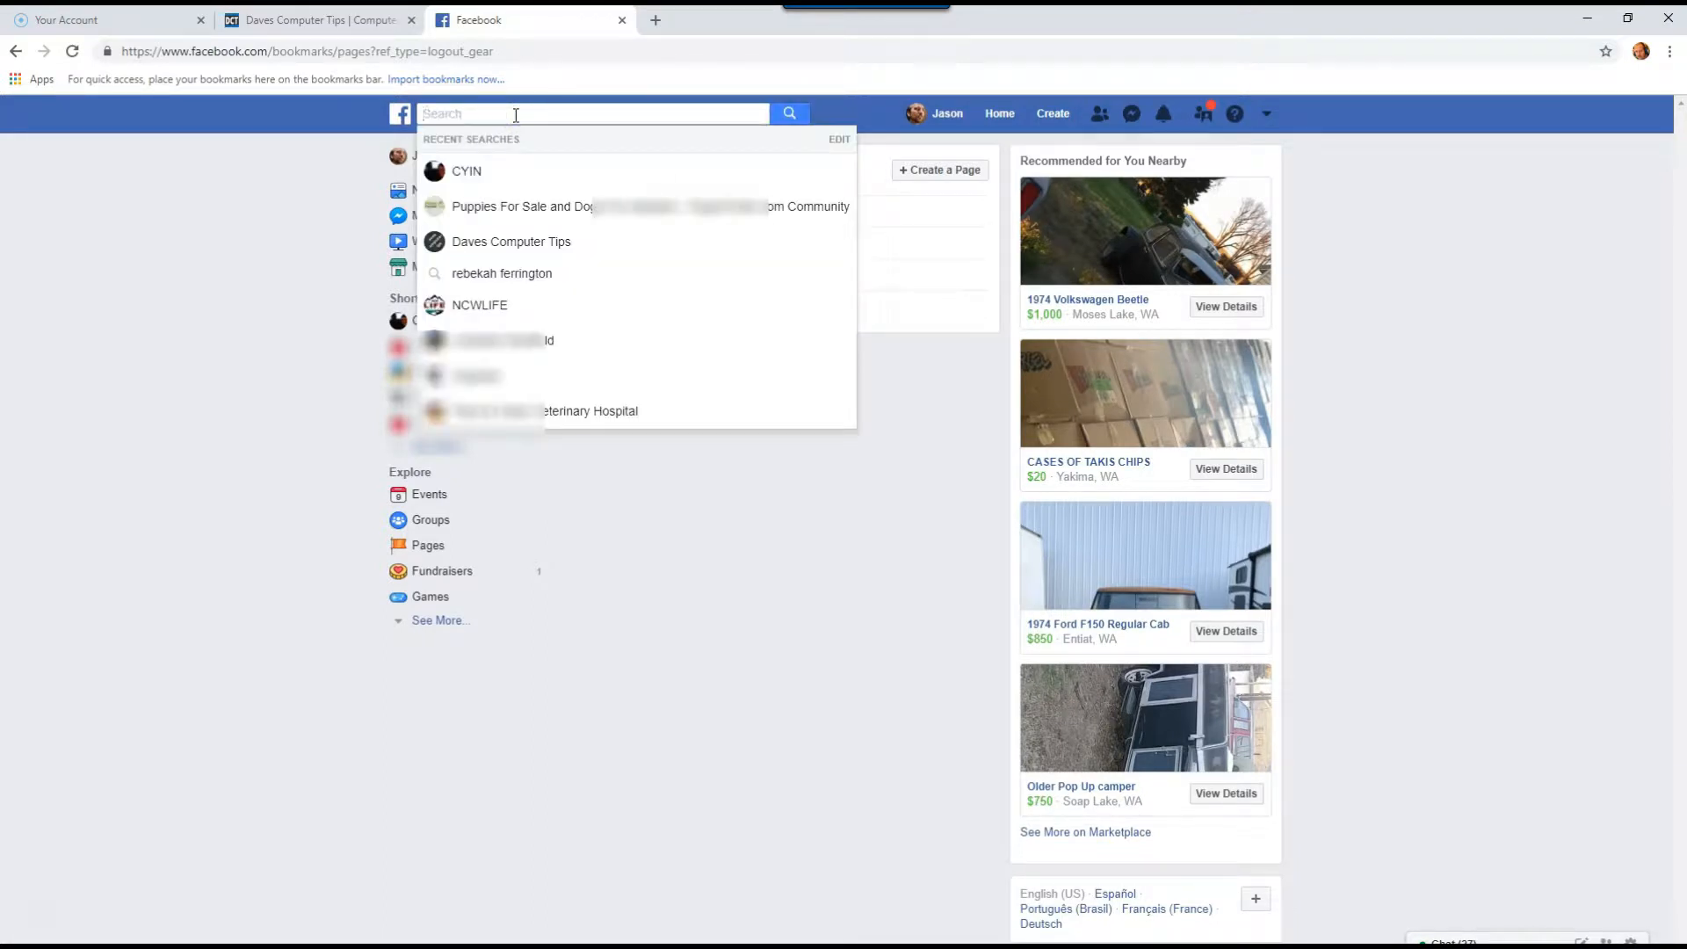
{"action": "left_click", "coordinate": [465, 171]}
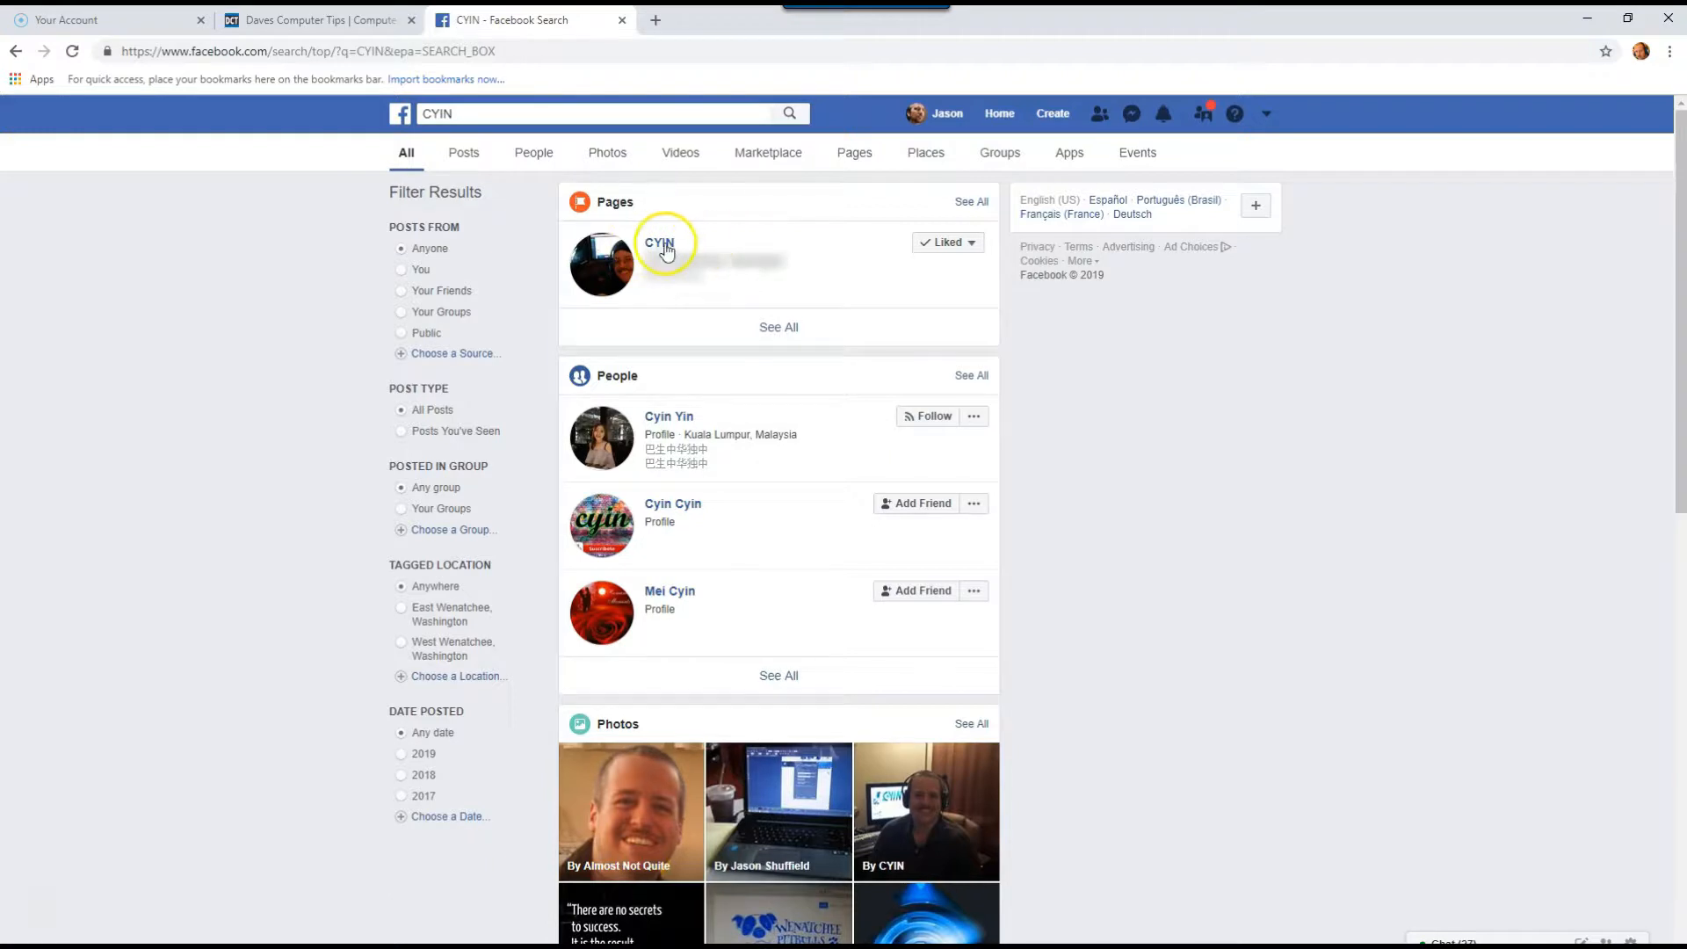
{"action": "left_click", "coordinate": [660, 243]}
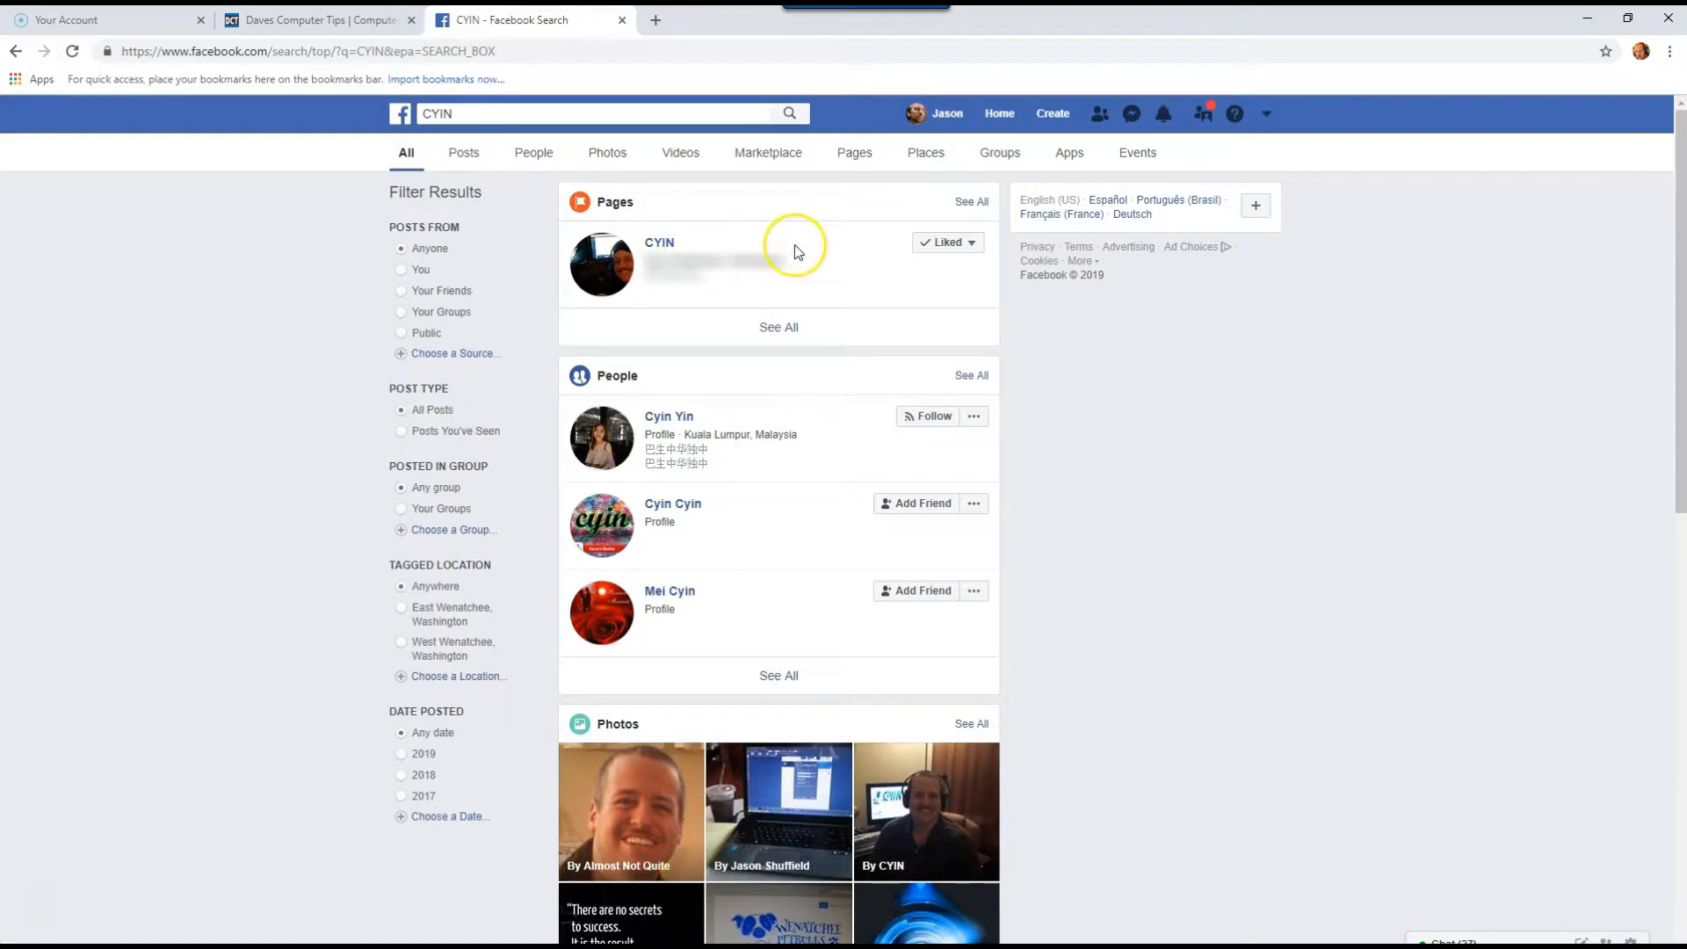
{"action": "mouse_move", "coordinate": [743, 248]}
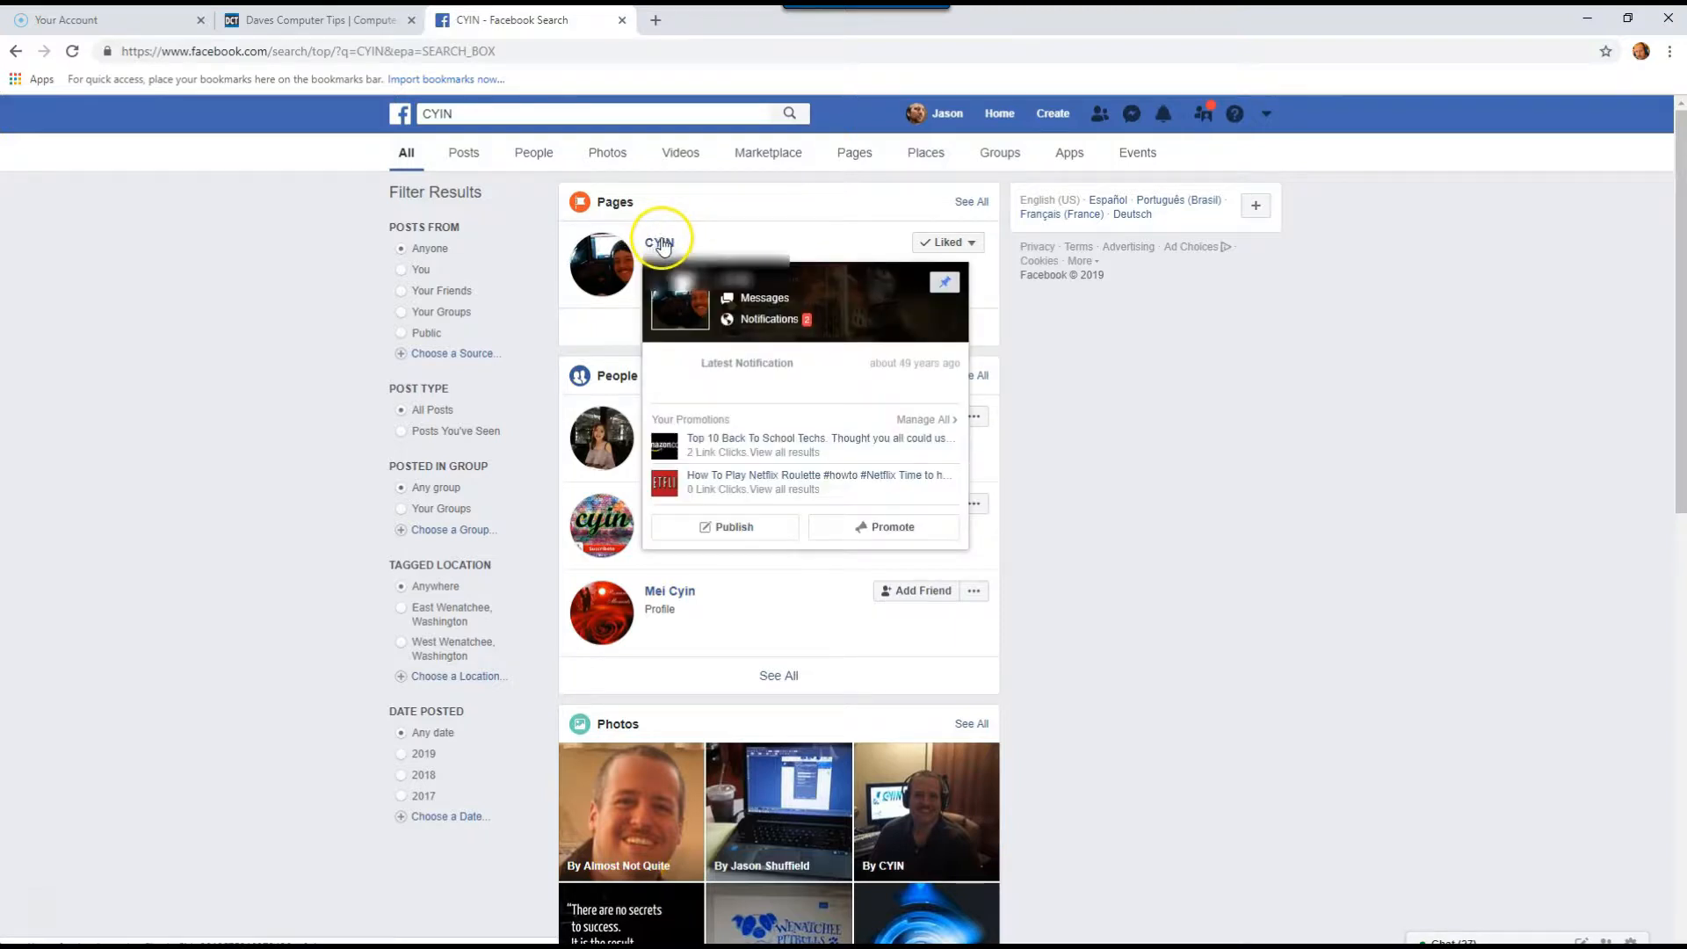
{"action": "left_click", "coordinate": [660, 241]}
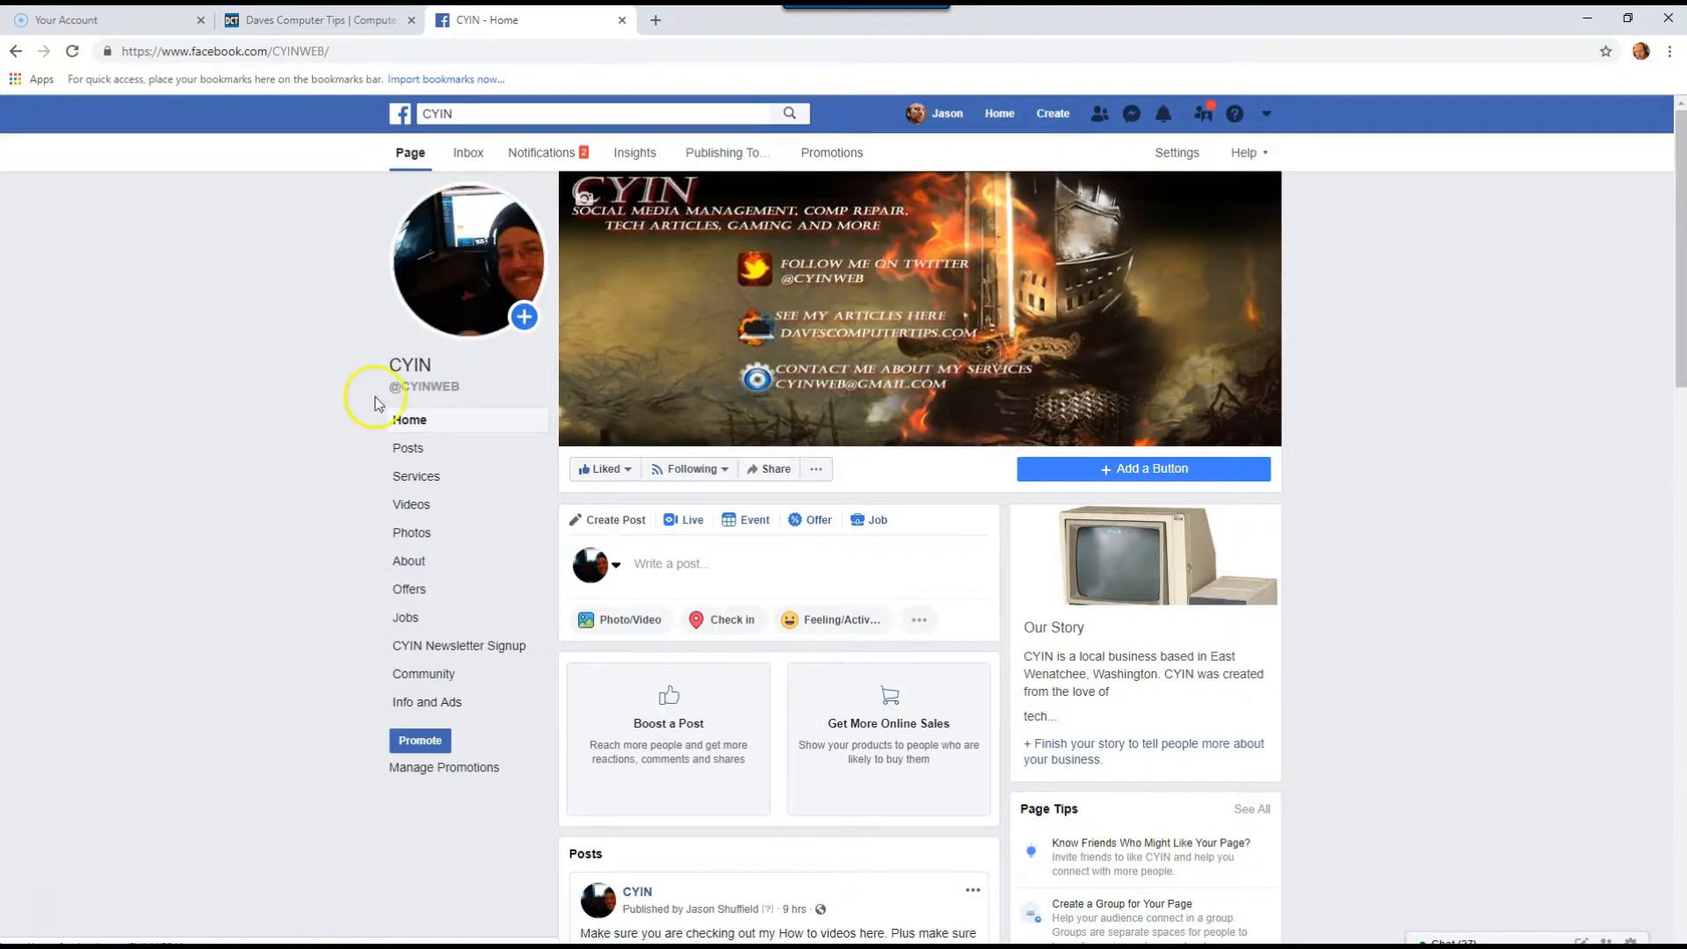
{"action": "mouse_move", "coordinate": [415, 476]}
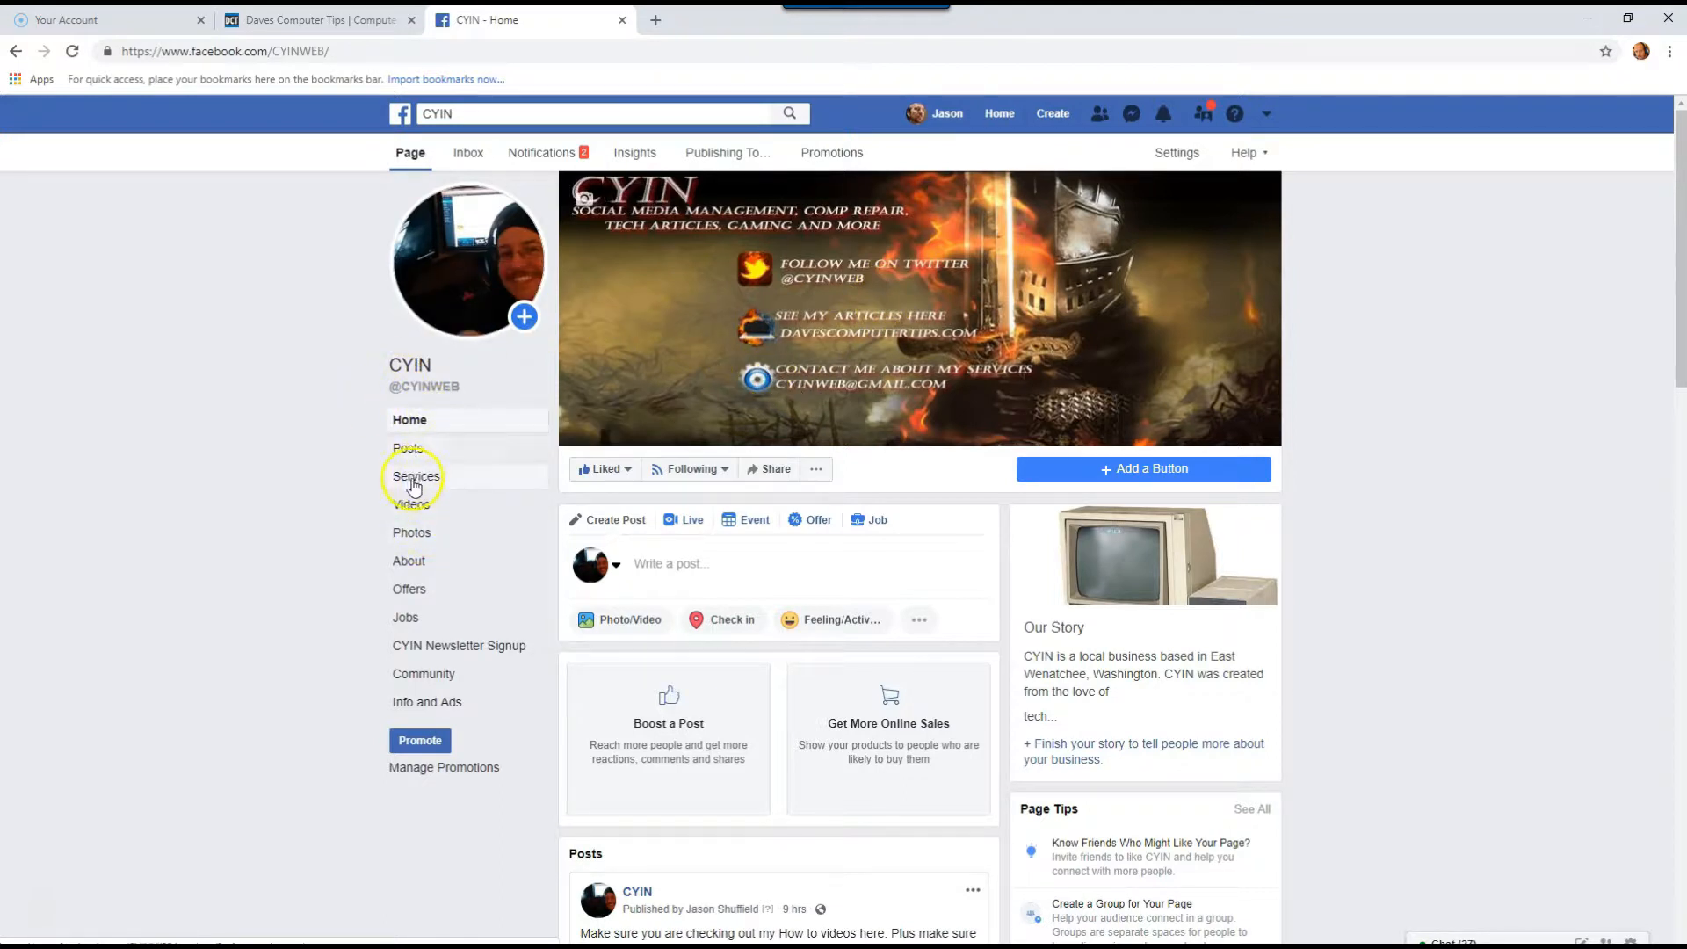
Step: Open CYIN's Services tab, browse existing services, and start a new service
{"action": "left_click", "coordinate": [416, 475]}
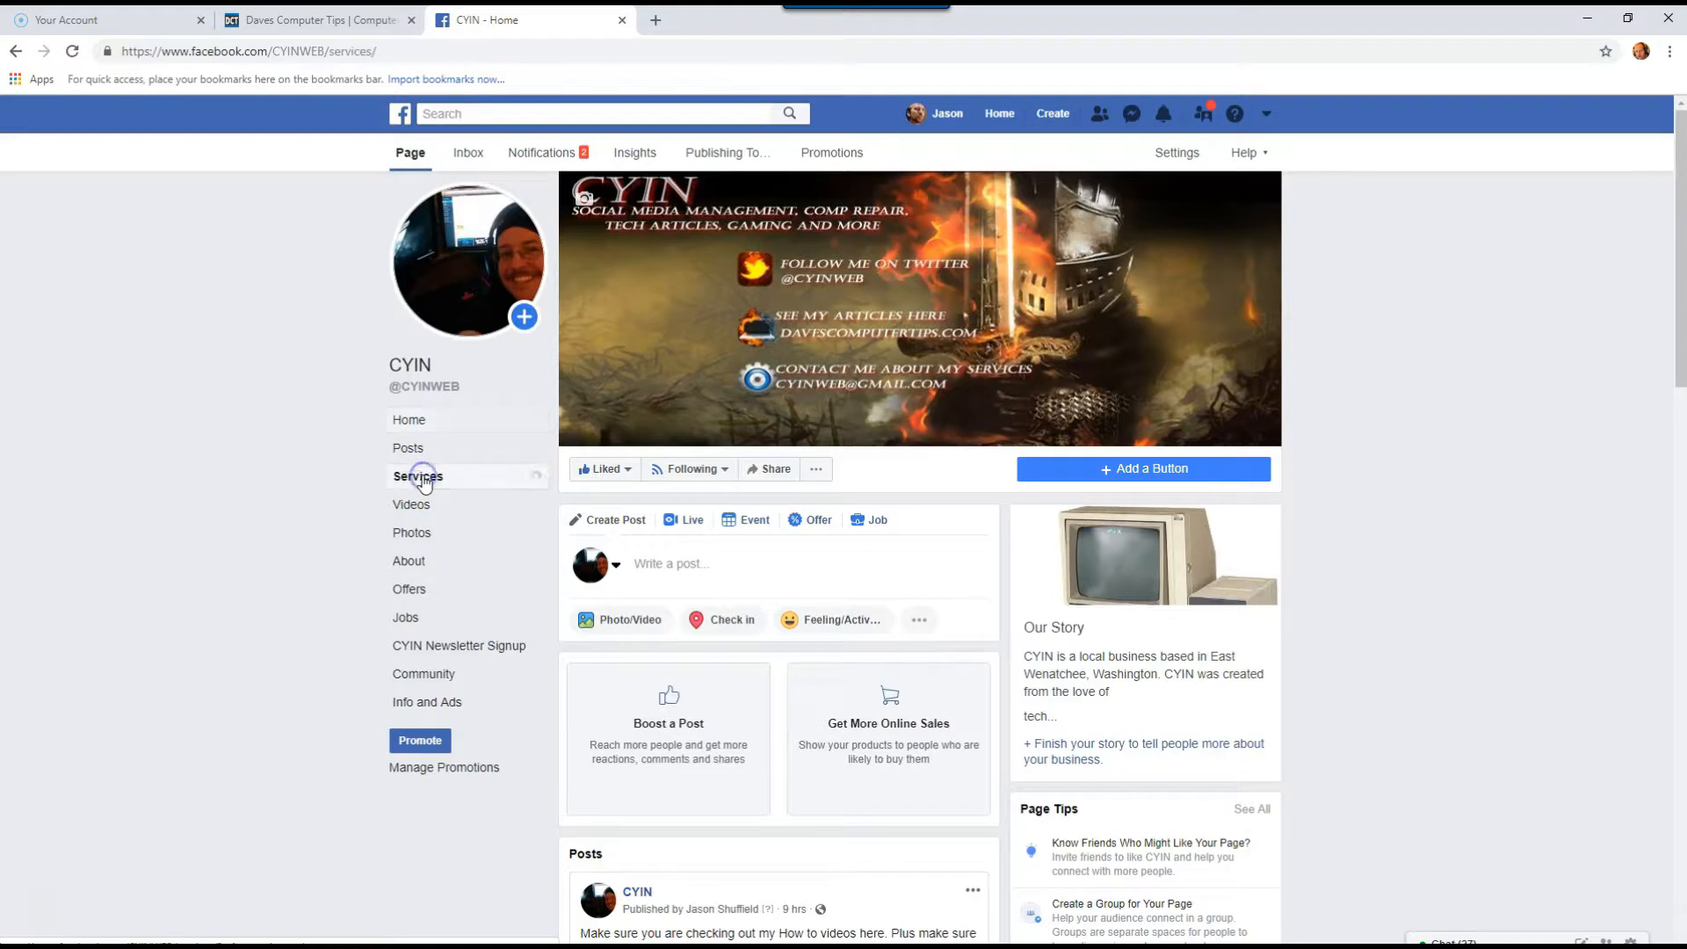
{"action": "left_click", "coordinate": [418, 476]}
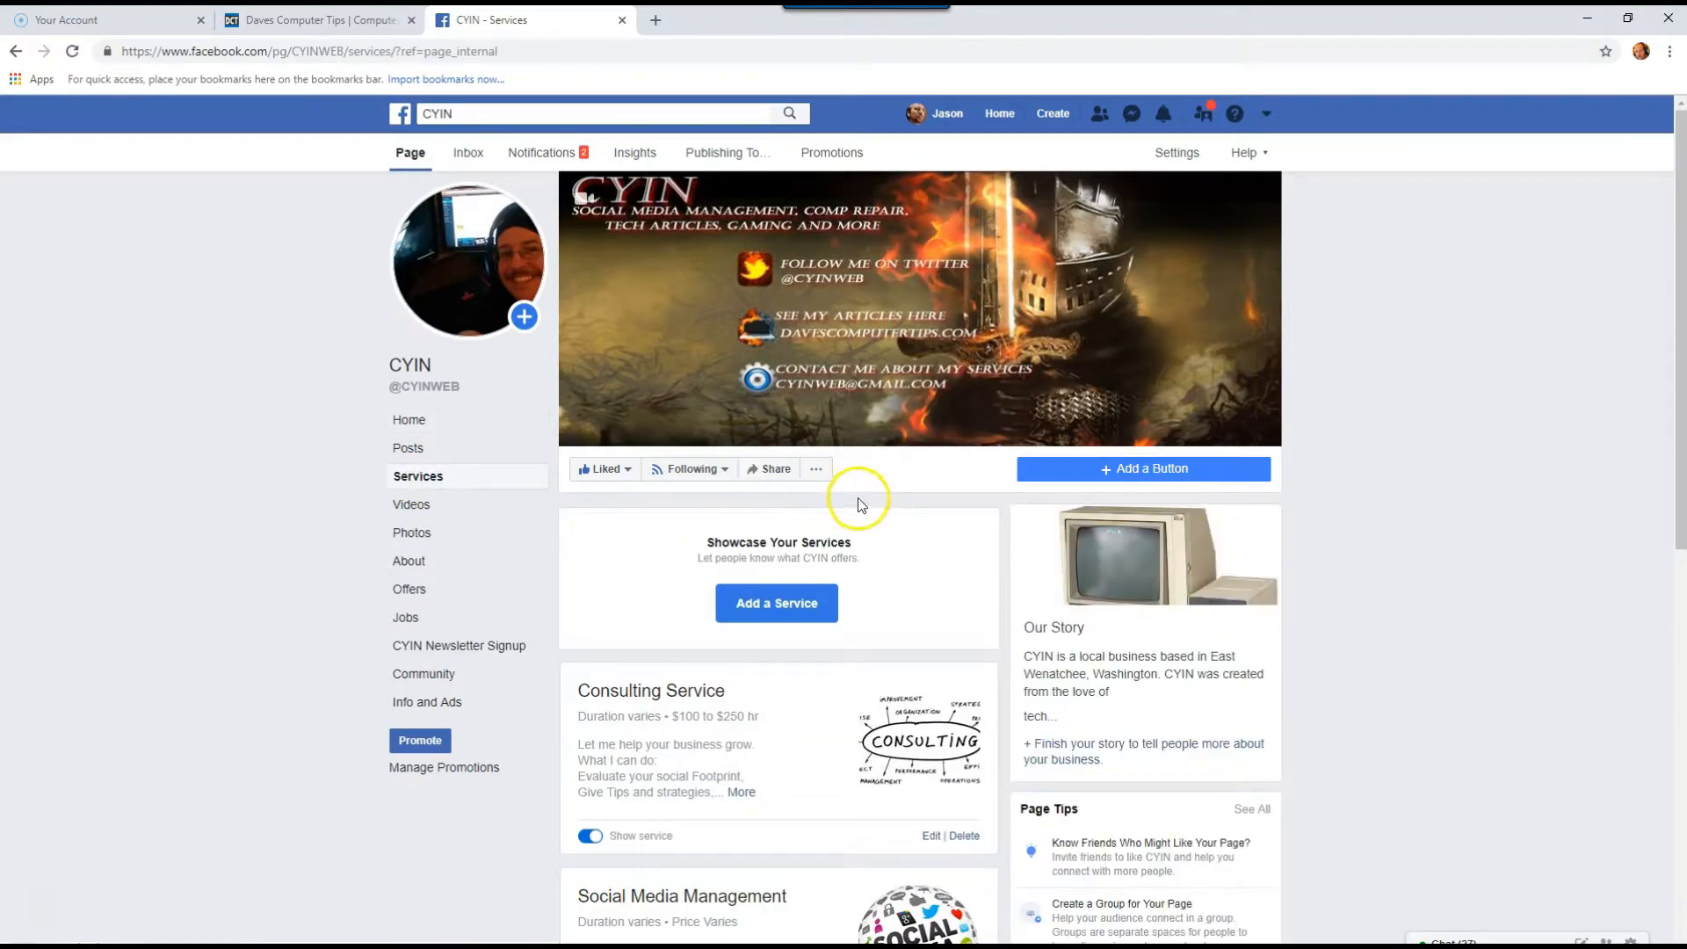
{"action": "scroll", "scroll_direction": "down", "scroll_amount": 3}
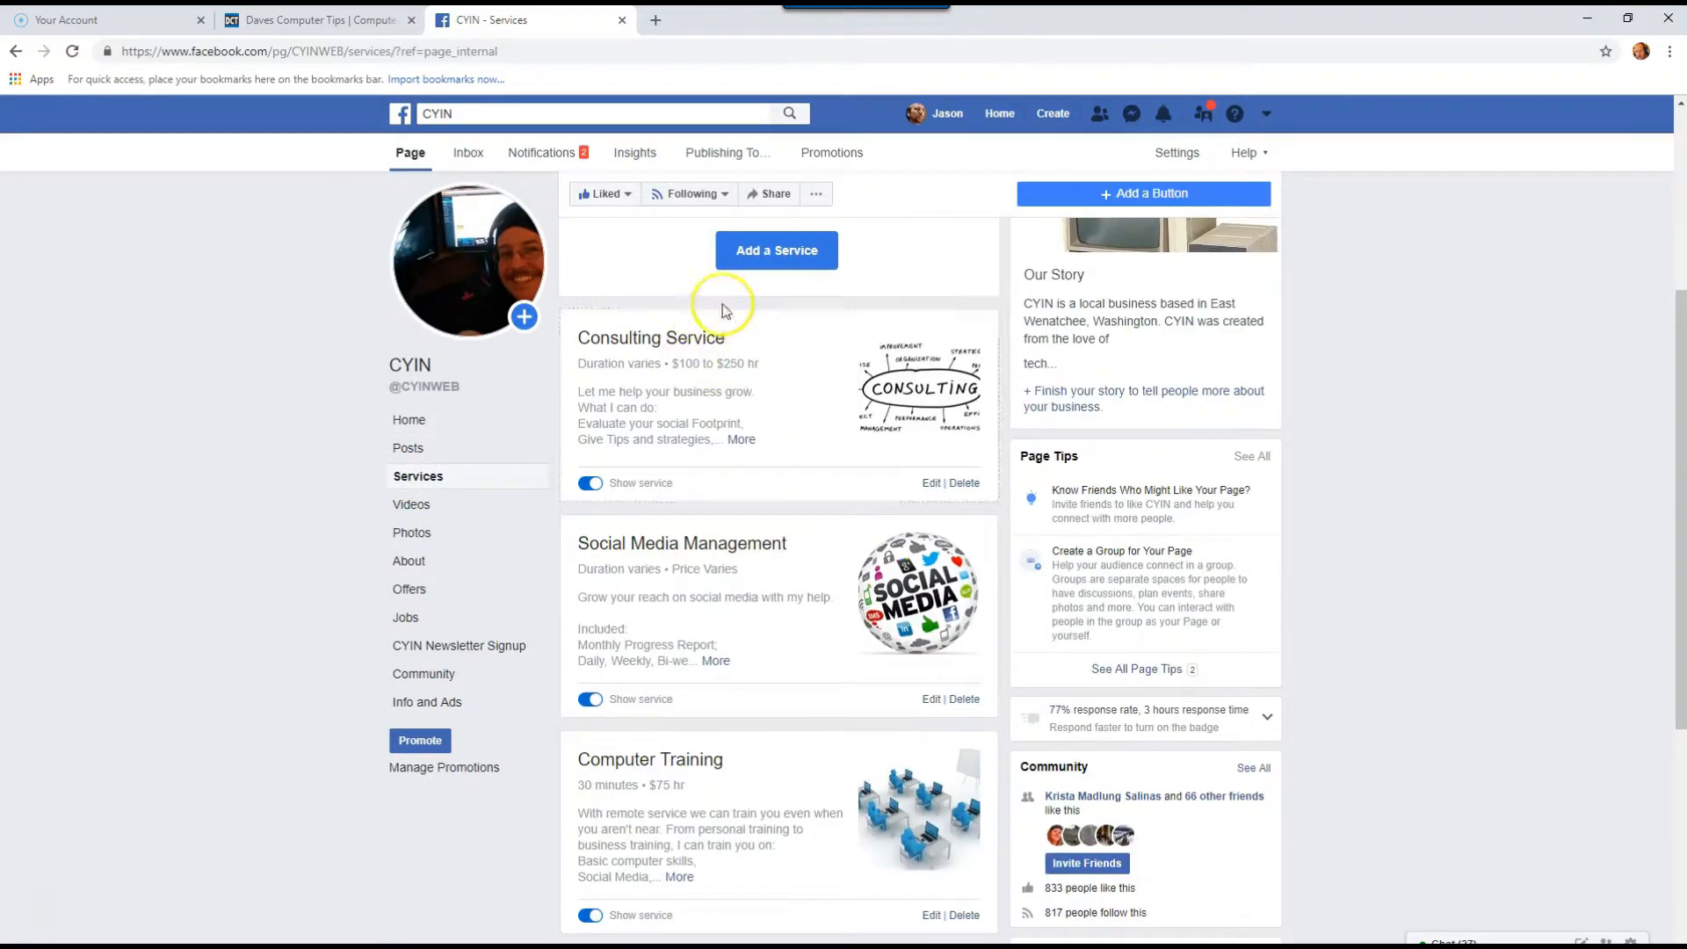
{"action": "scroll", "scroll_direction": "up", "scroll_amount": 3}
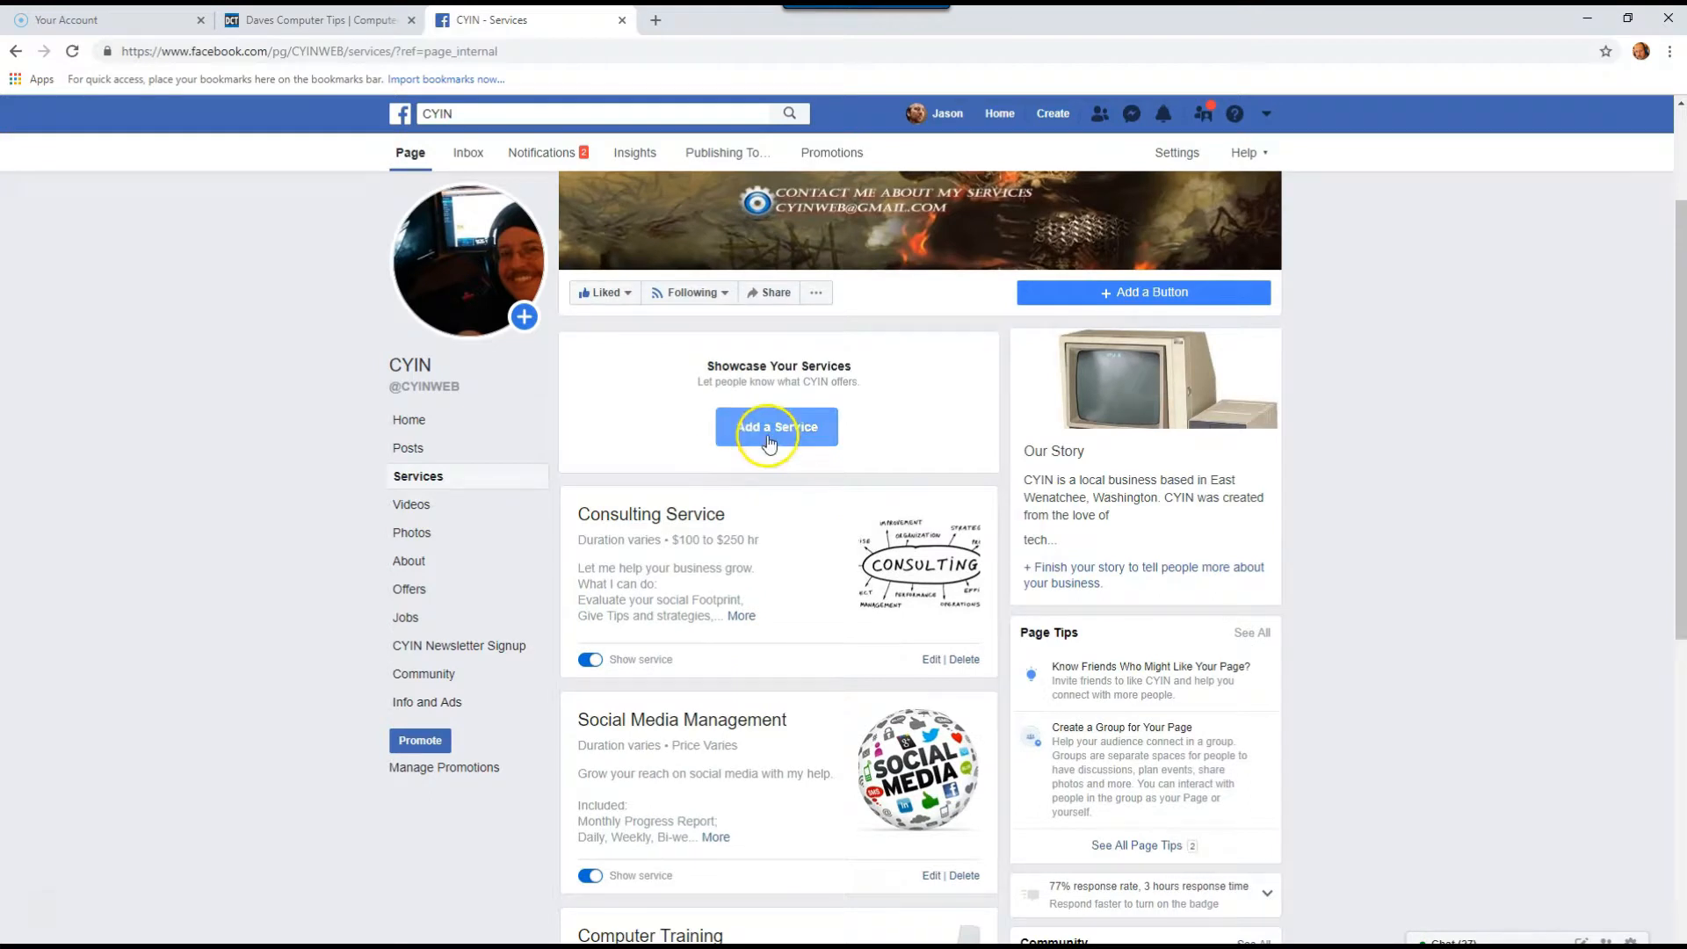
{"action": "left_click", "coordinate": [776, 427]}
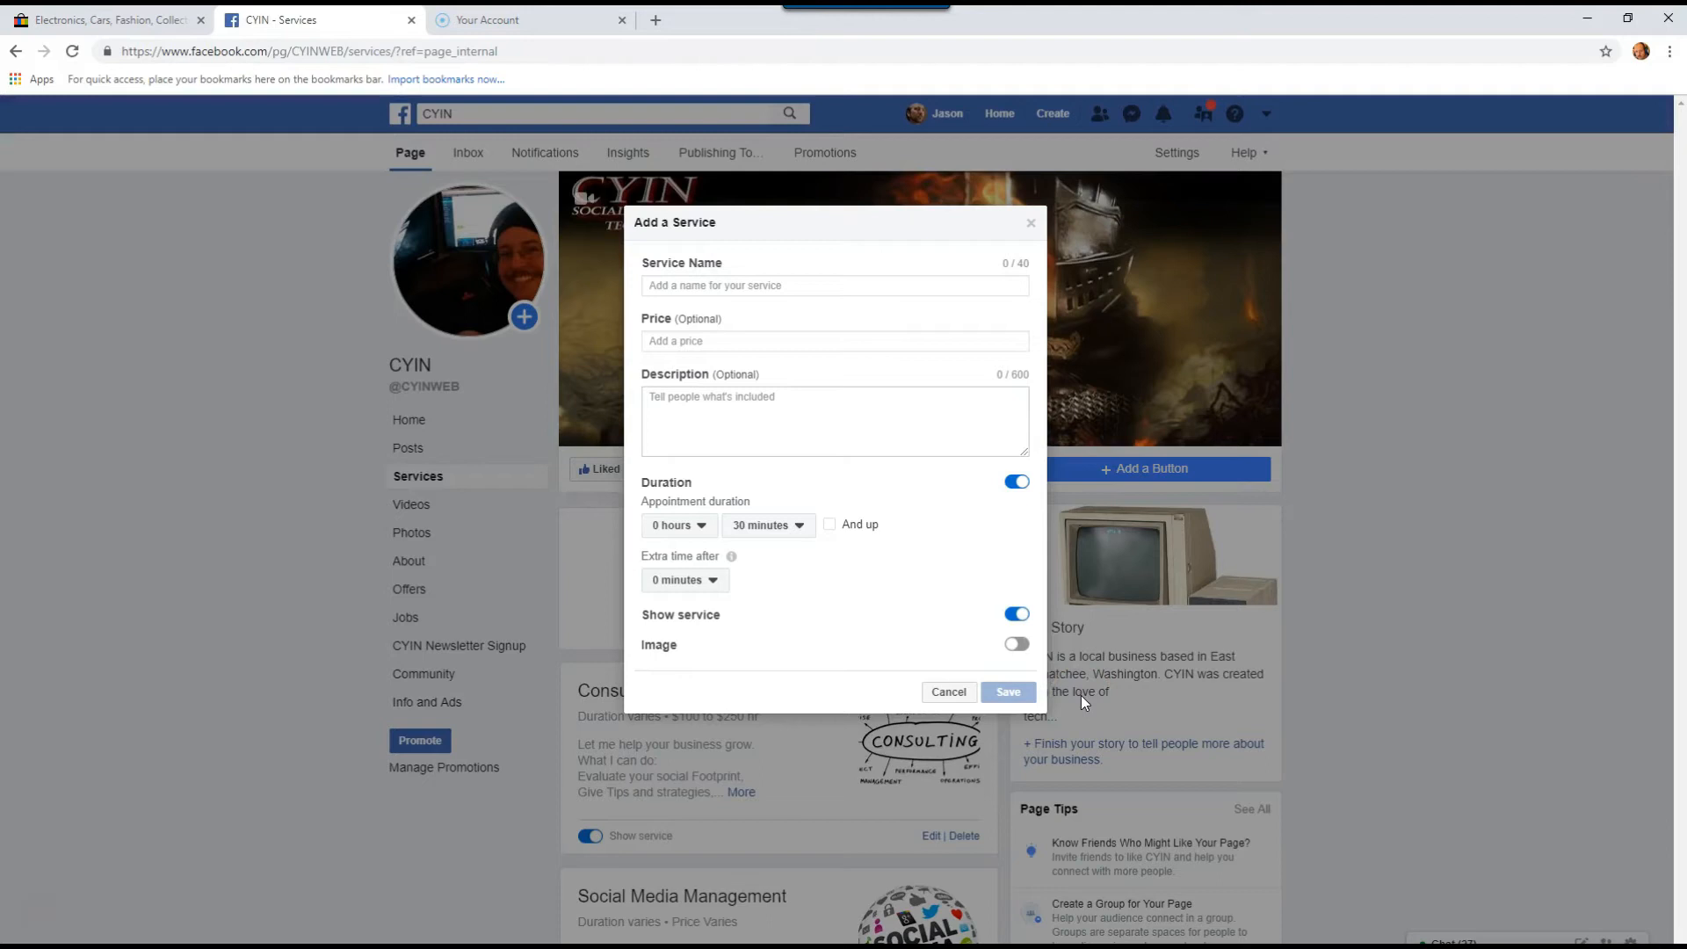
{"action": "mouse_move", "coordinate": [795, 348]}
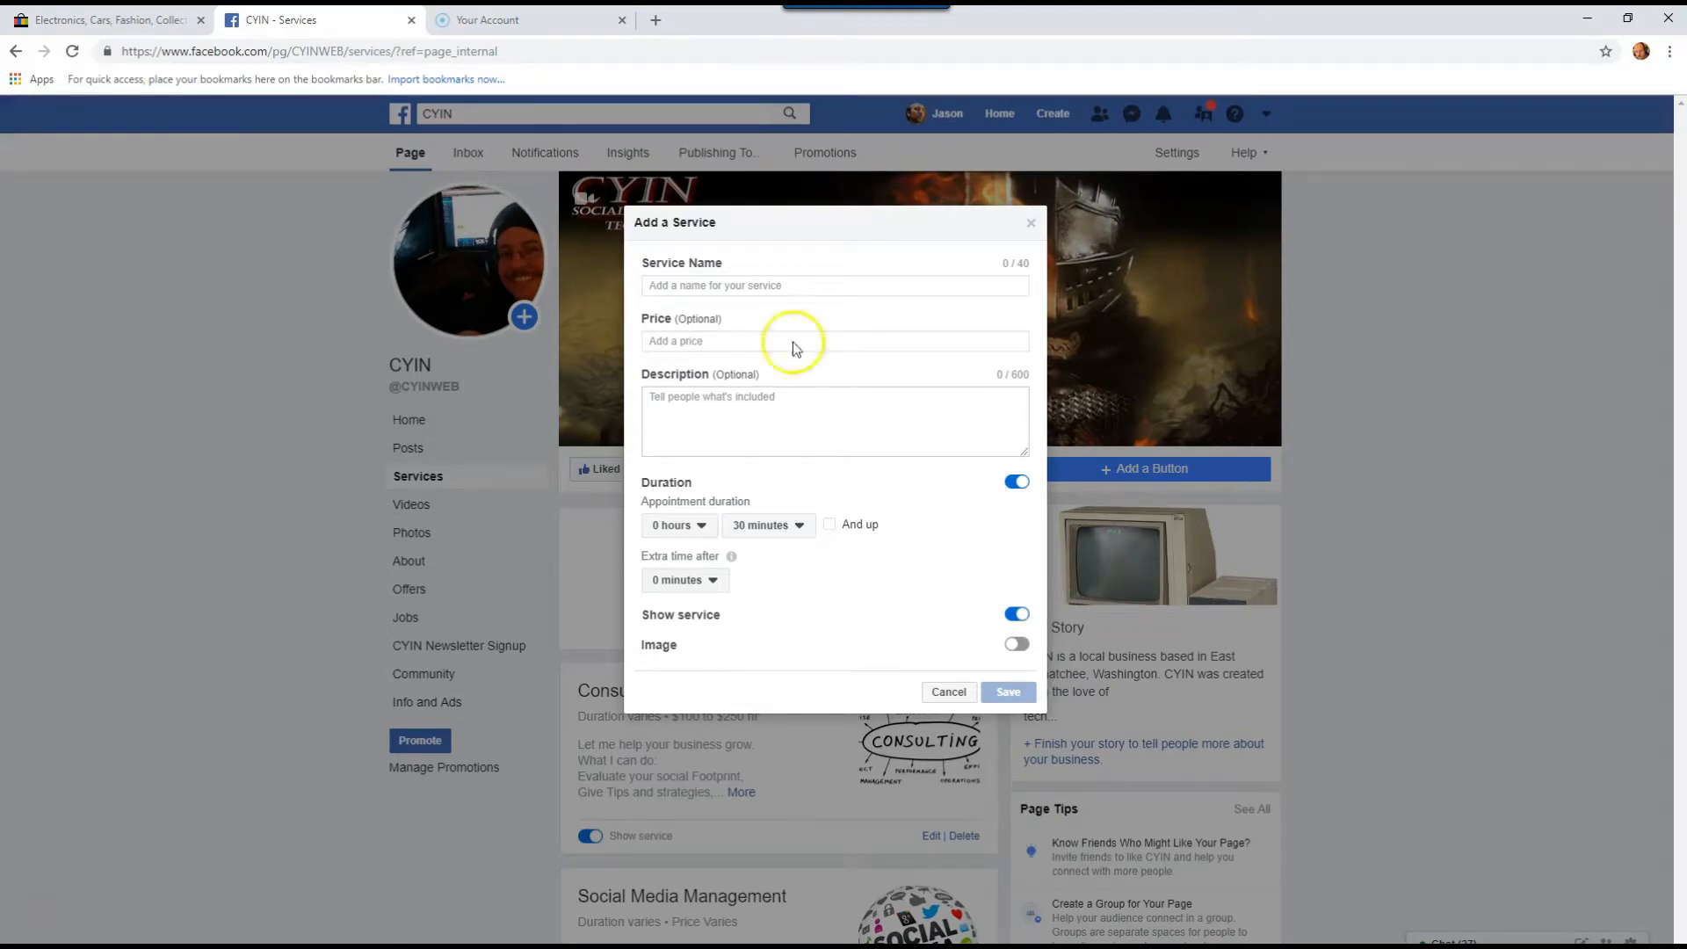
{"action": "mouse_move", "coordinate": [843, 369]}
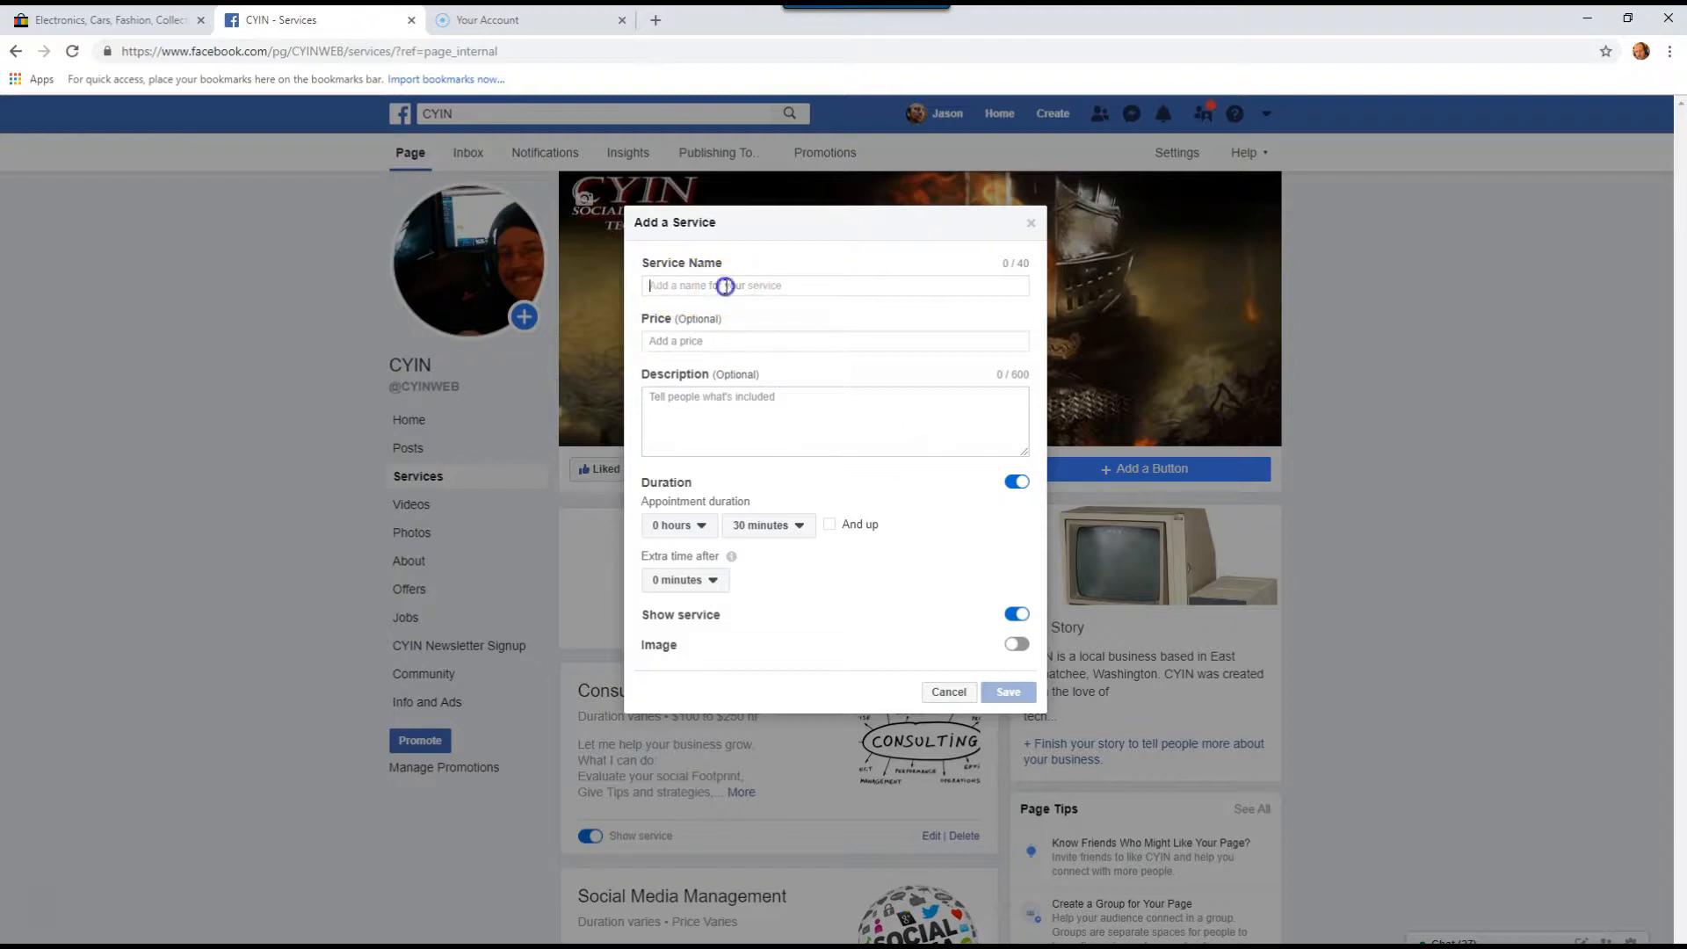
Step: Enter service name 'Gamer', price $100 and description 'Gamer help'
{"action": "type", "text": "Ga"}
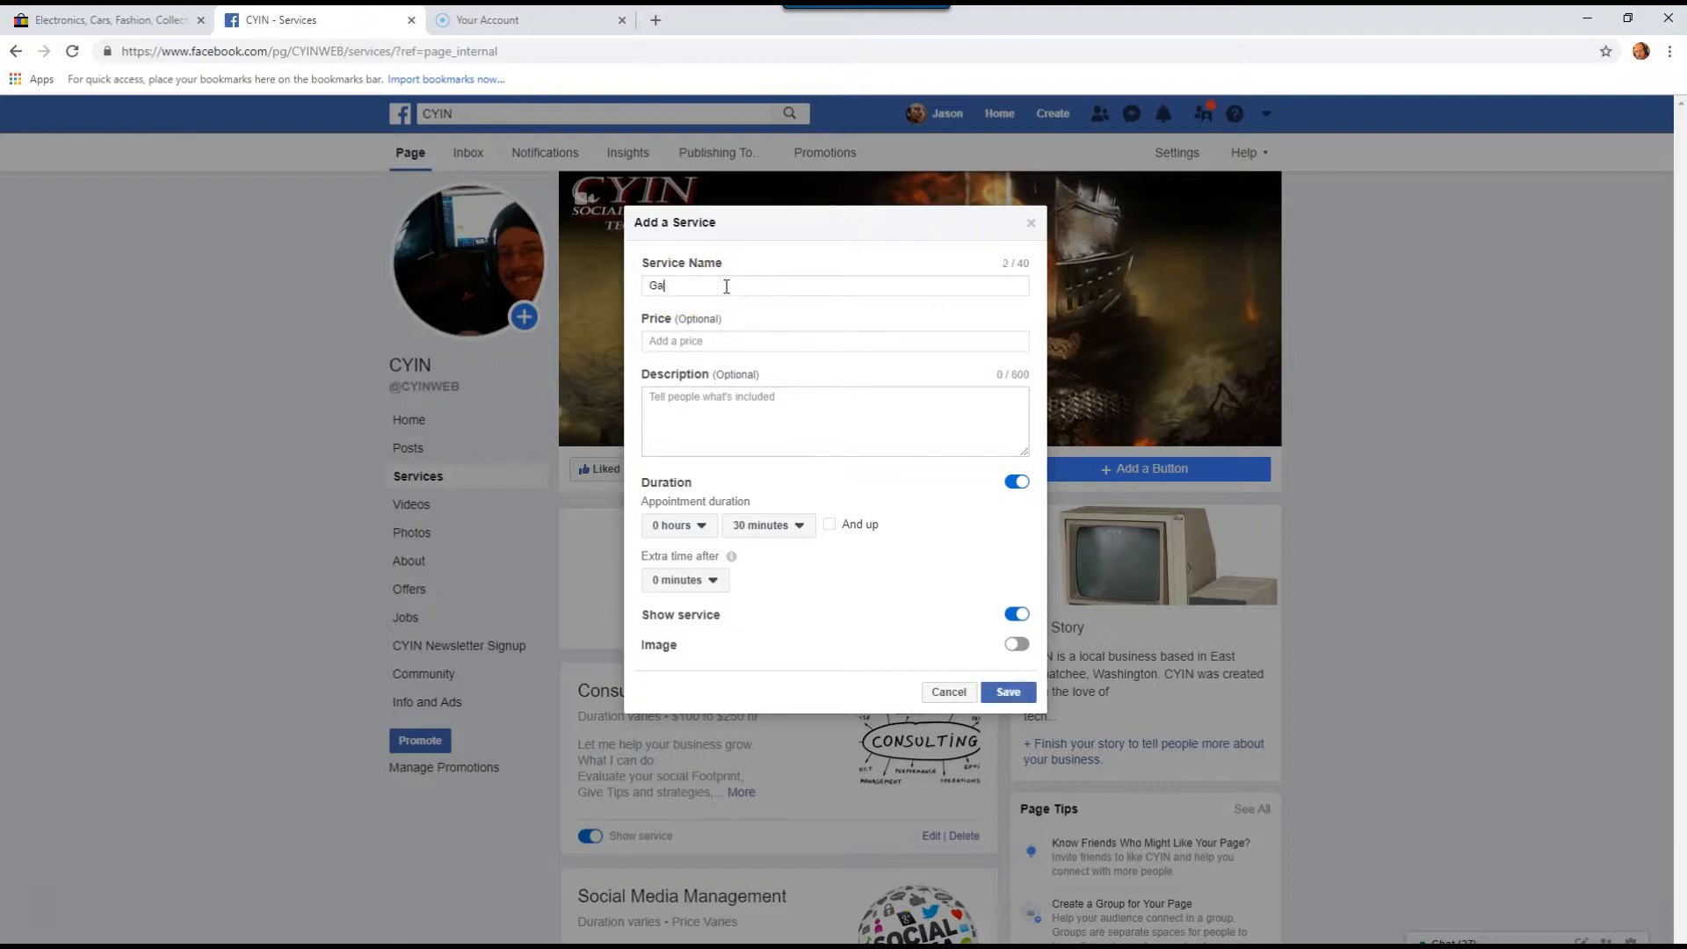
{"action": "type", "text": "mer"}
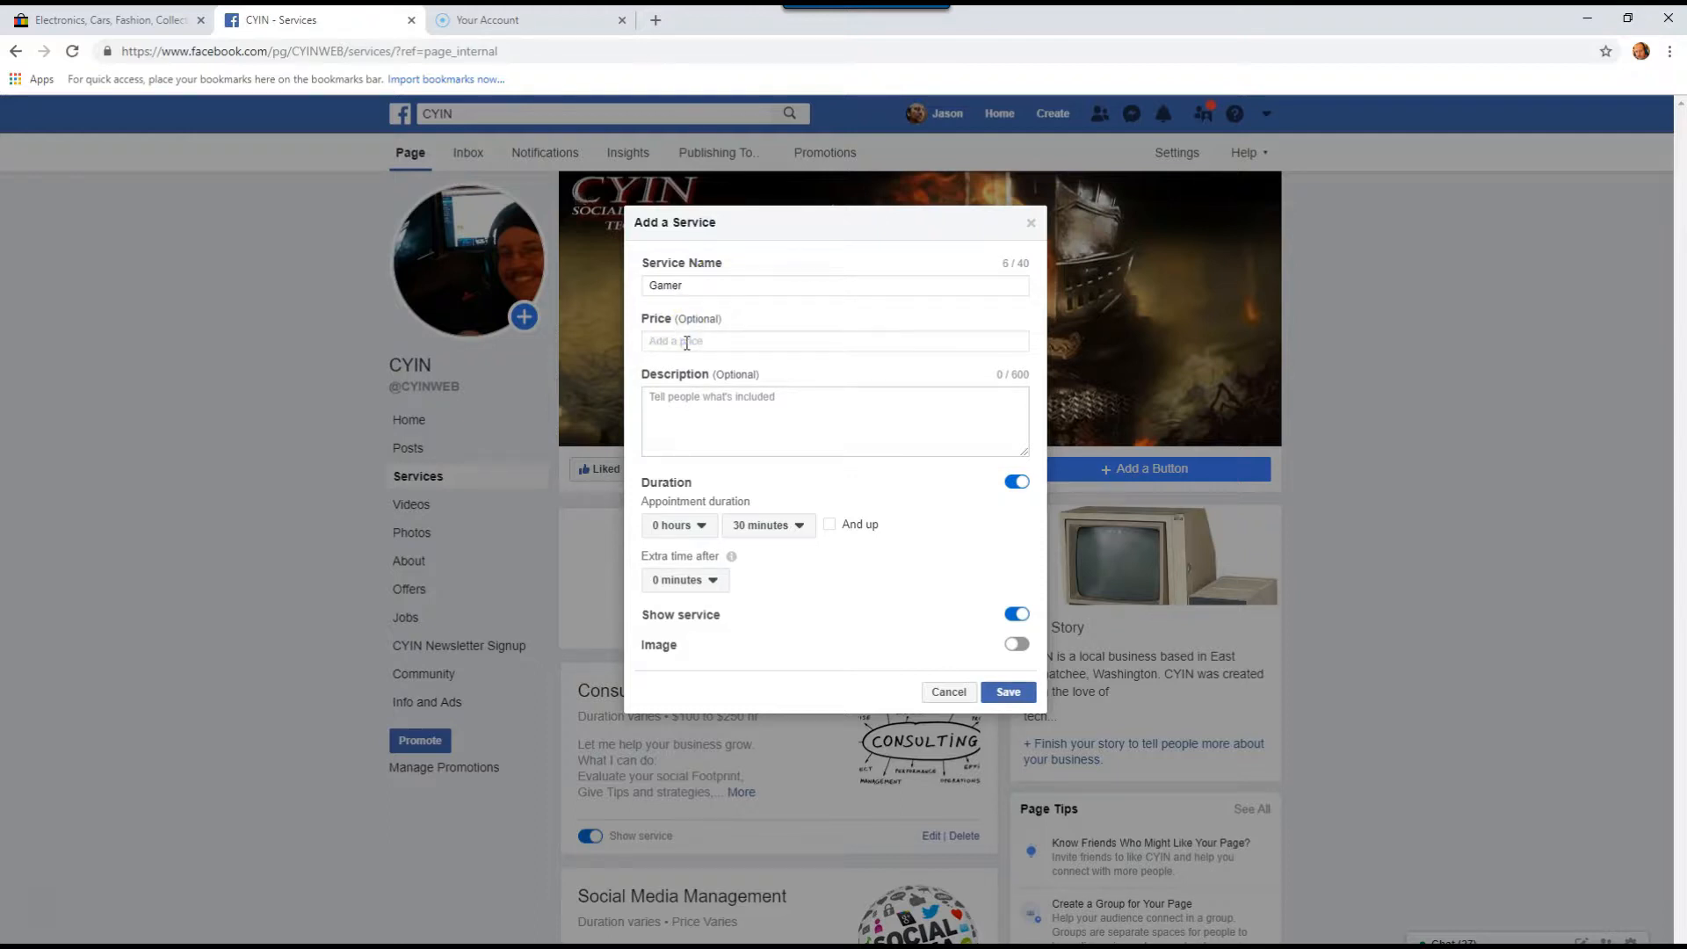
{"action": "type", "text": "$100"}
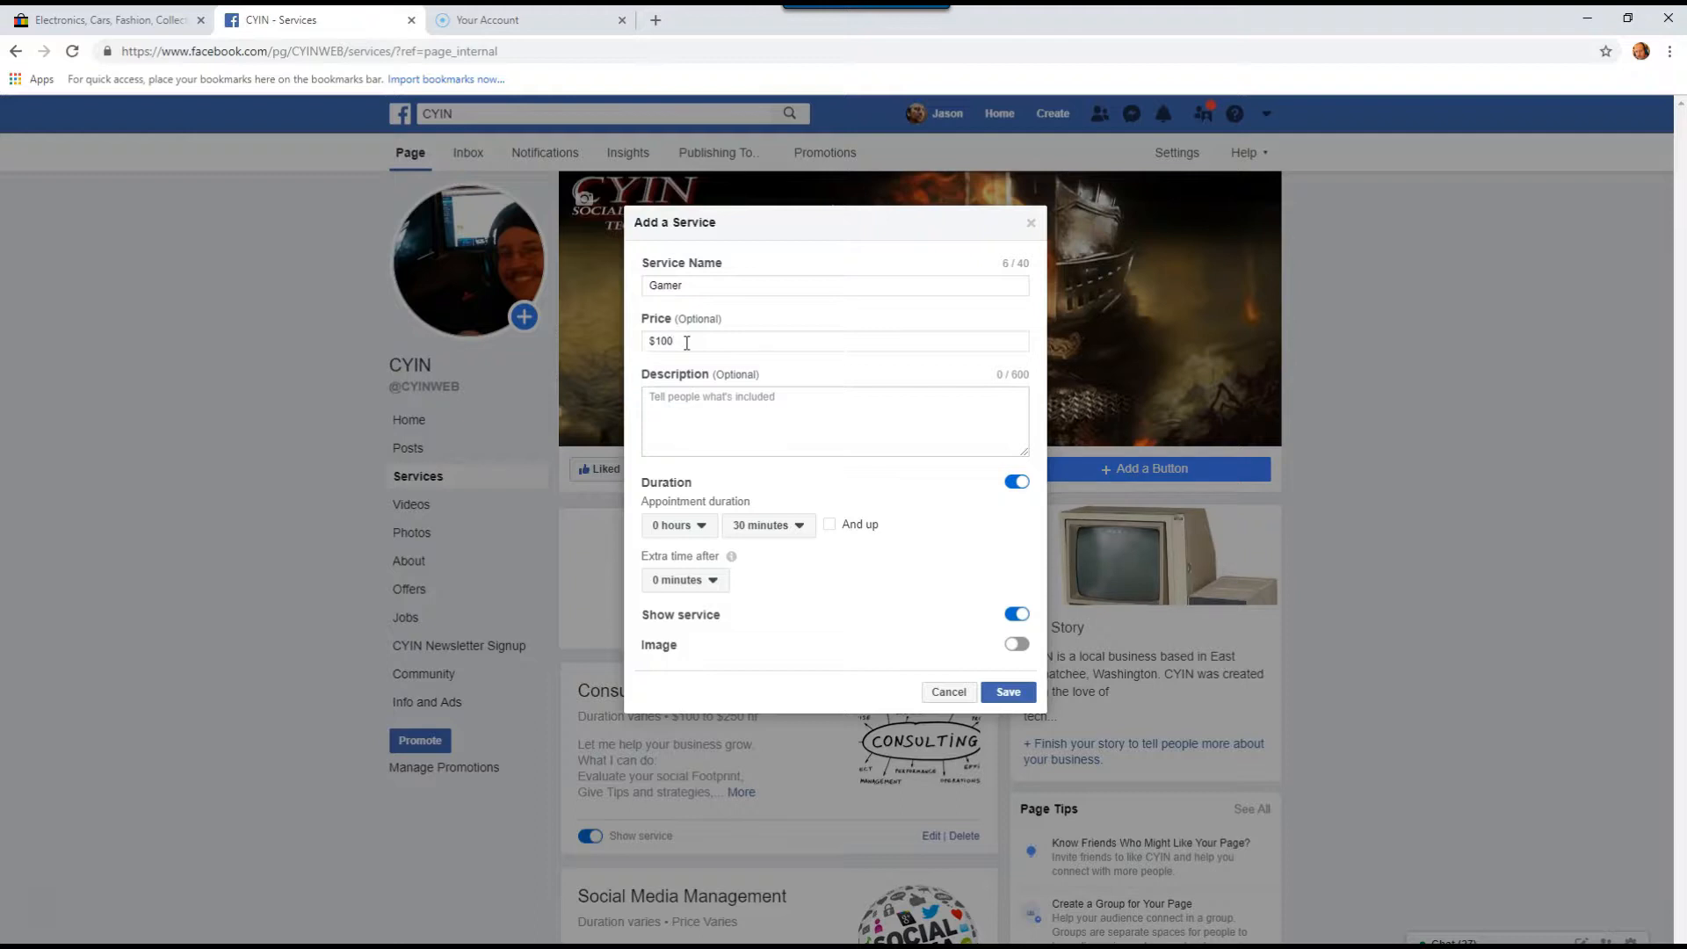
{"action": "left_click", "coordinate": [770, 420]}
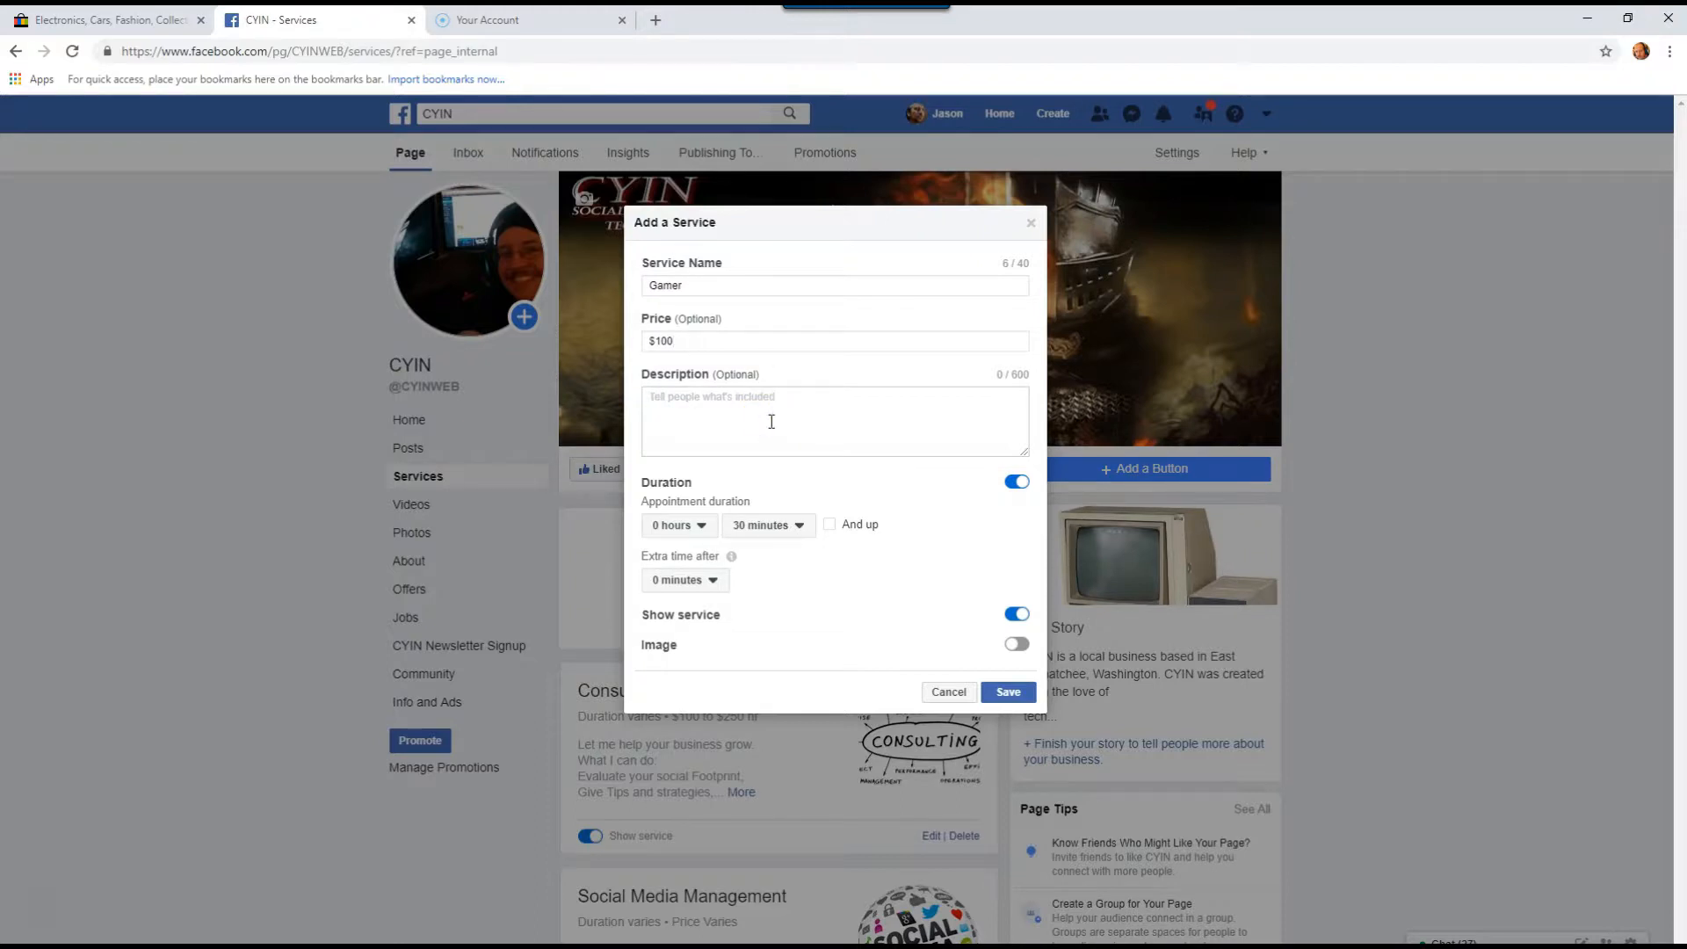
{"action": "type", "text": "Gamer h"}
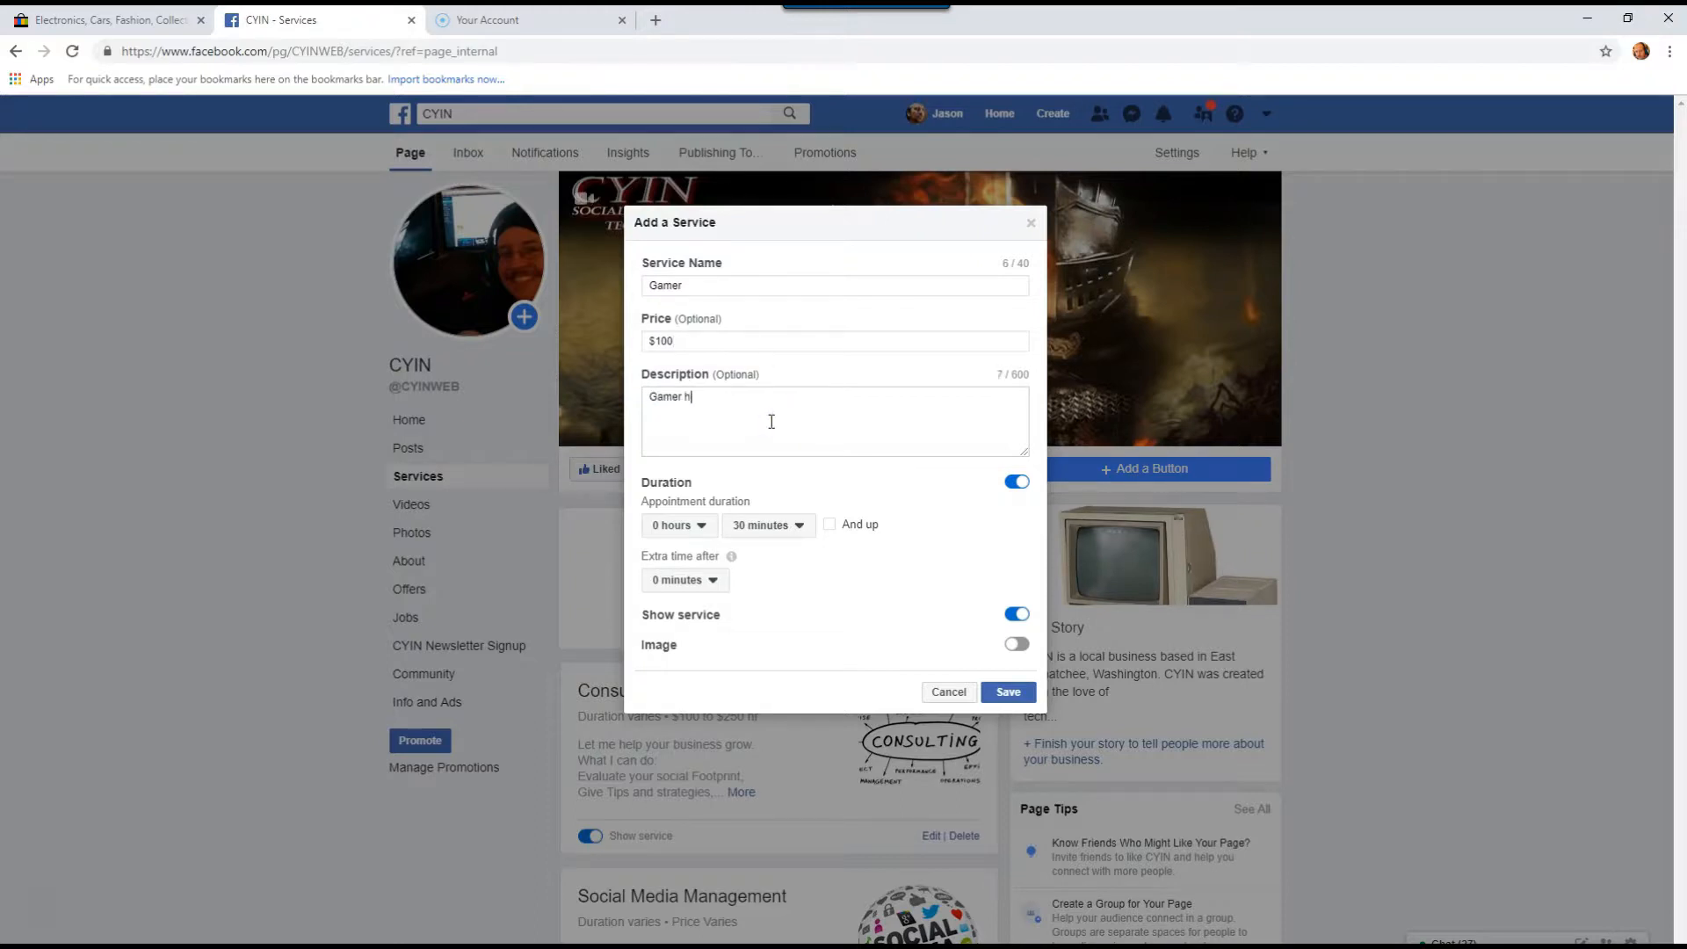
{"action": "type", "text": "e"}
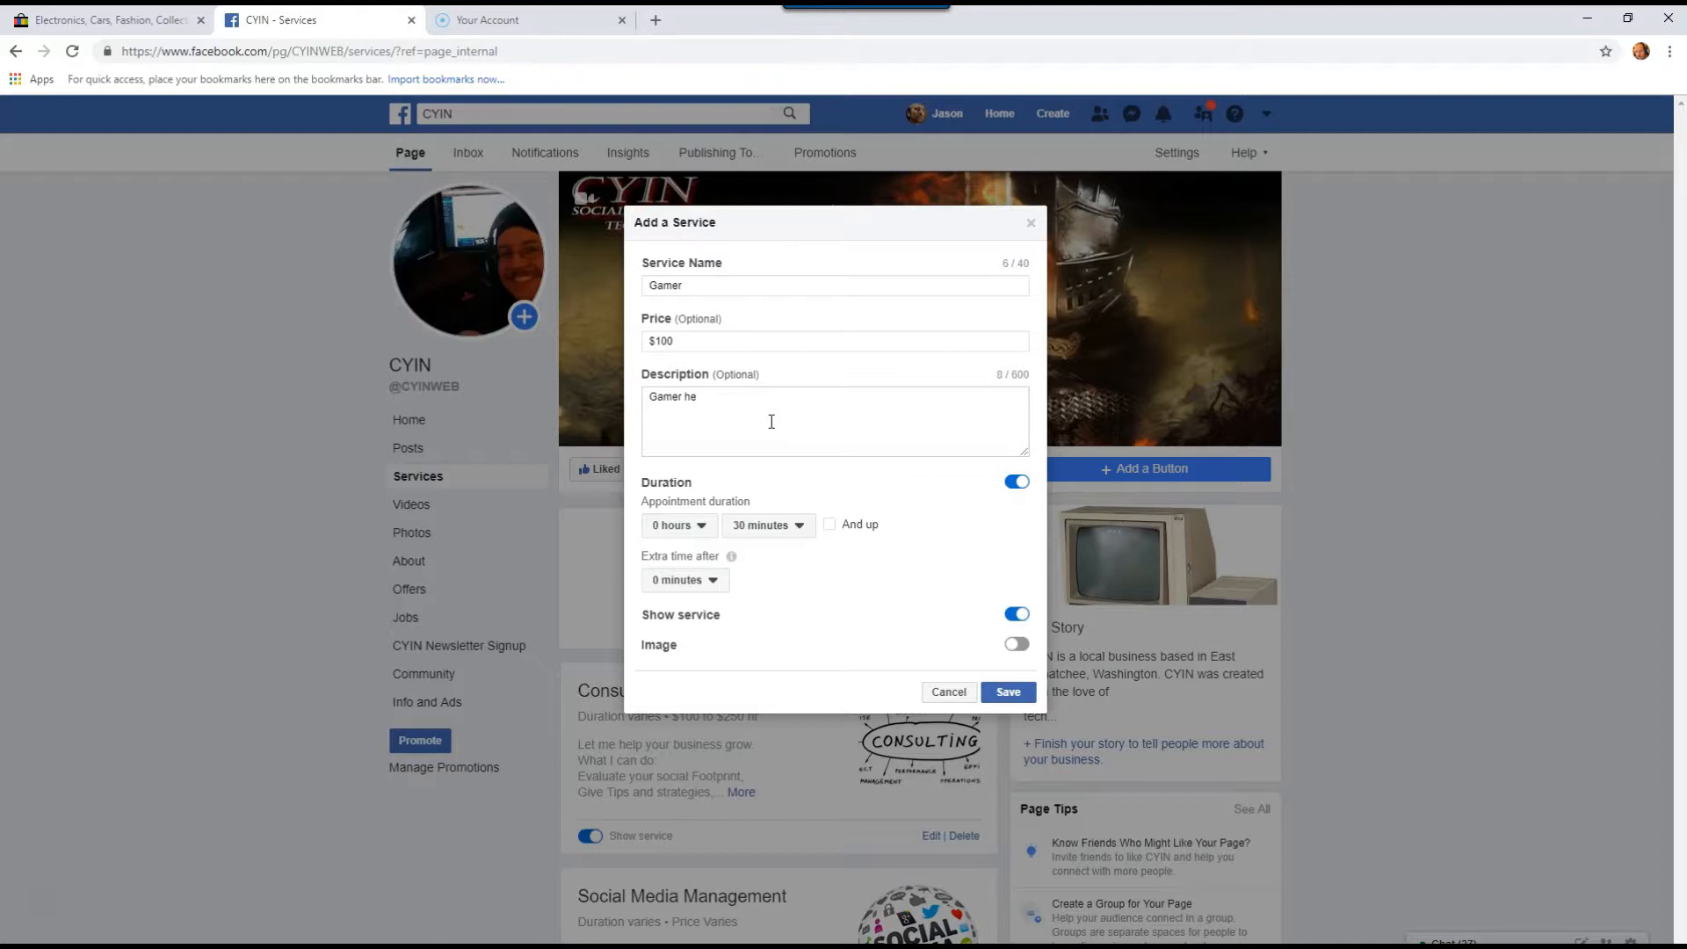
{"action": "type", "text": "lp"}
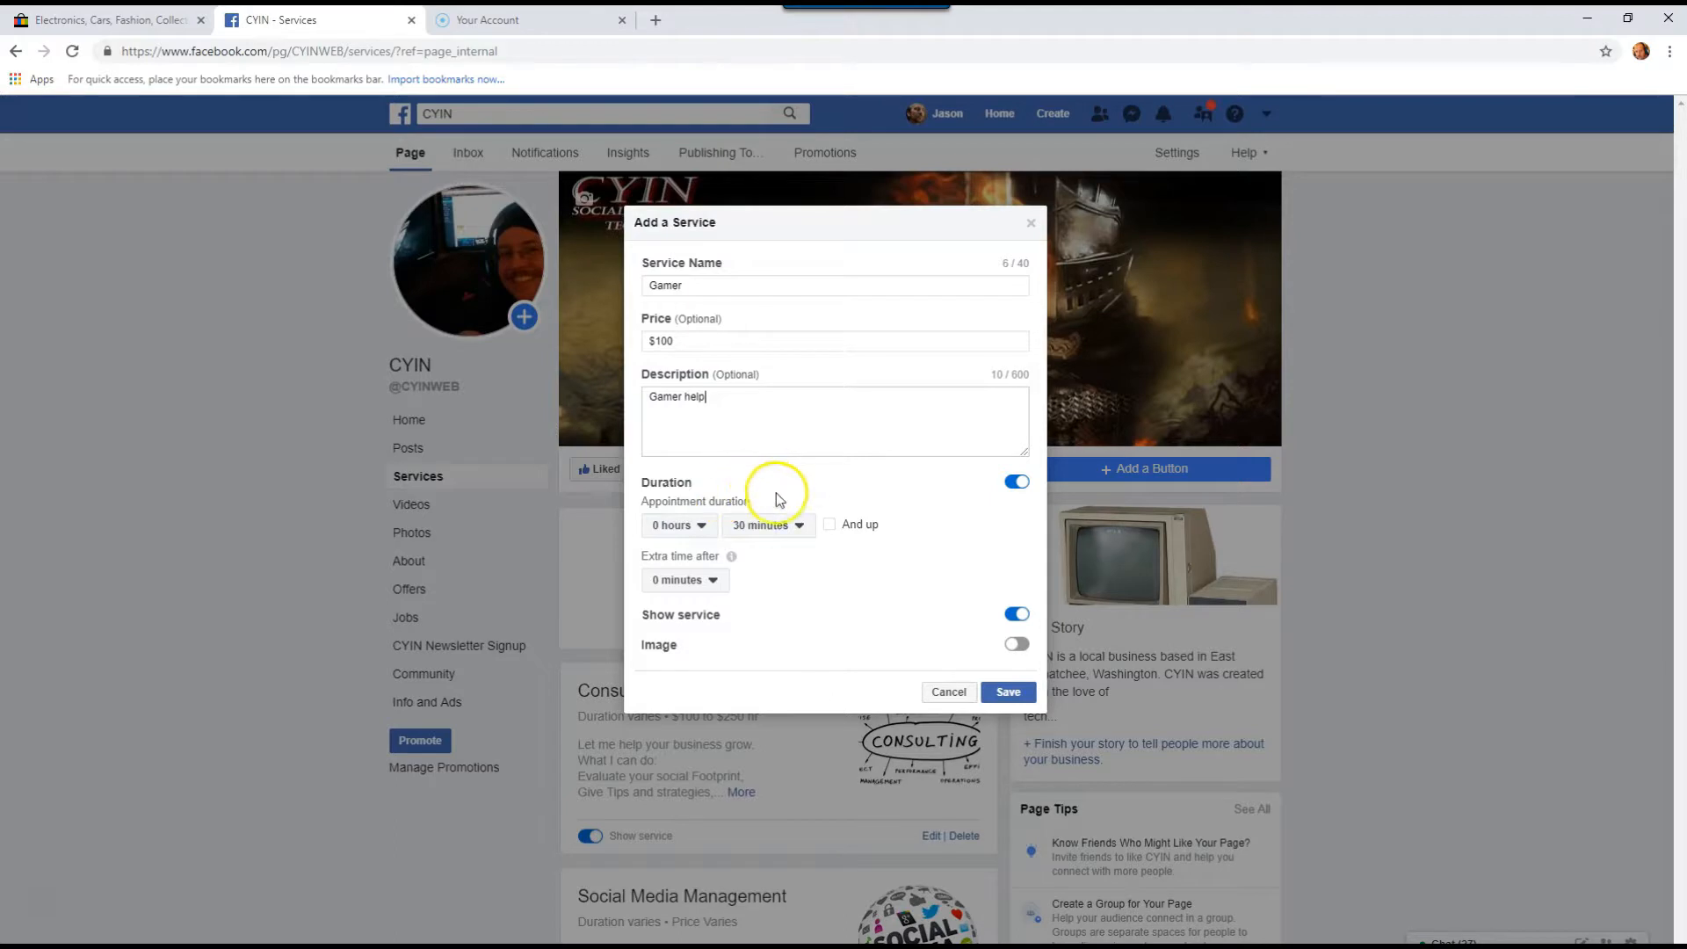
{"action": "mouse_move", "coordinate": [823, 480]}
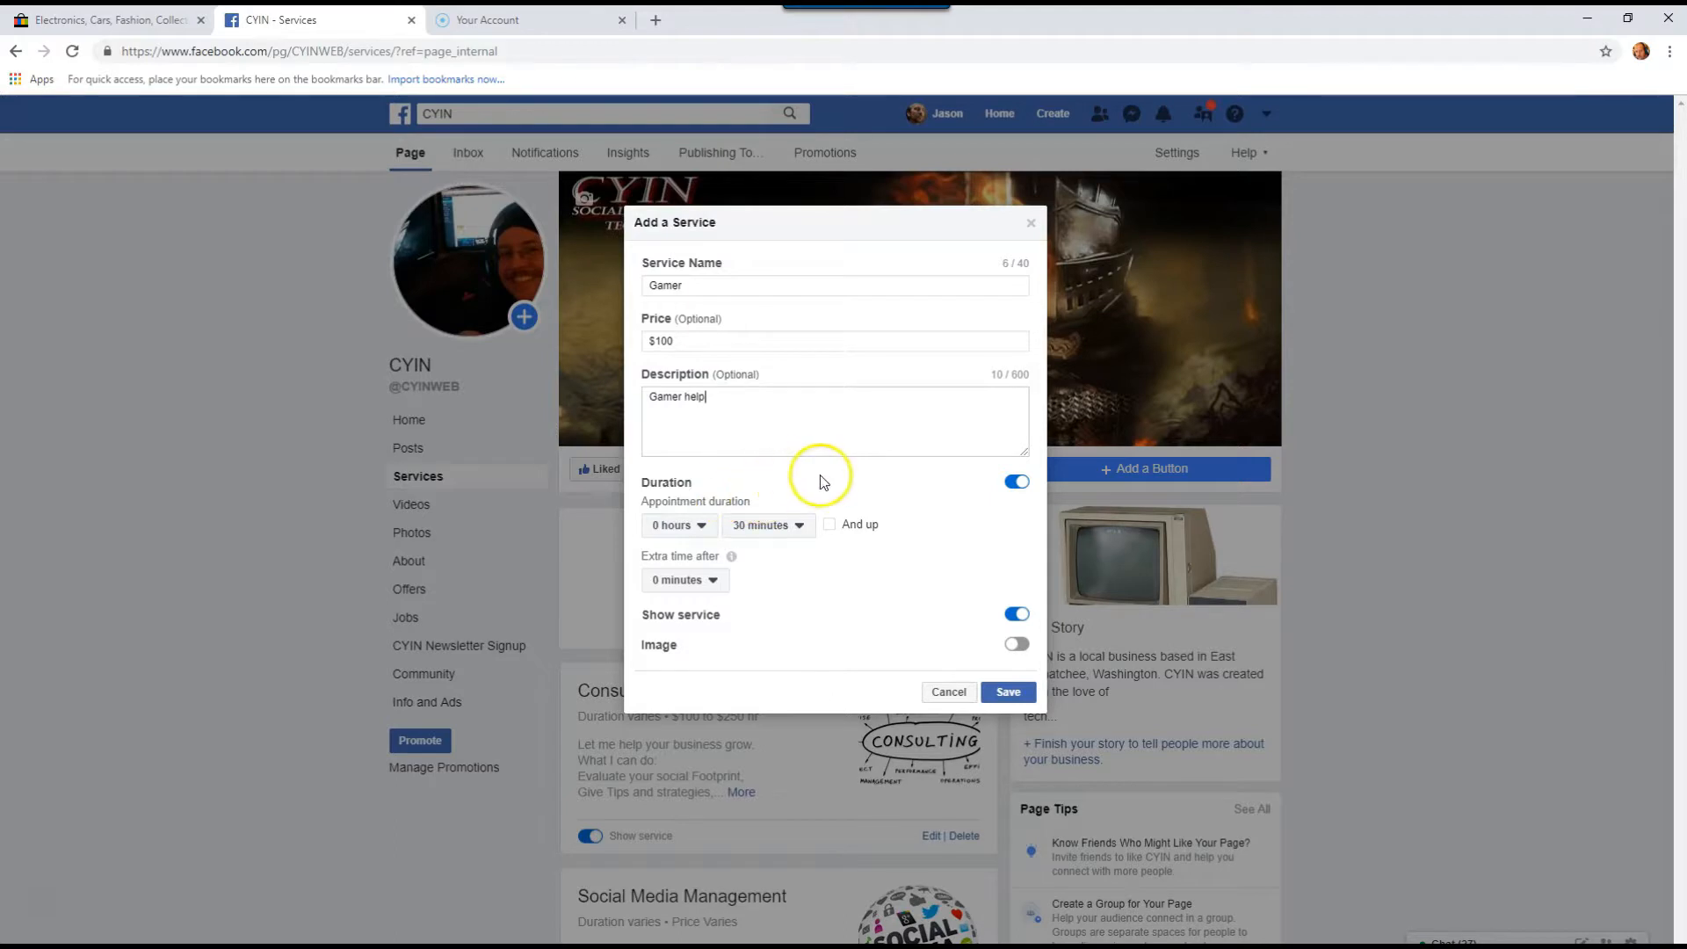
{"action": "mouse_move", "coordinate": [871, 502]}
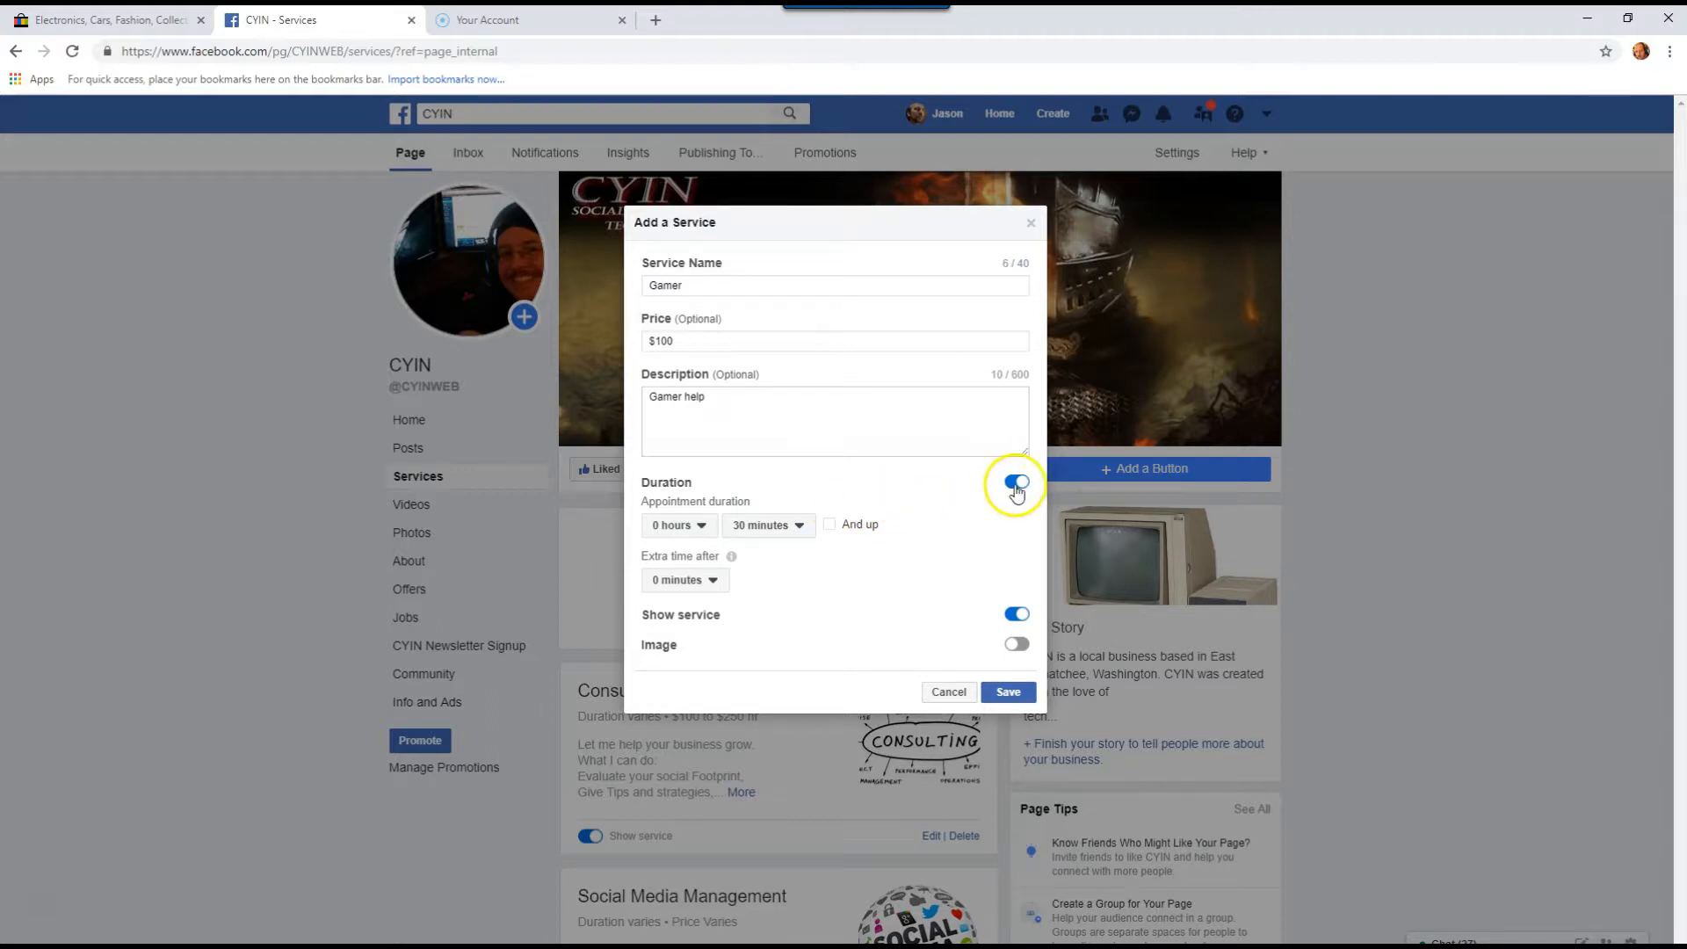
Step: Turn off the Gamer service's duration and keep the Show service toggle on
{"action": "left_click", "coordinate": [1016, 483]}
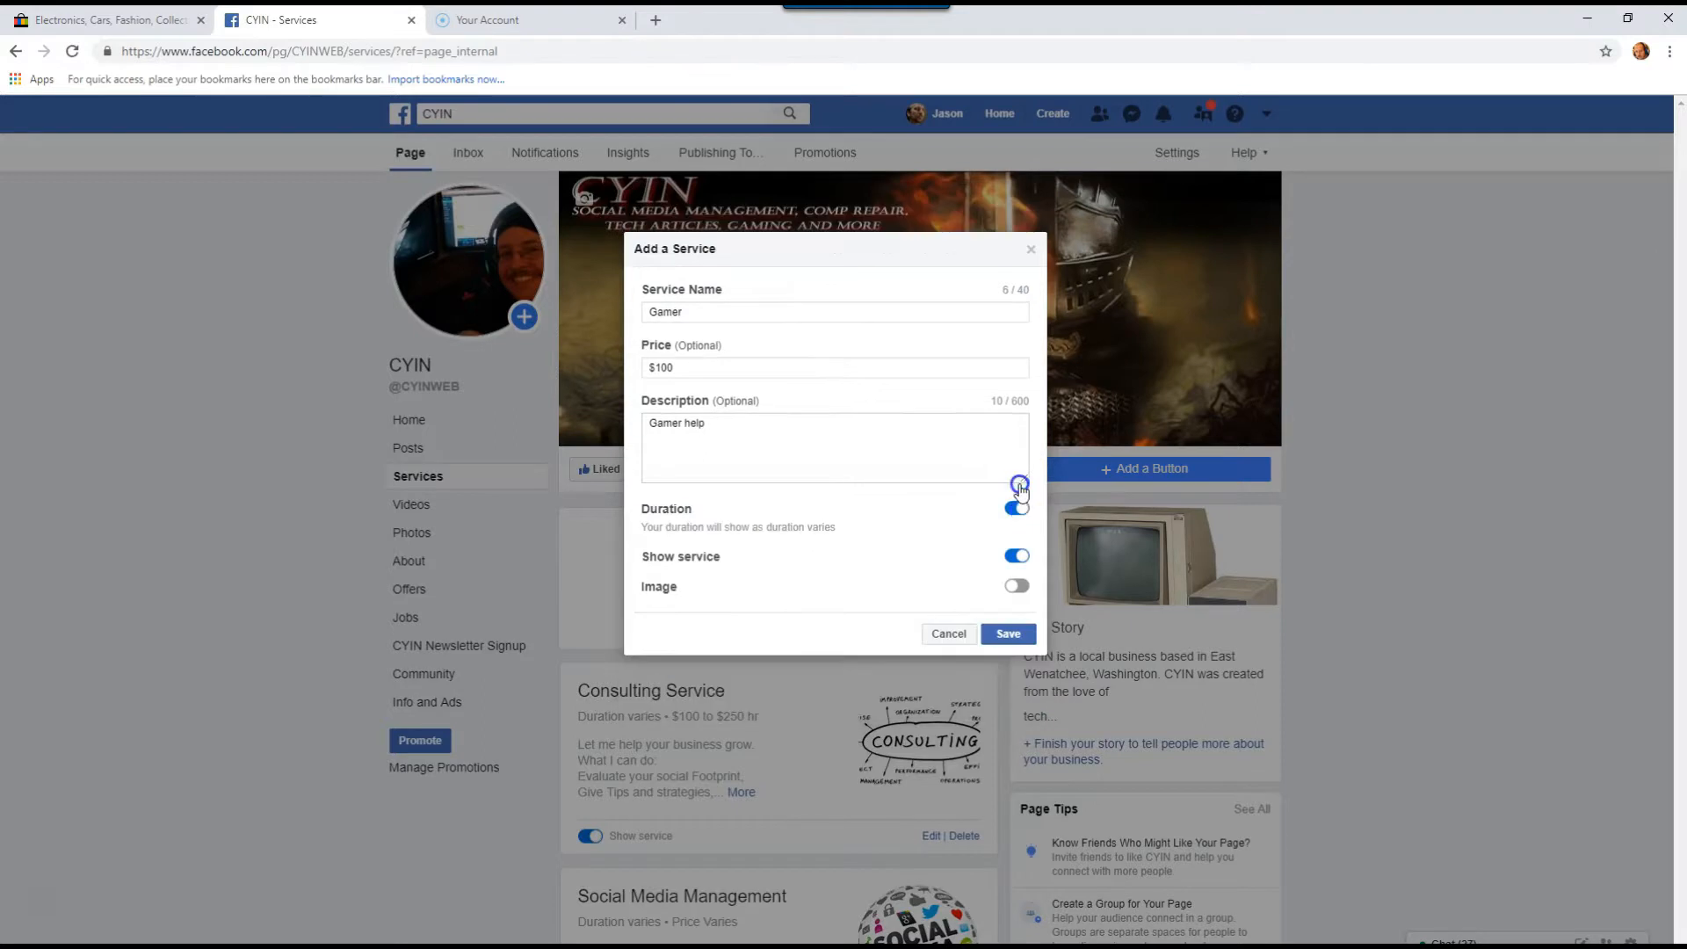
{"action": "left_click", "coordinate": [1015, 508]}
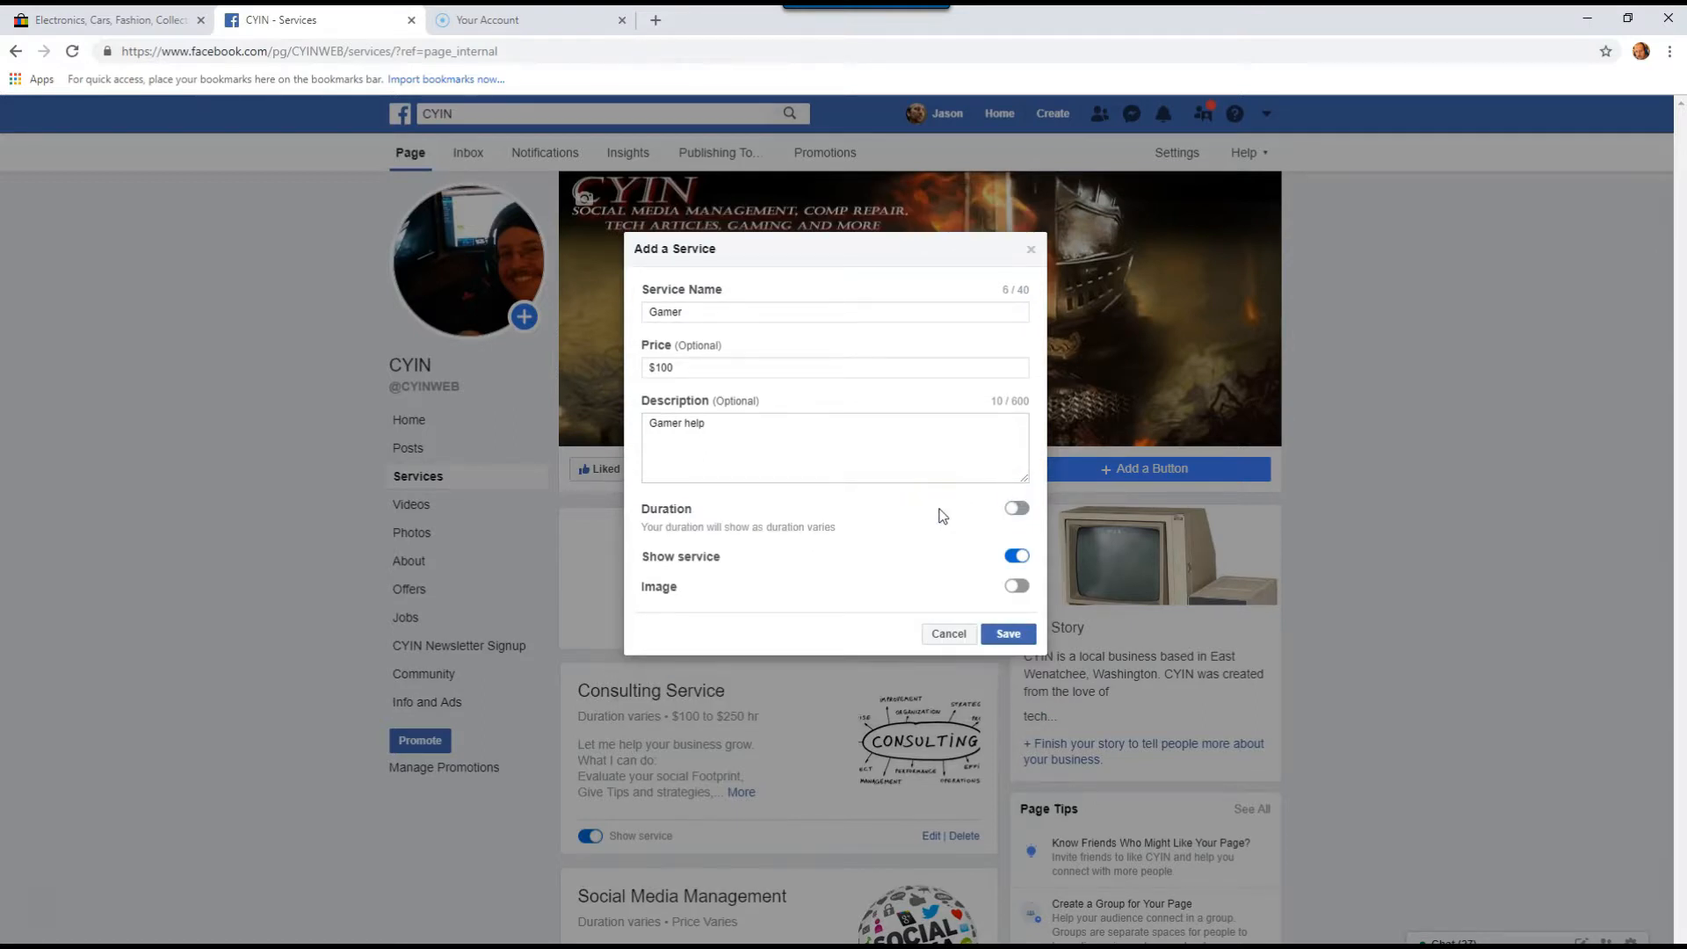
{"action": "mouse_move", "coordinate": [755, 584]}
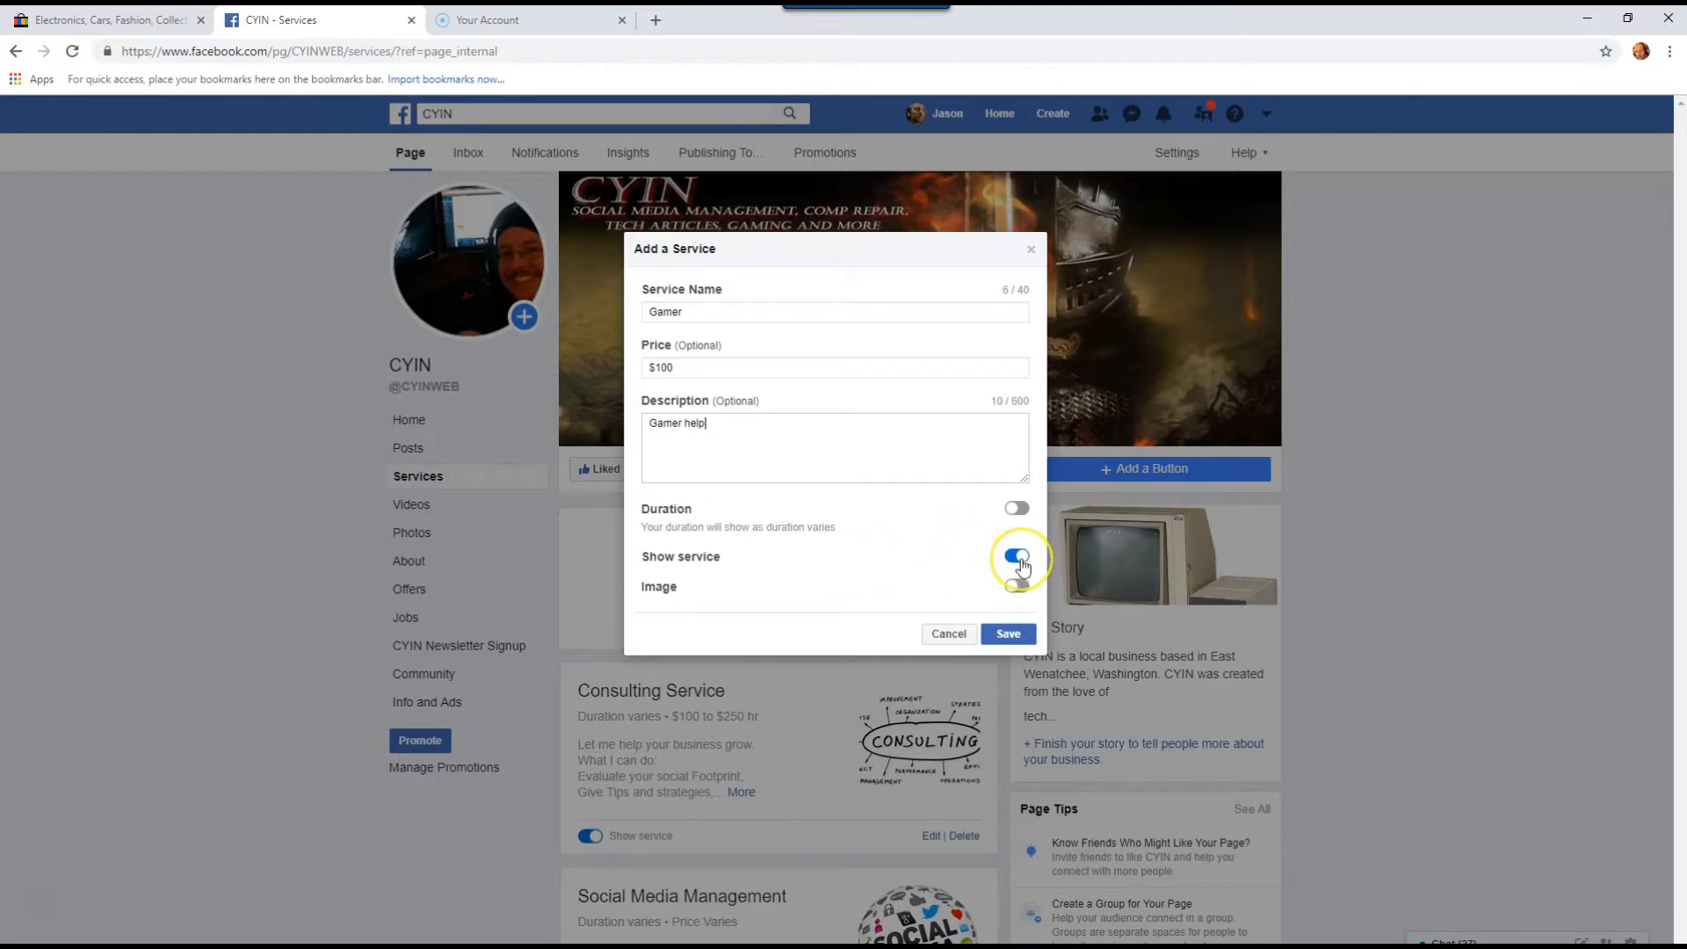
{"action": "mouse_move", "coordinate": [1015, 559]}
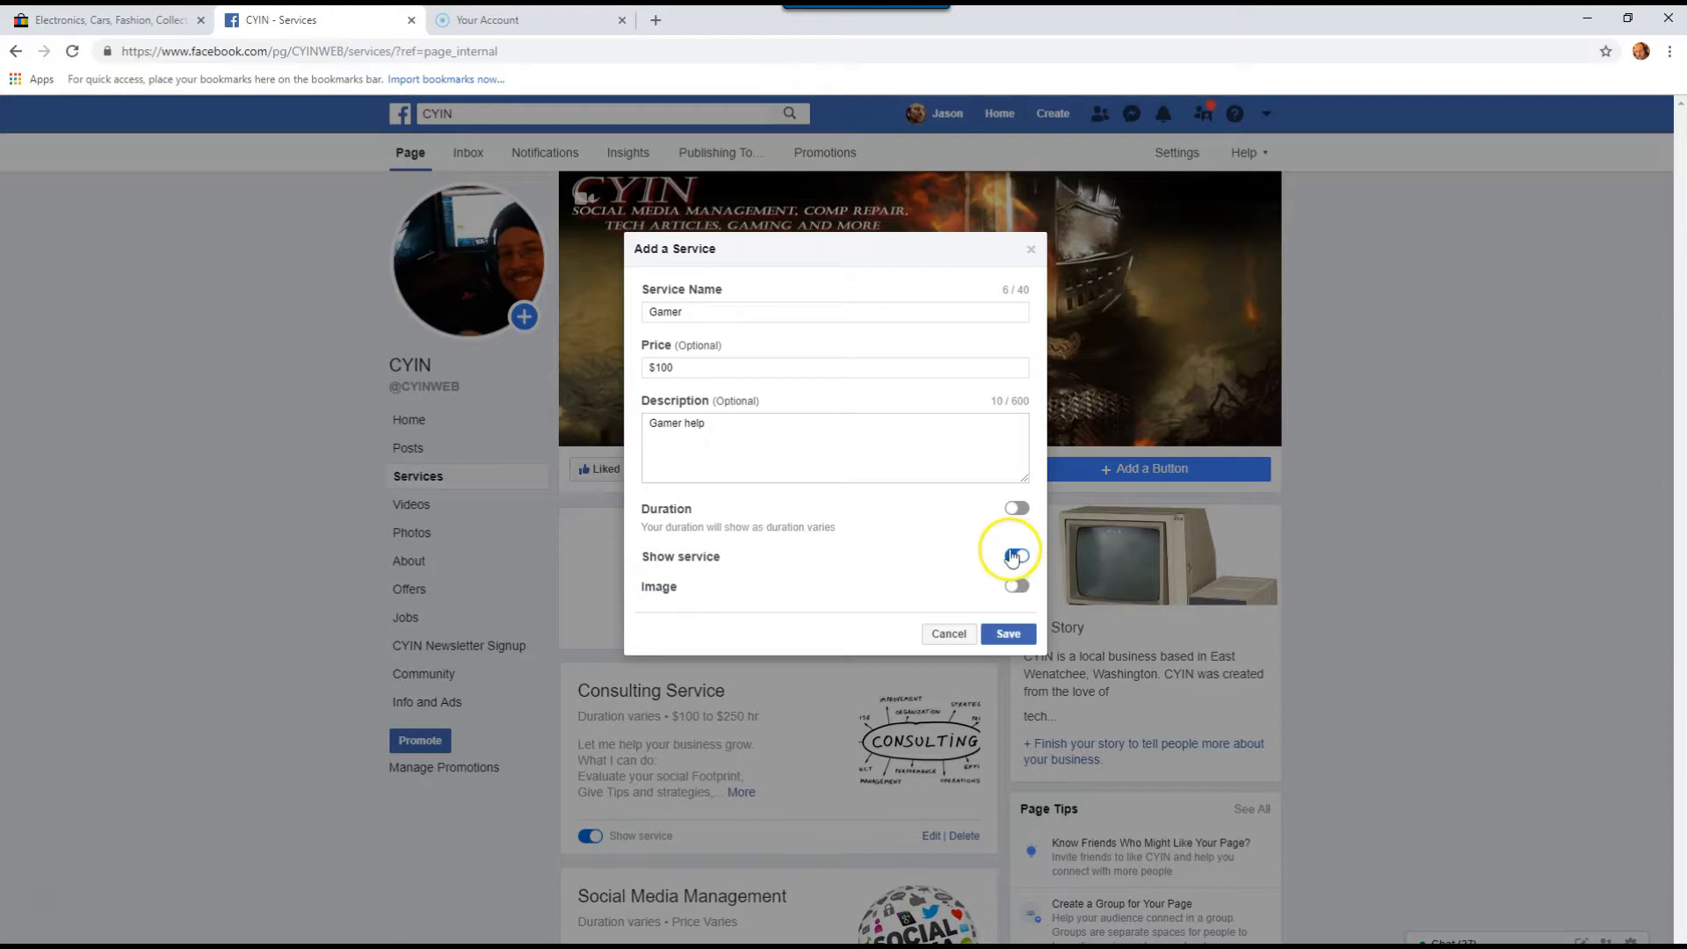
{"action": "left_click", "coordinate": [1016, 555]}
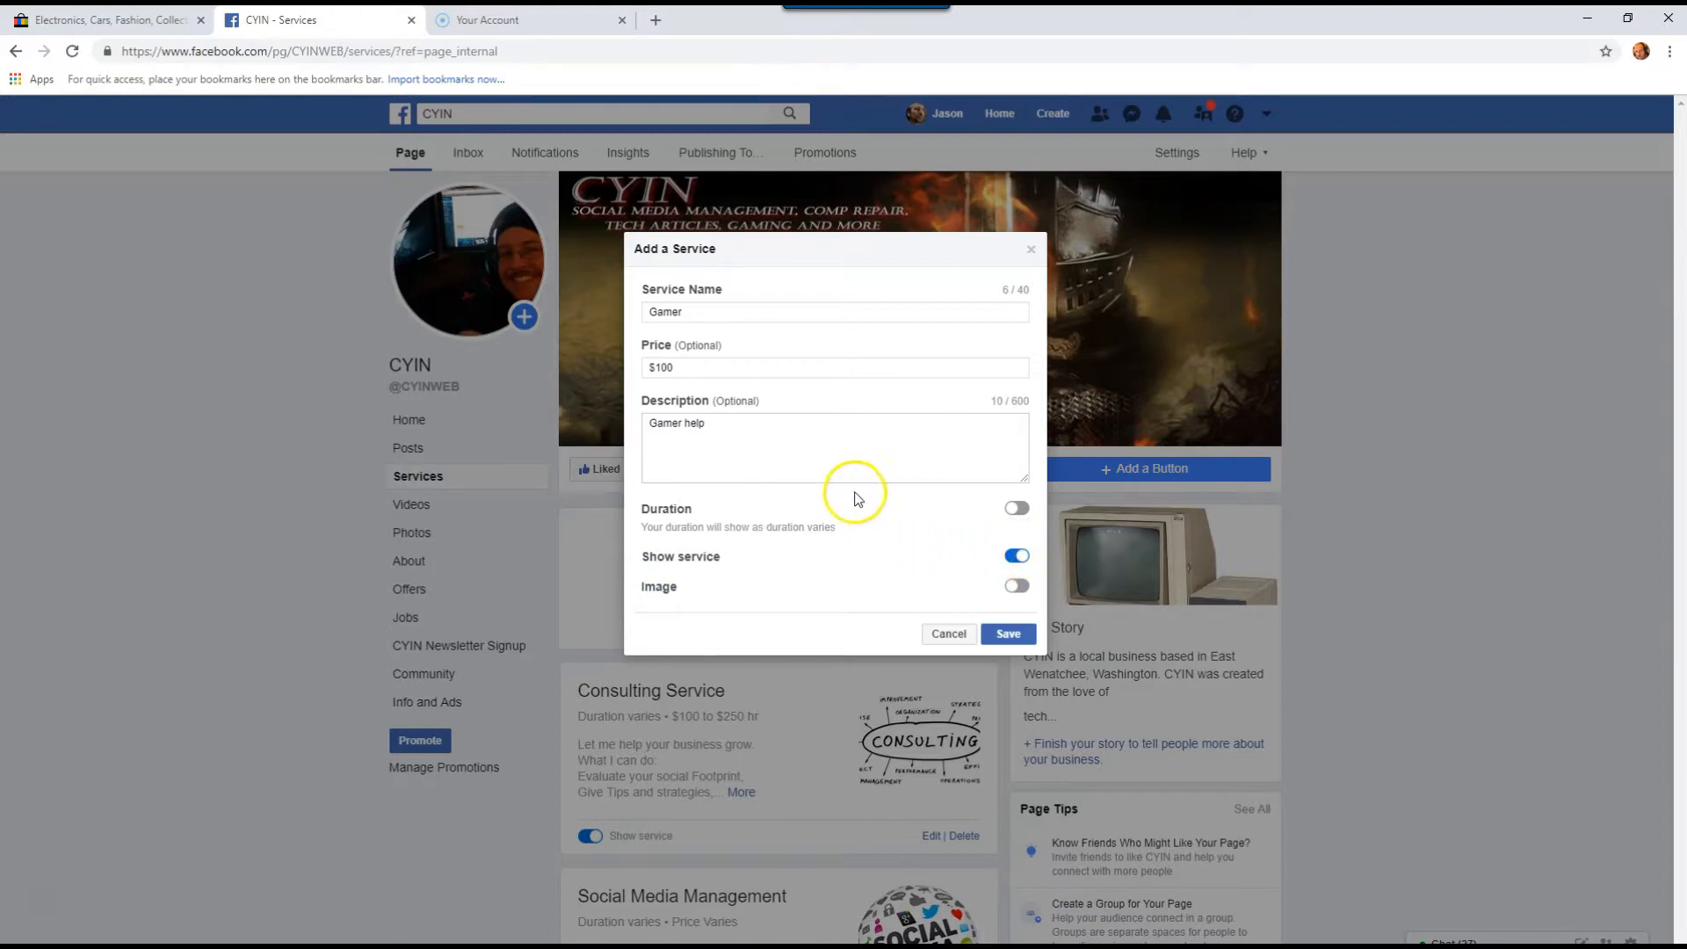
{"action": "mouse_move", "coordinate": [756, 588]}
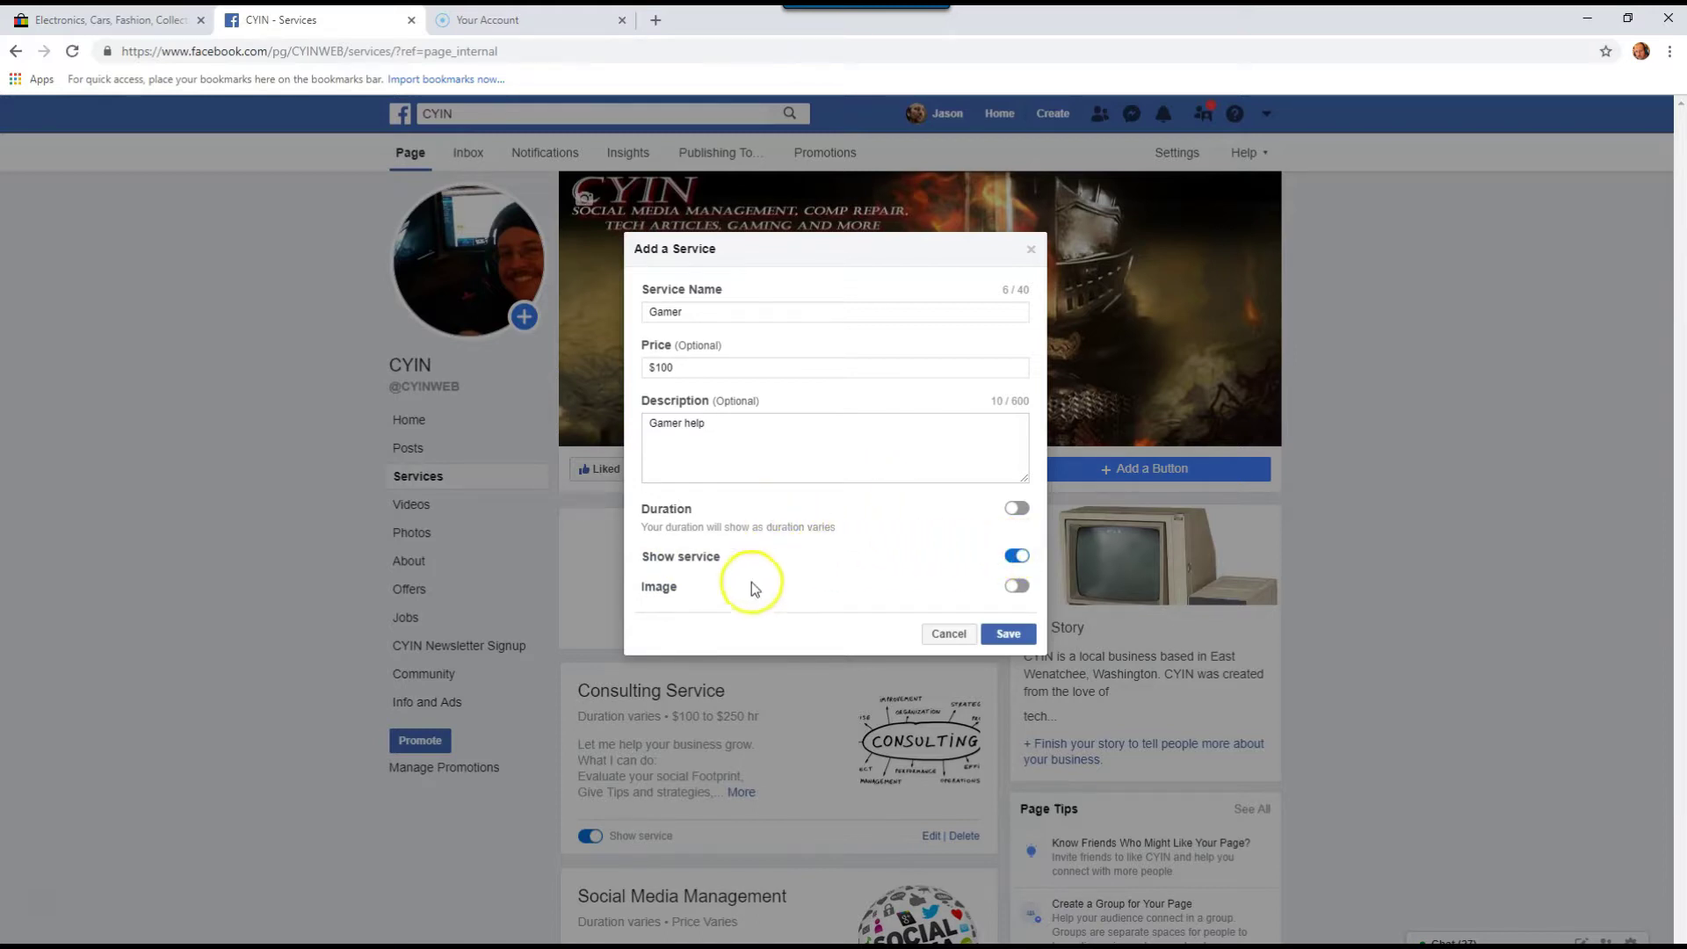
{"action": "mouse_move", "coordinate": [726, 603]}
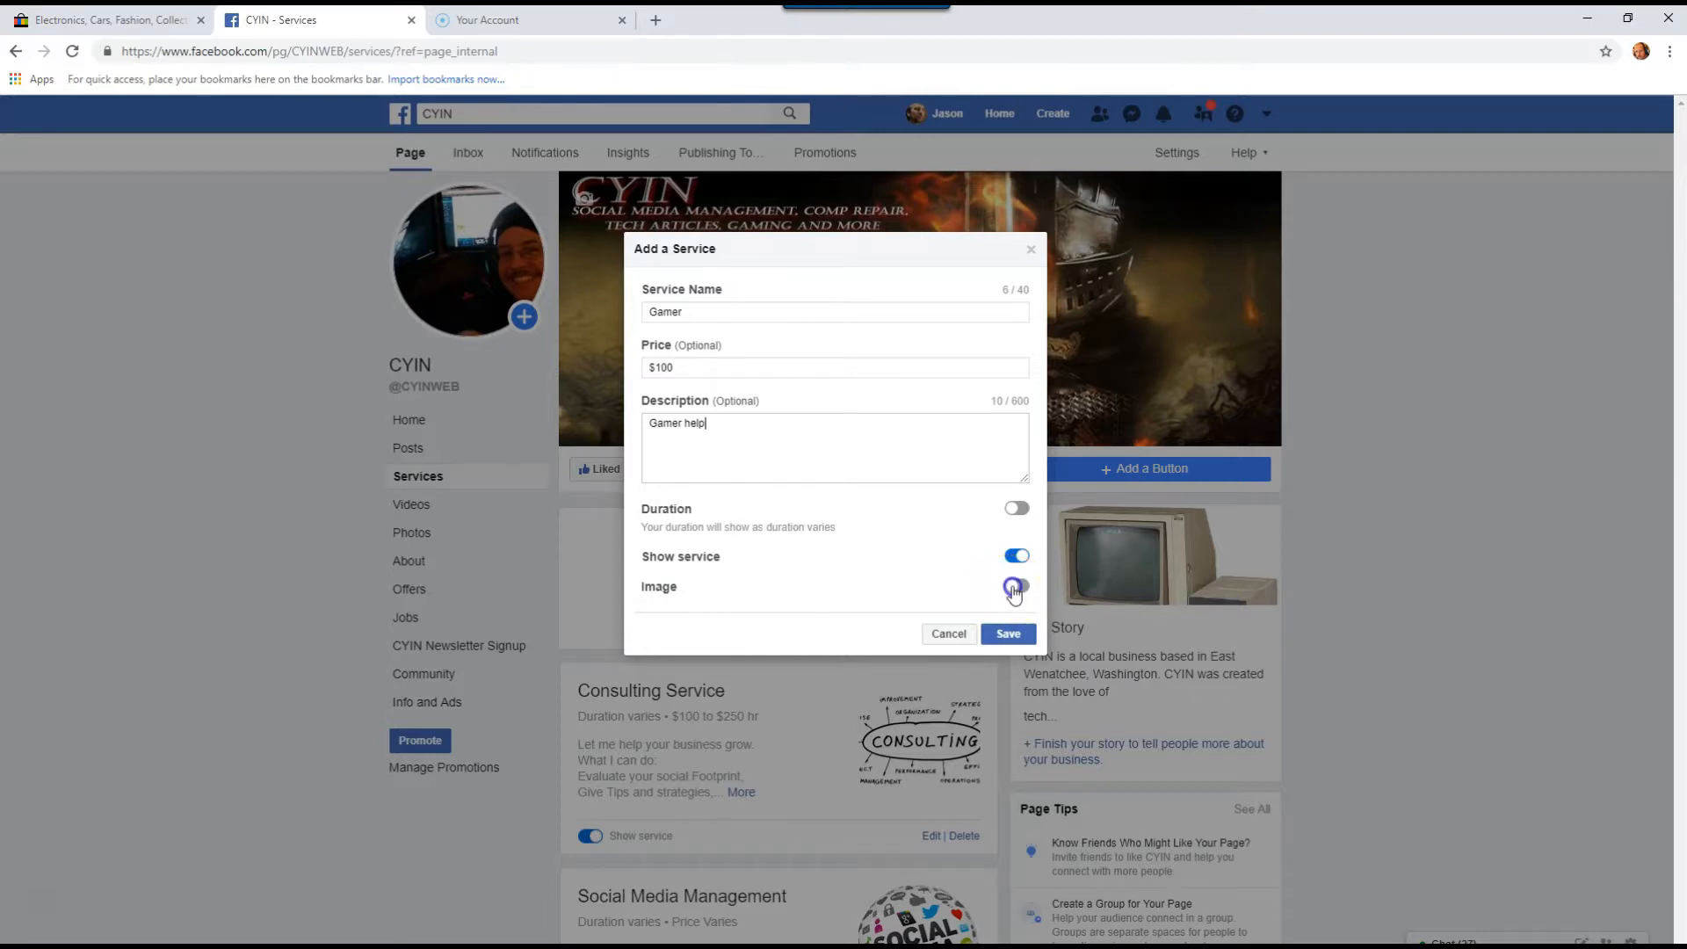
{"action": "left_click", "coordinate": [1014, 586]}
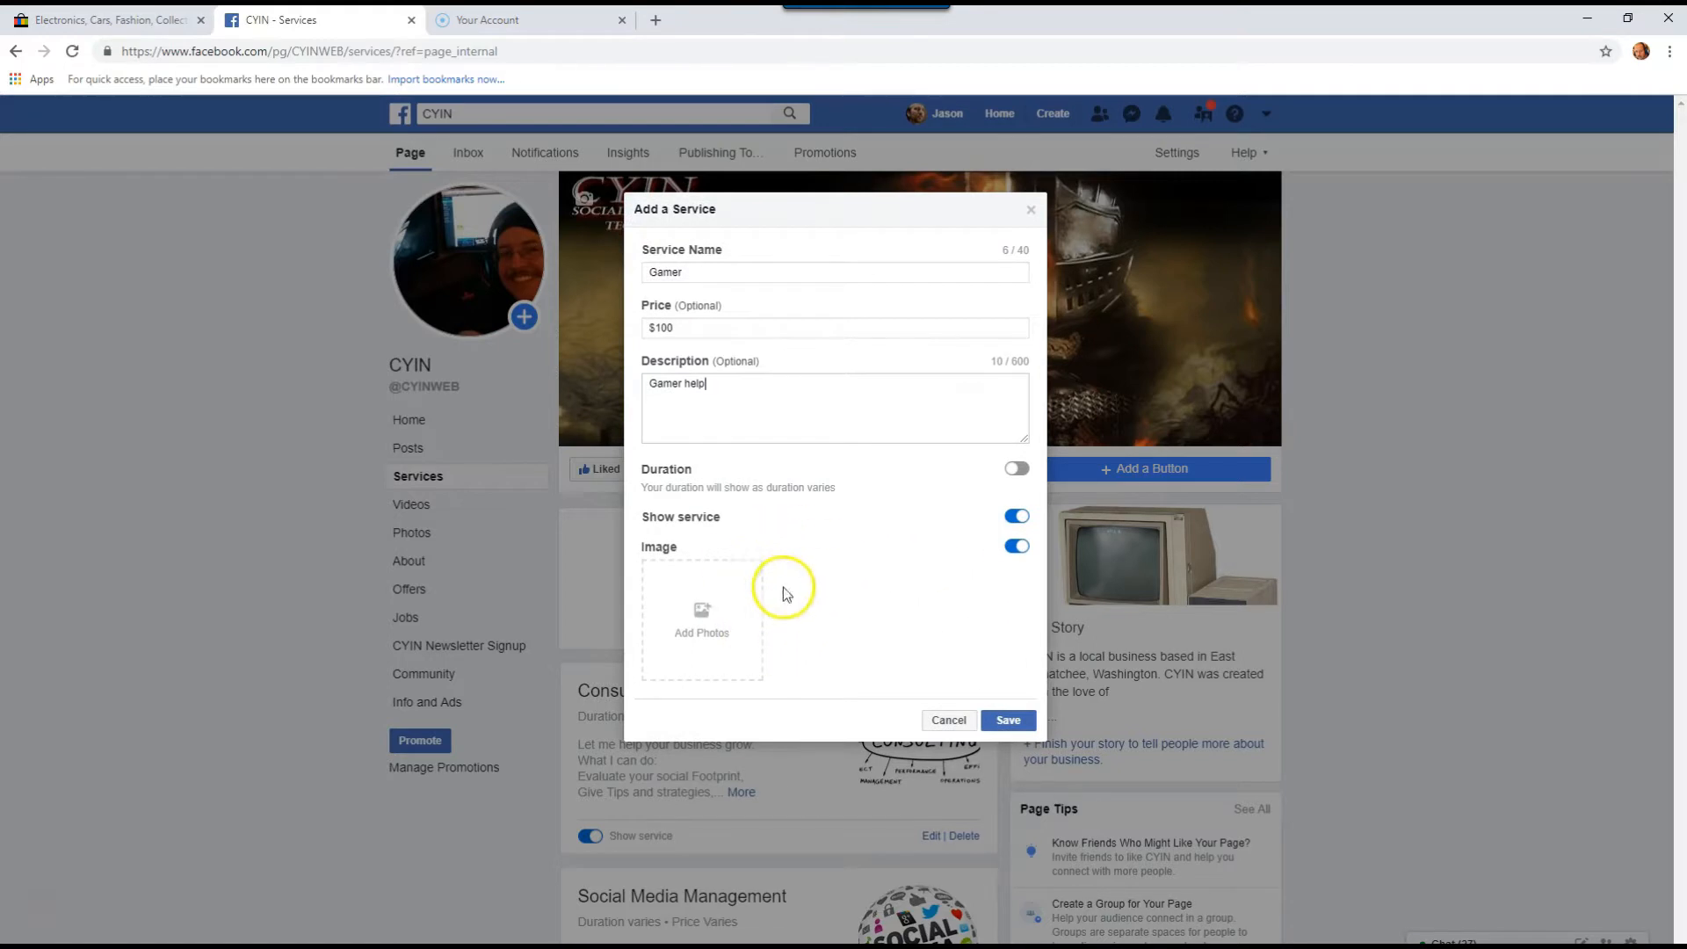
{"action": "mouse_move", "coordinate": [701, 624]}
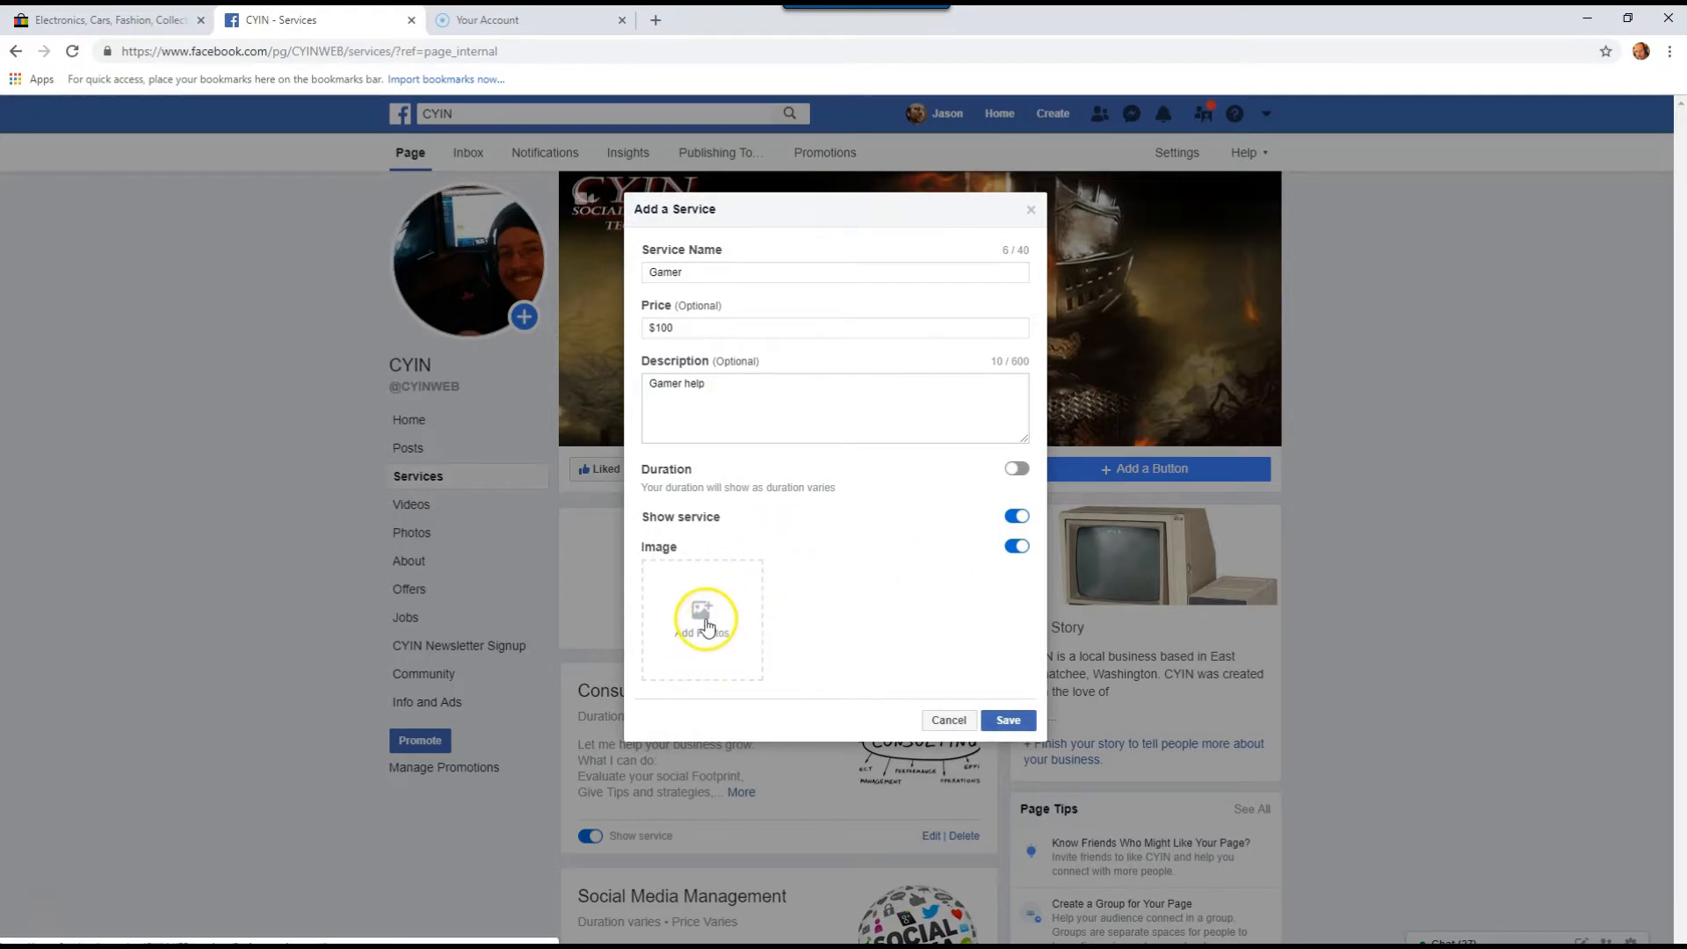
Step: Upload the green grinning-face image as the service photo and save the Gamer service
{"action": "left_click", "coordinate": [701, 619]}
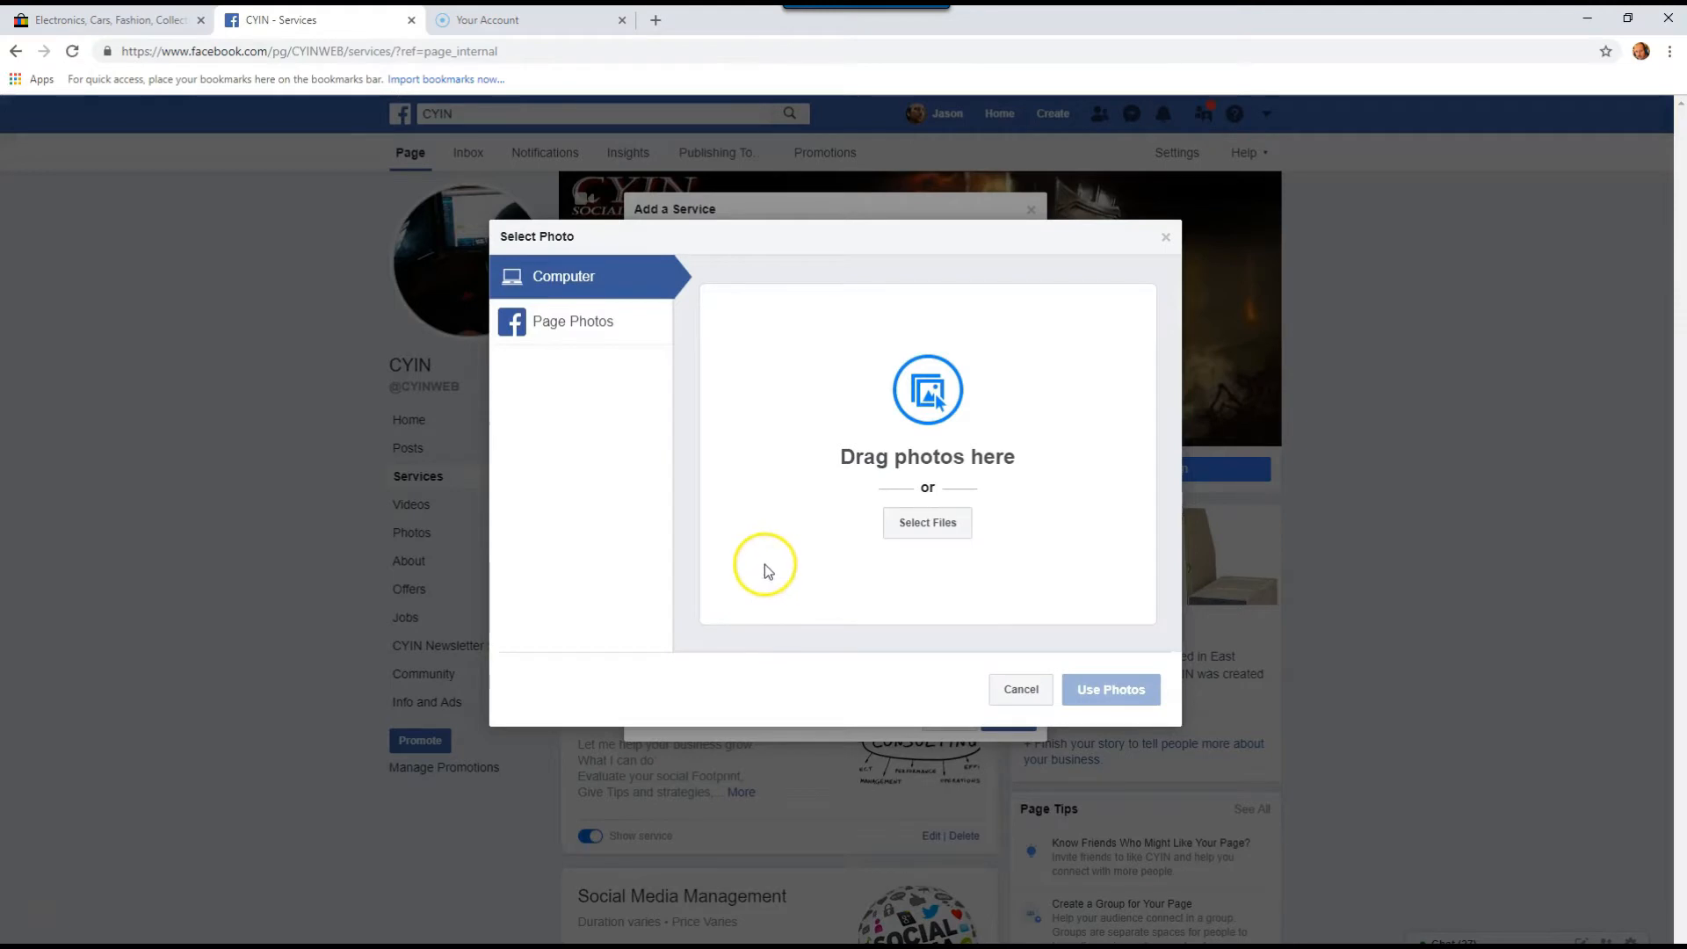
{"action": "mouse_move", "coordinate": [662, 339]}
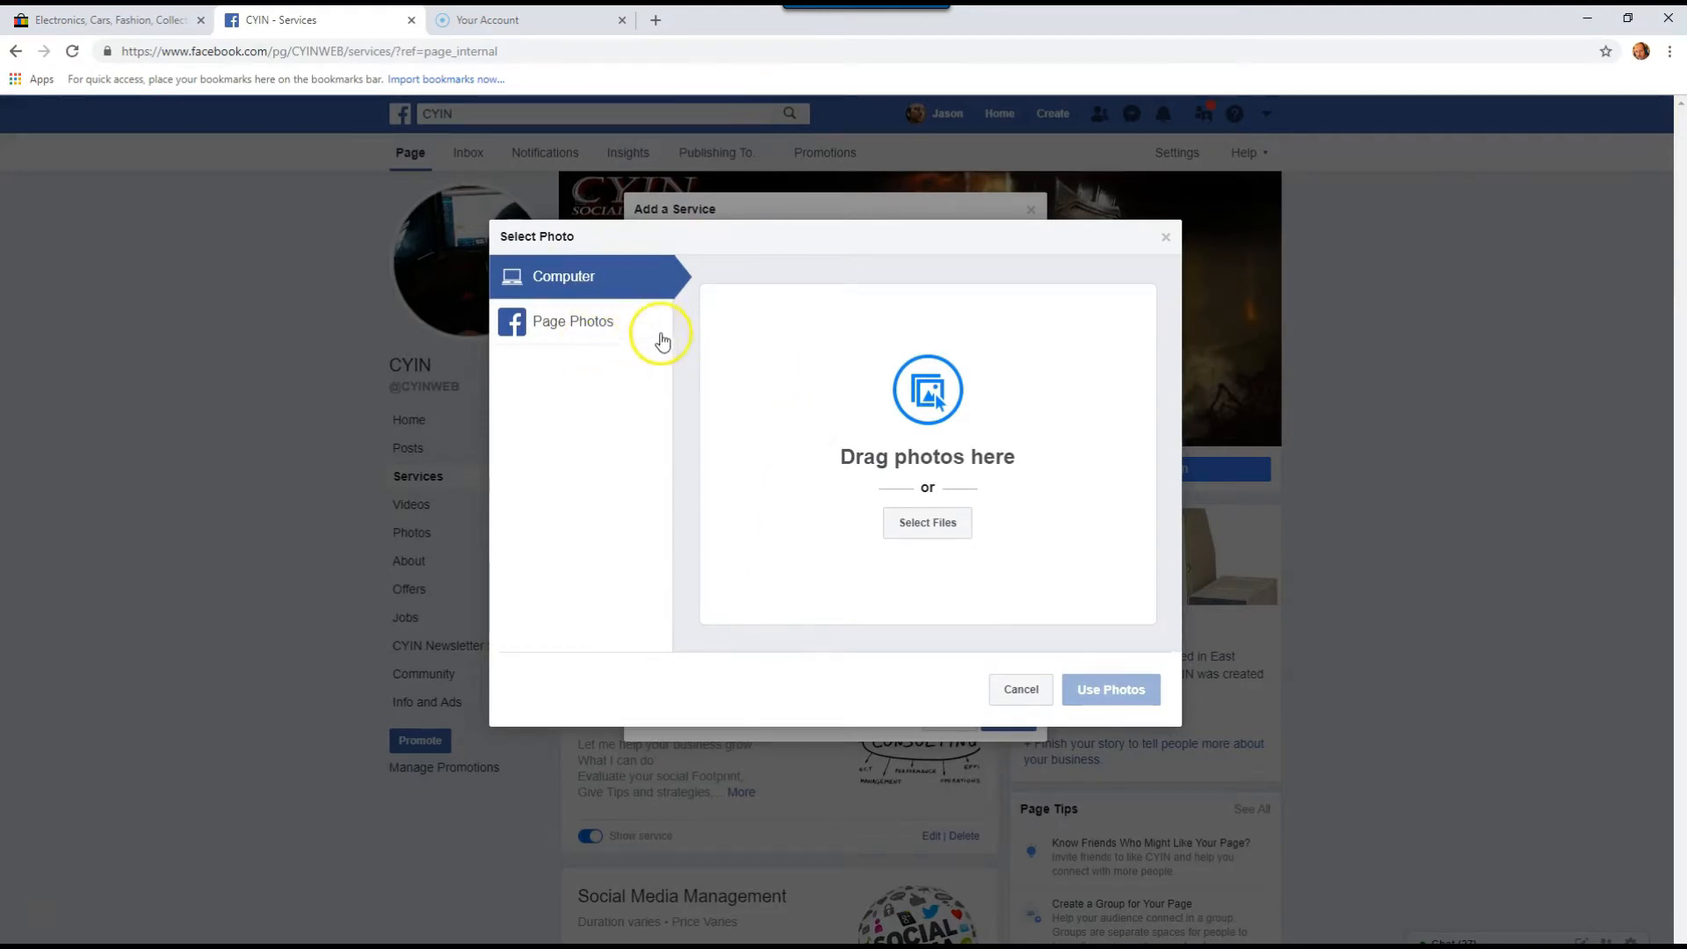
{"action": "mouse_move", "coordinate": [794, 401]}
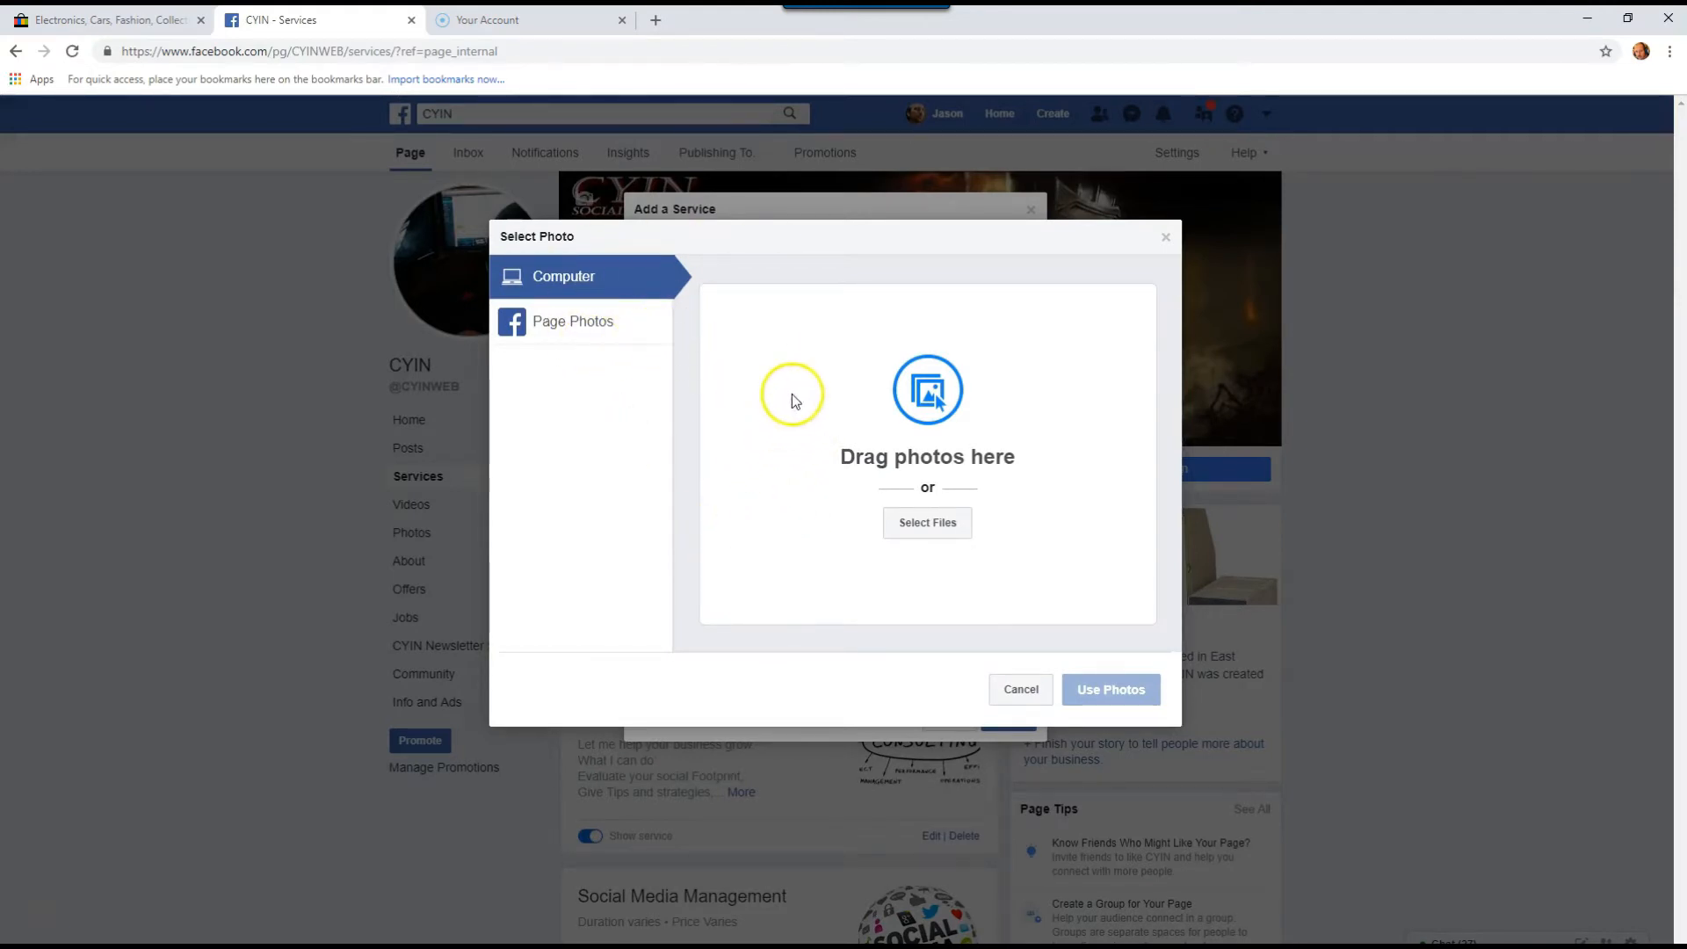
{"action": "mouse_move", "coordinate": [728, 389]}
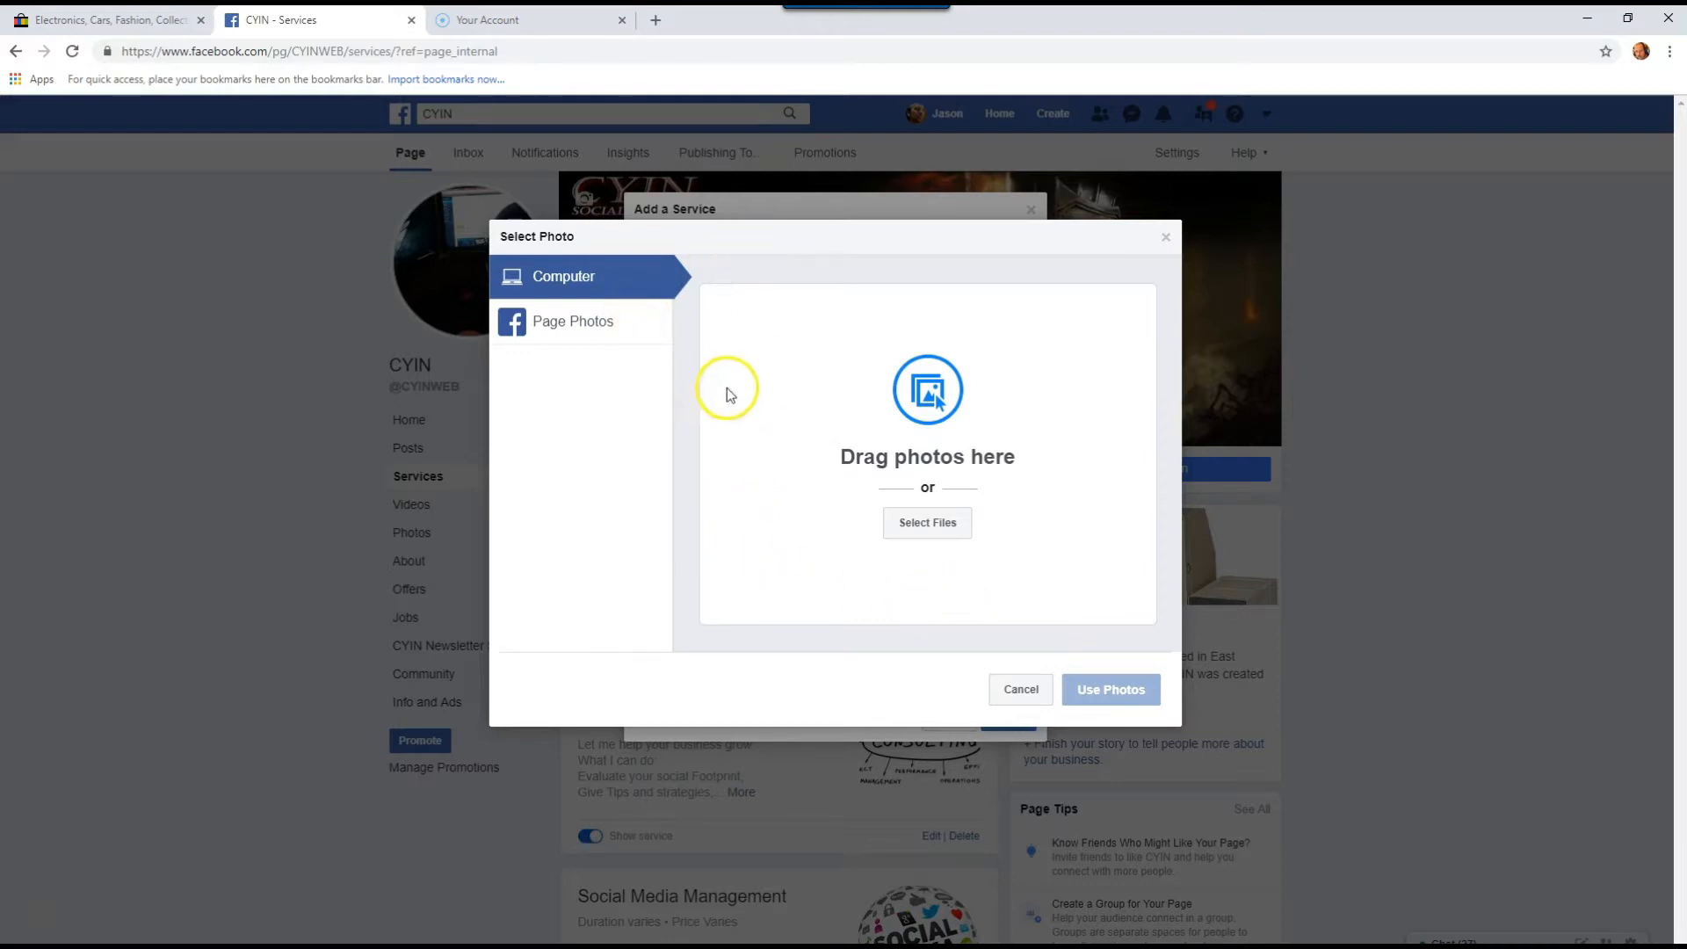
{"action": "mouse_move", "coordinate": [797, 567]}
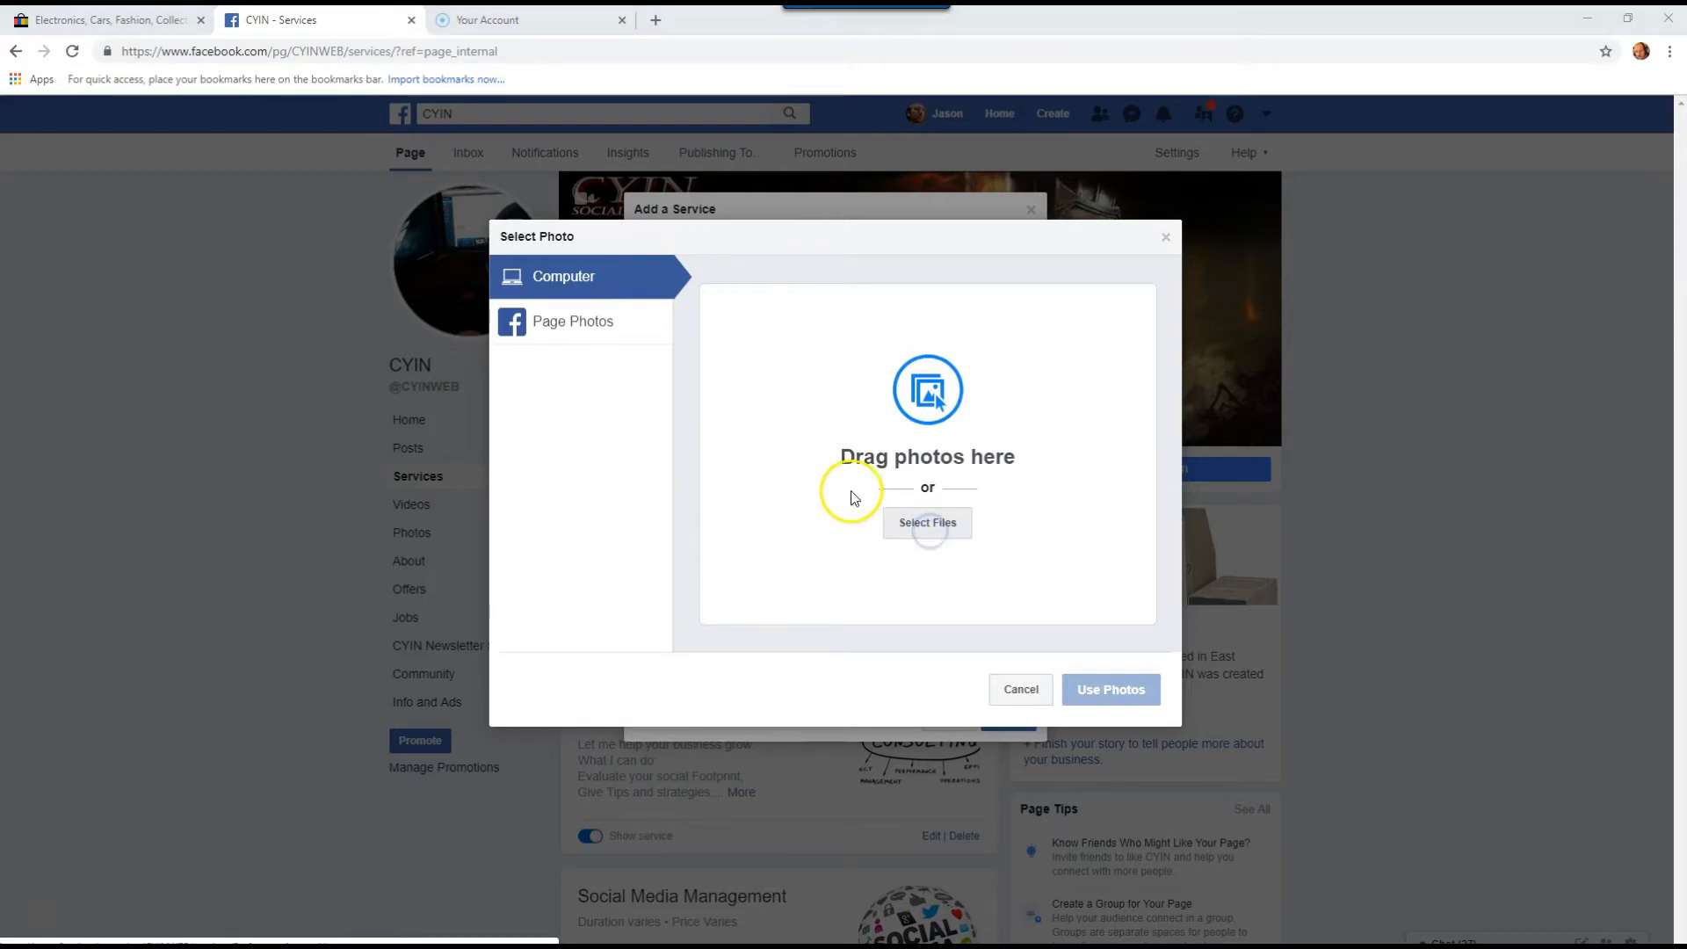
{"action": "left_click", "coordinate": [925, 523]}
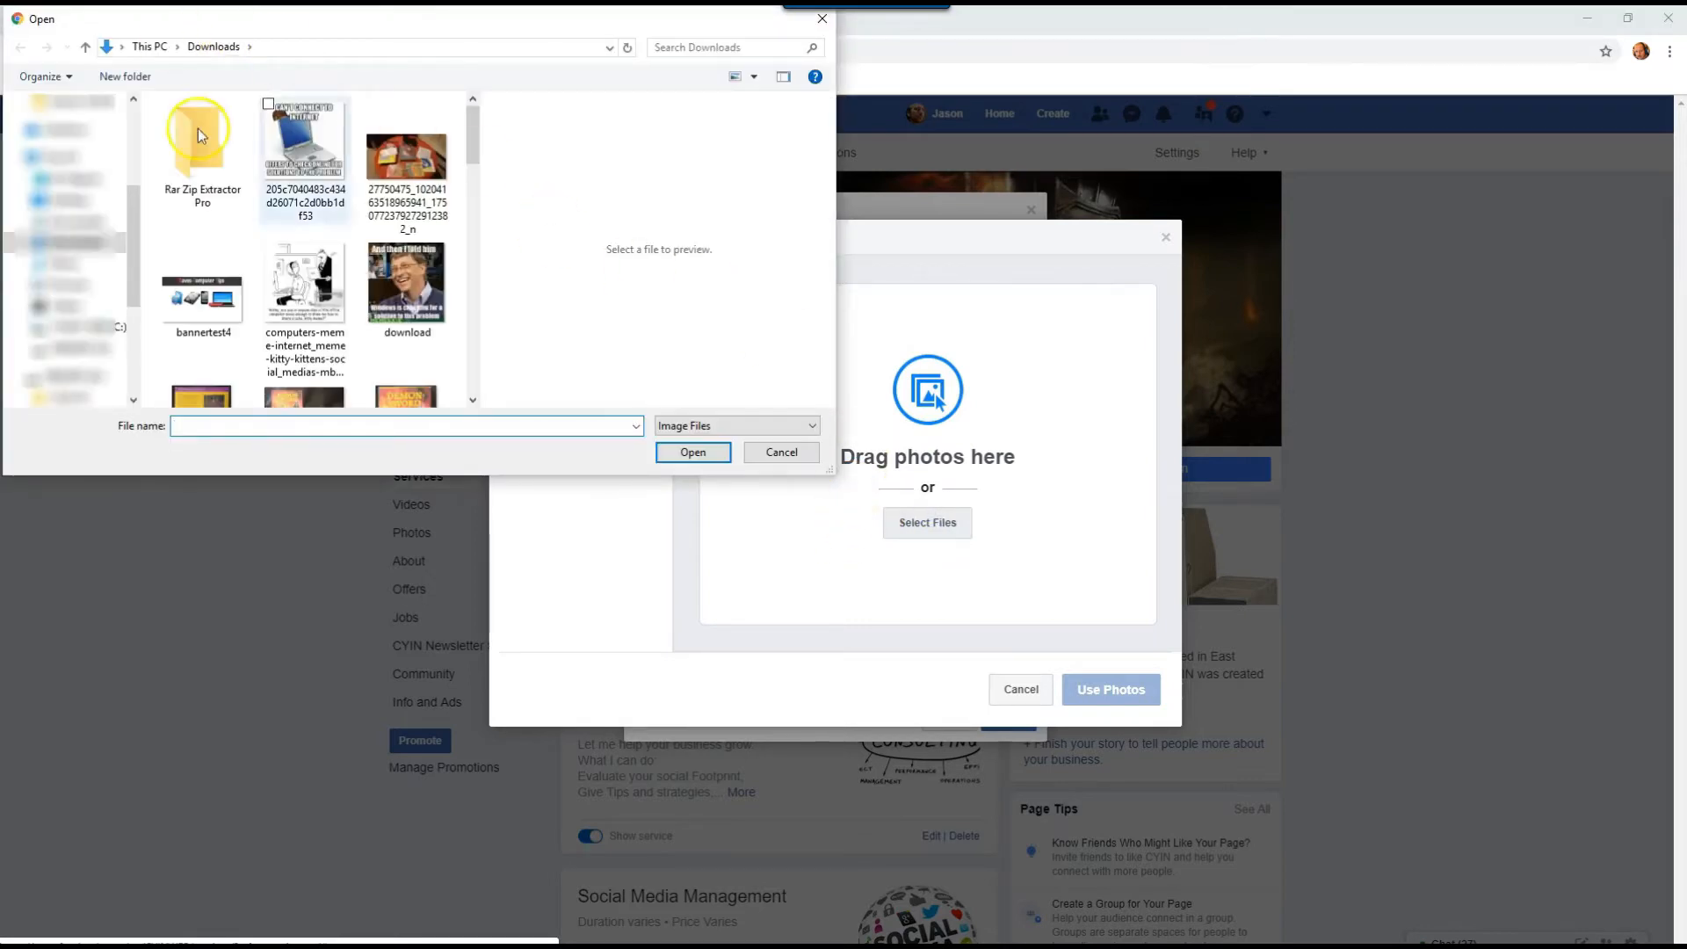
{"action": "scroll", "scroll_direction": "down", "scroll_amount": 3}
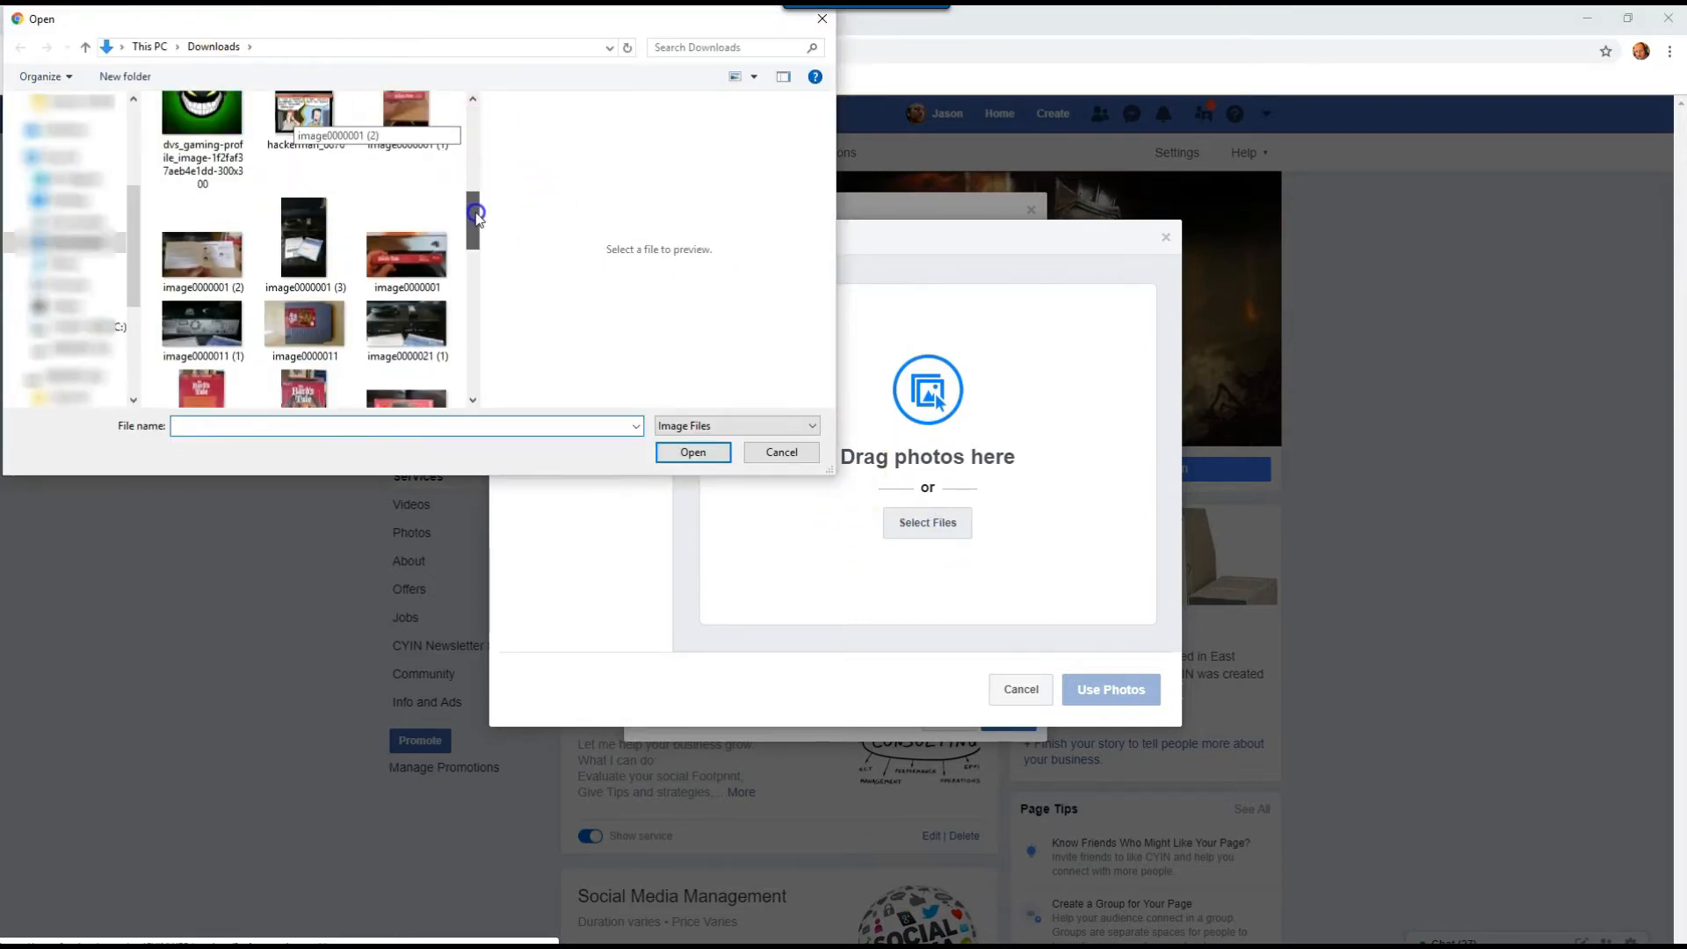
{"action": "left_click", "coordinate": [202, 130]}
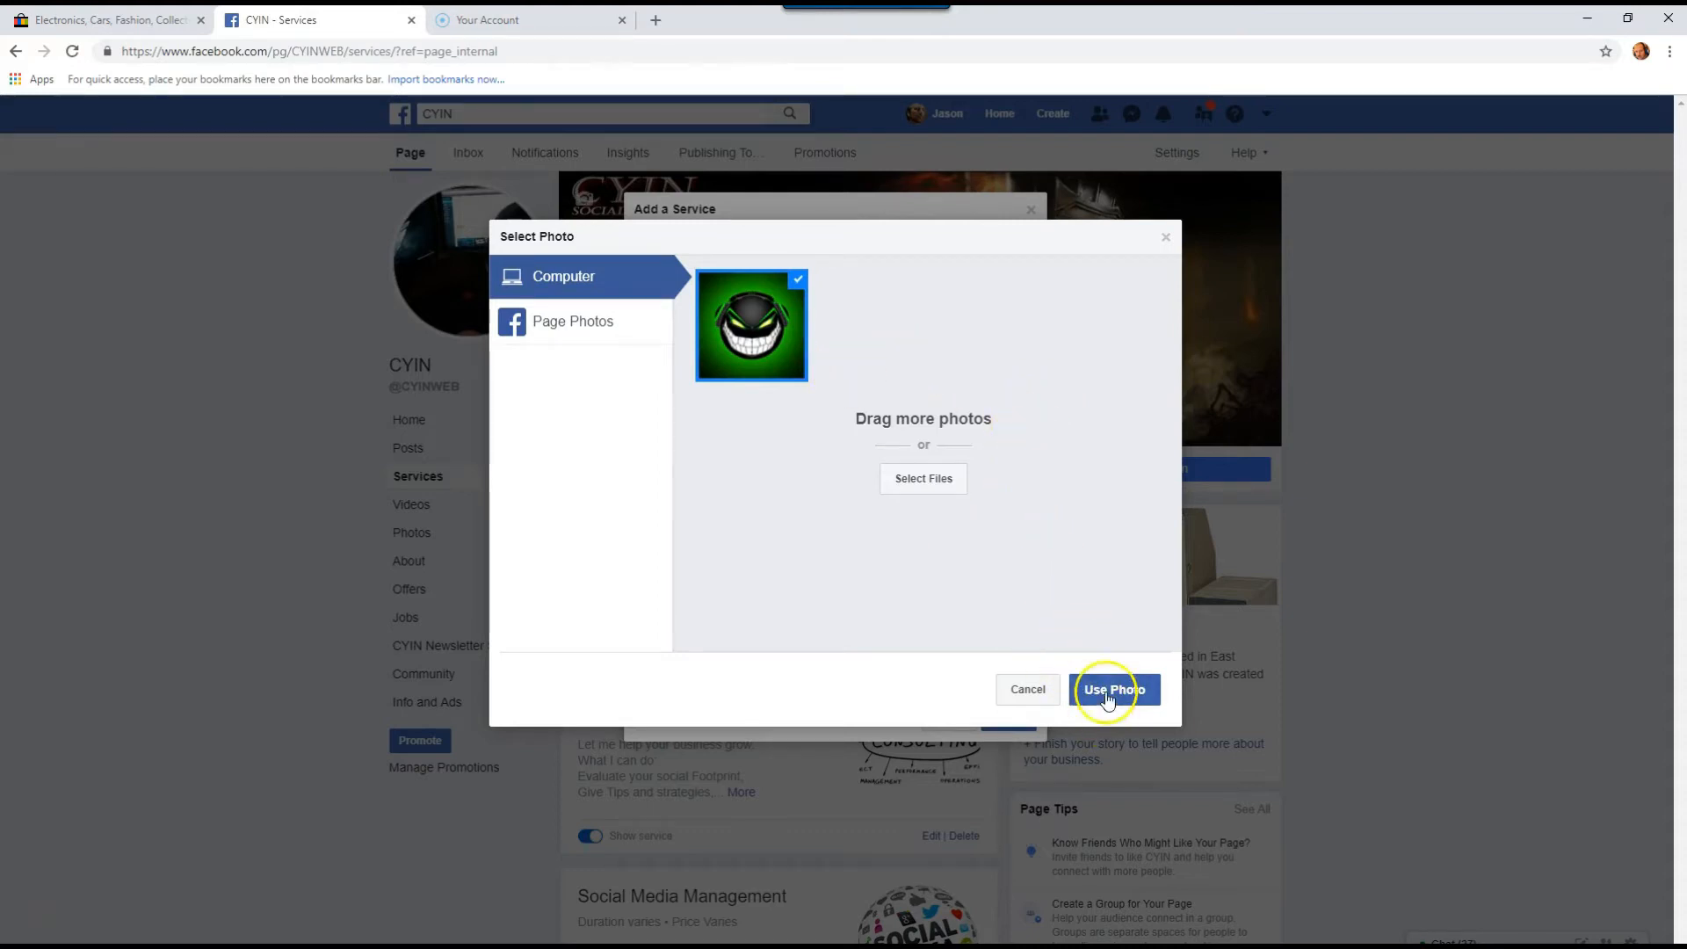
{"action": "left_click", "coordinate": [1113, 690]}
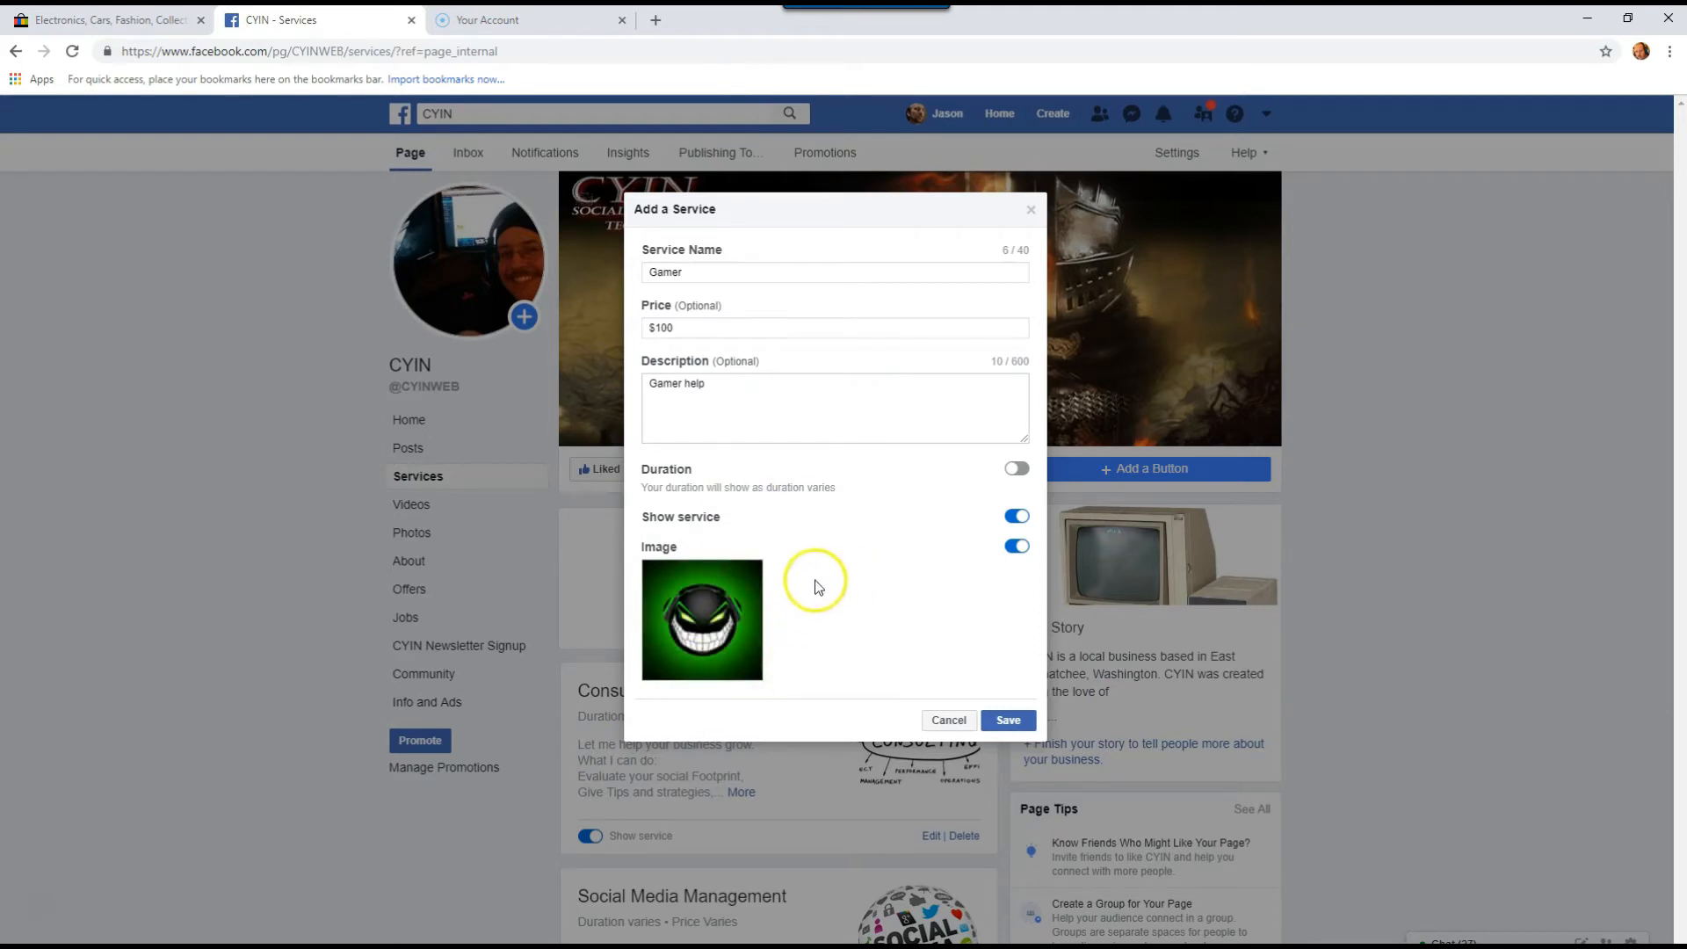
{"action": "mouse_move", "coordinate": [816, 357]}
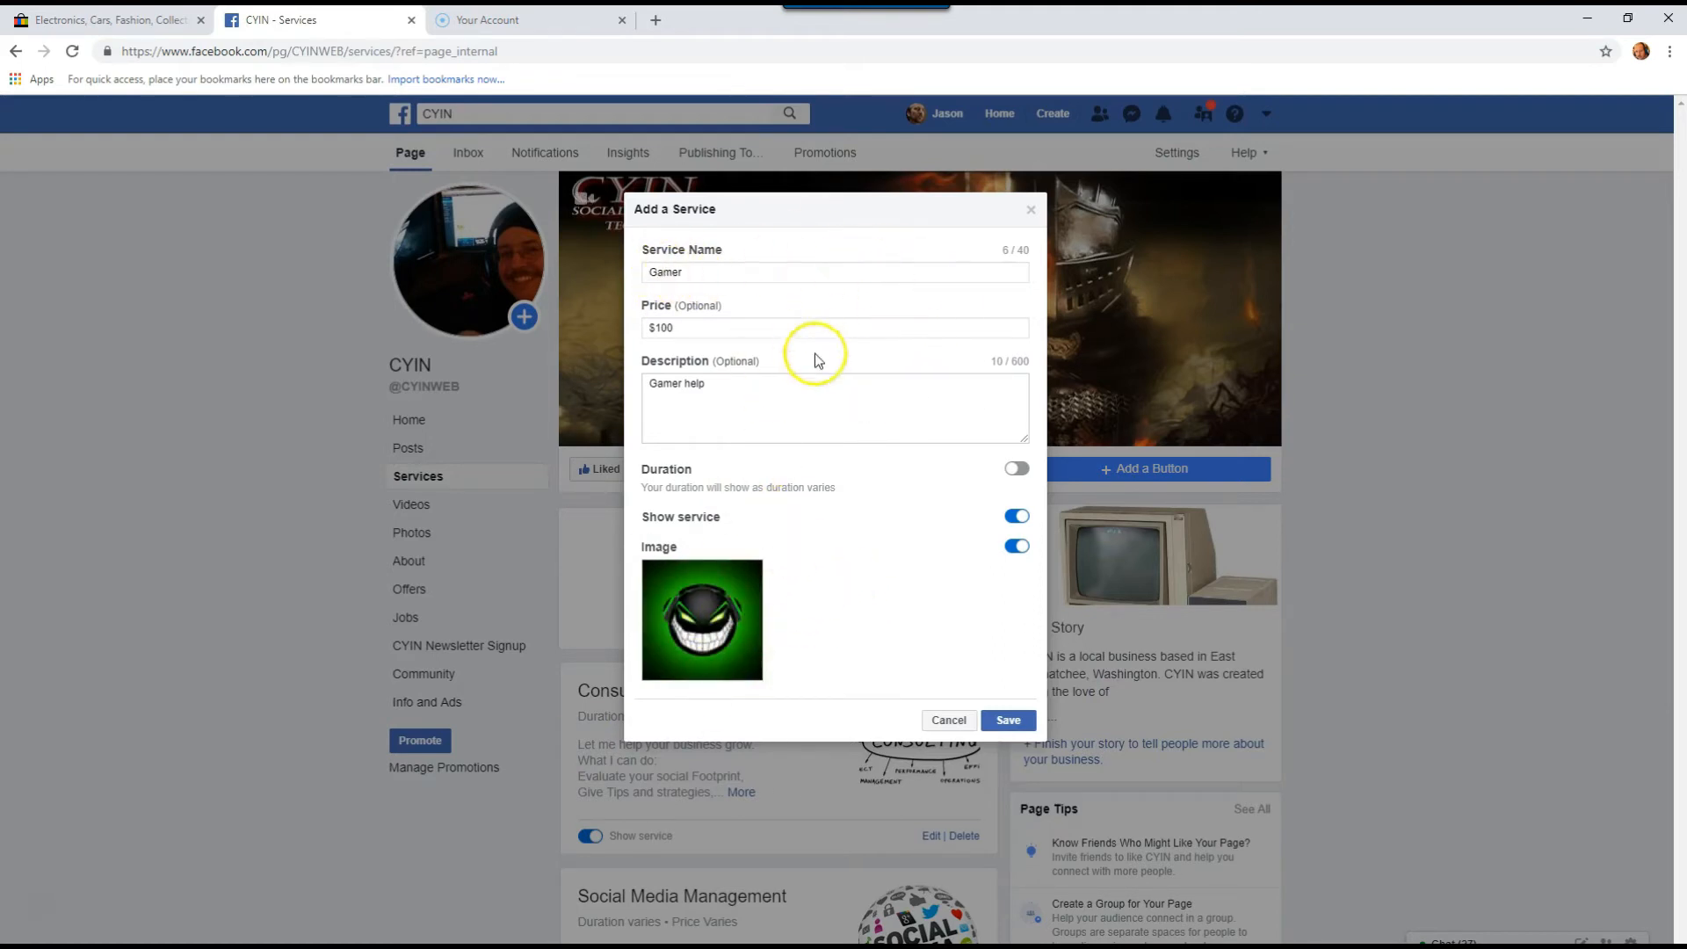
{"action": "mouse_move", "coordinate": [966, 617]}
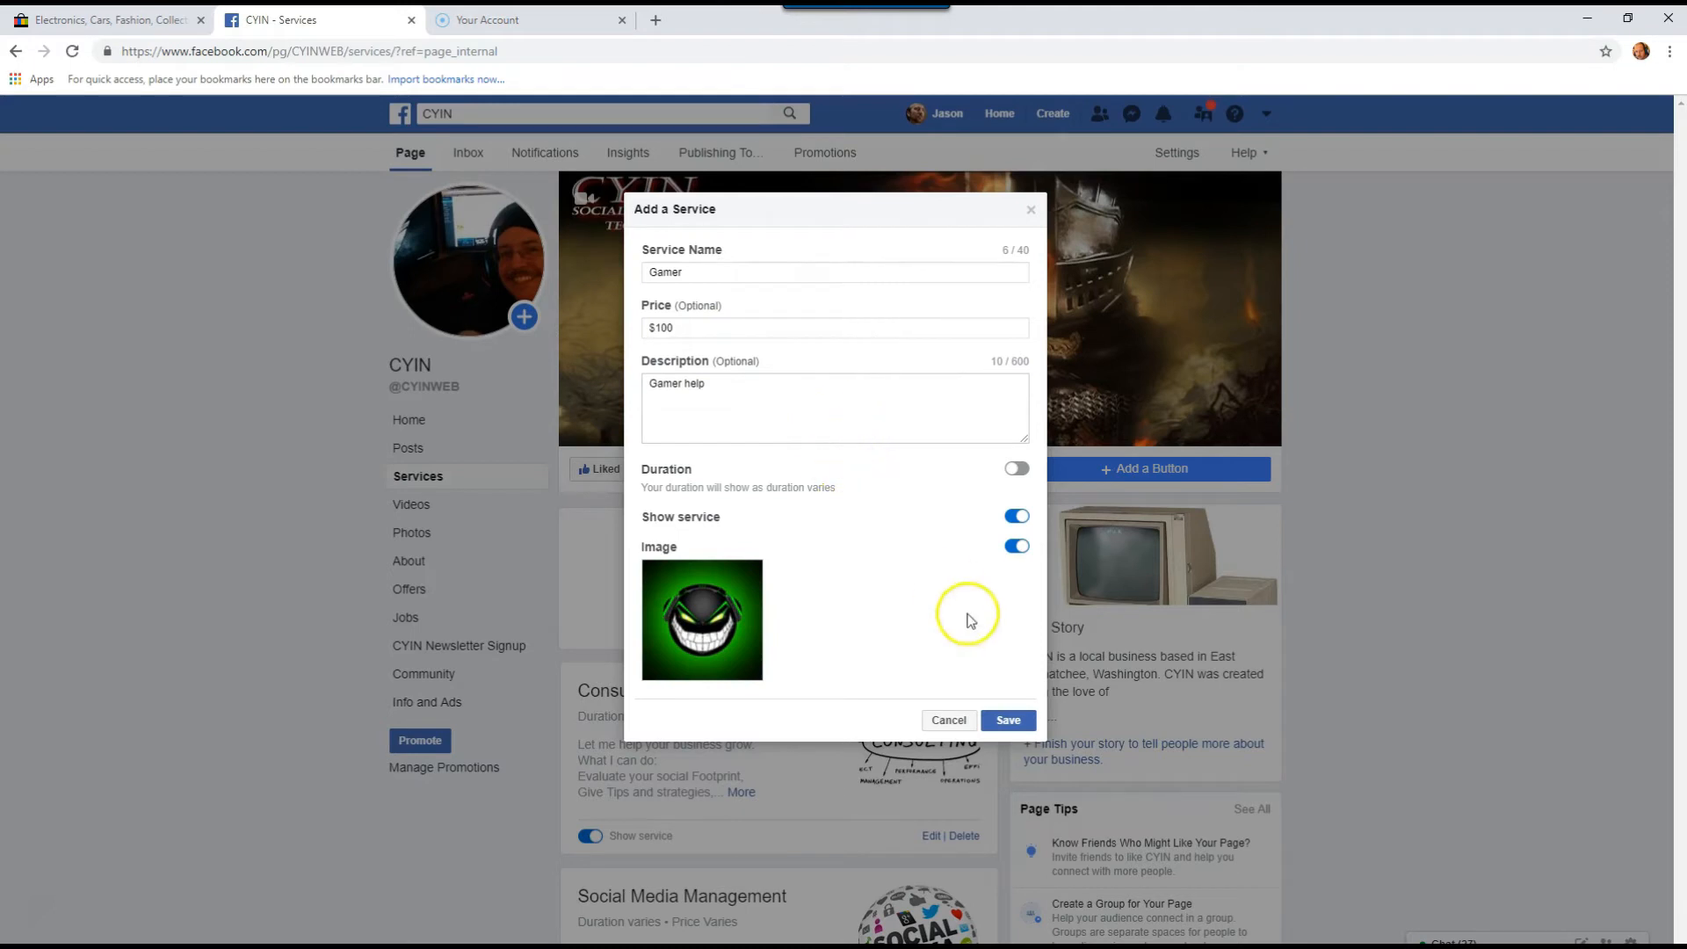
{"action": "left_click", "coordinate": [1007, 719]}
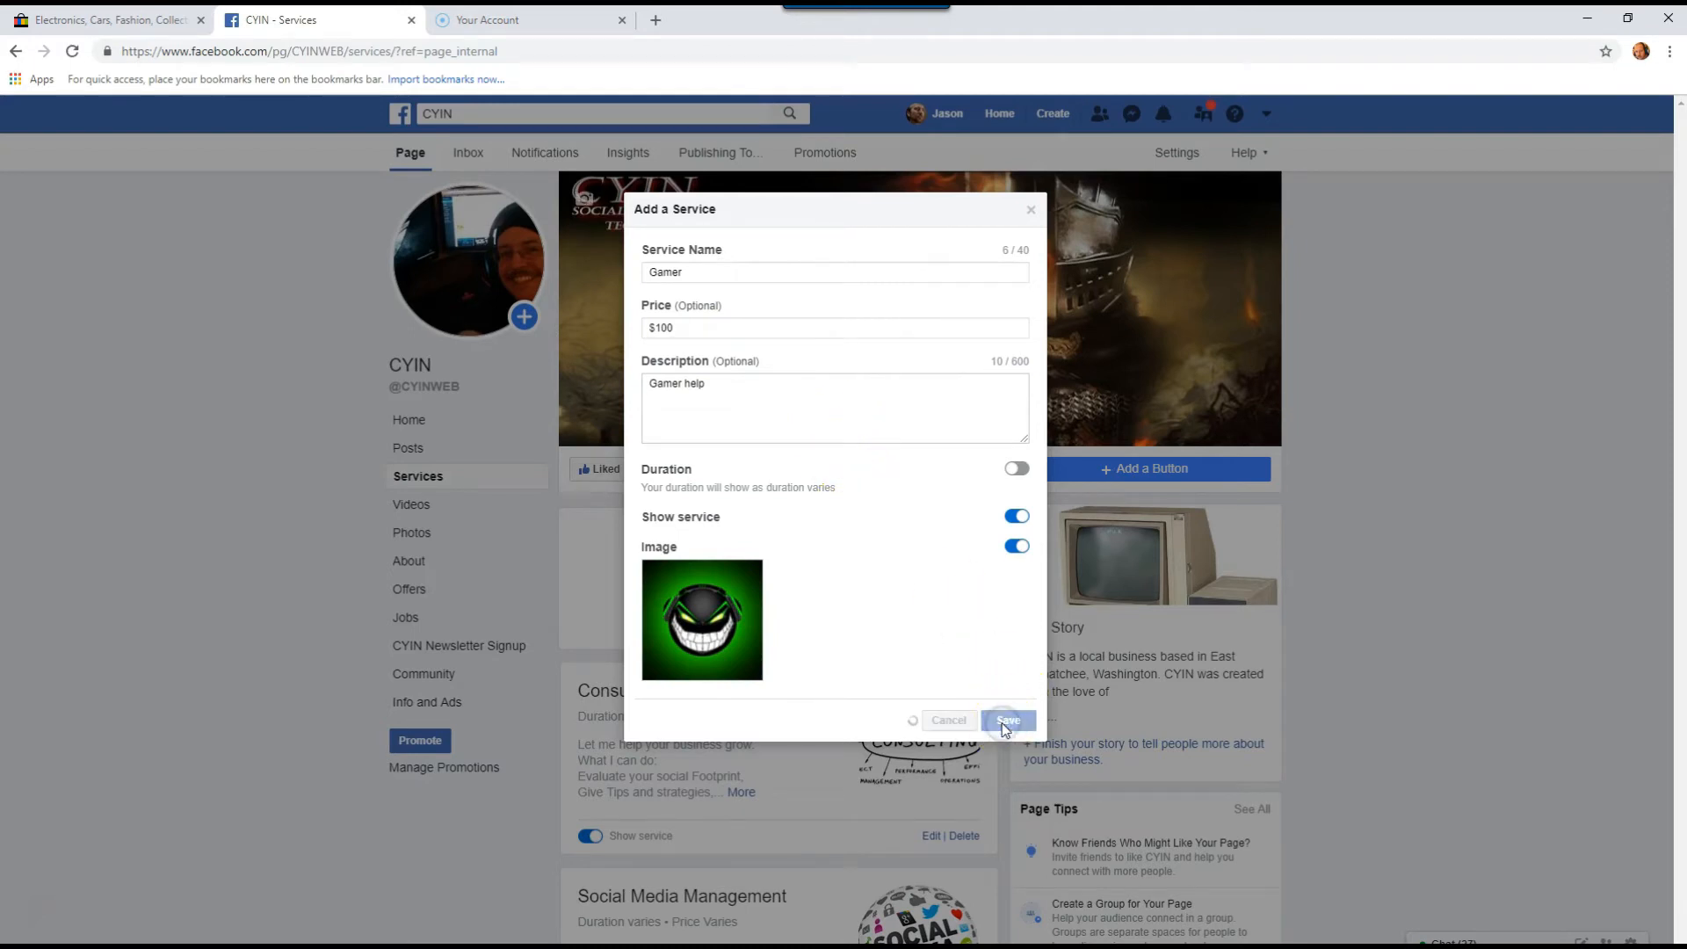
{"action": "left_click", "coordinate": [1007, 720]}
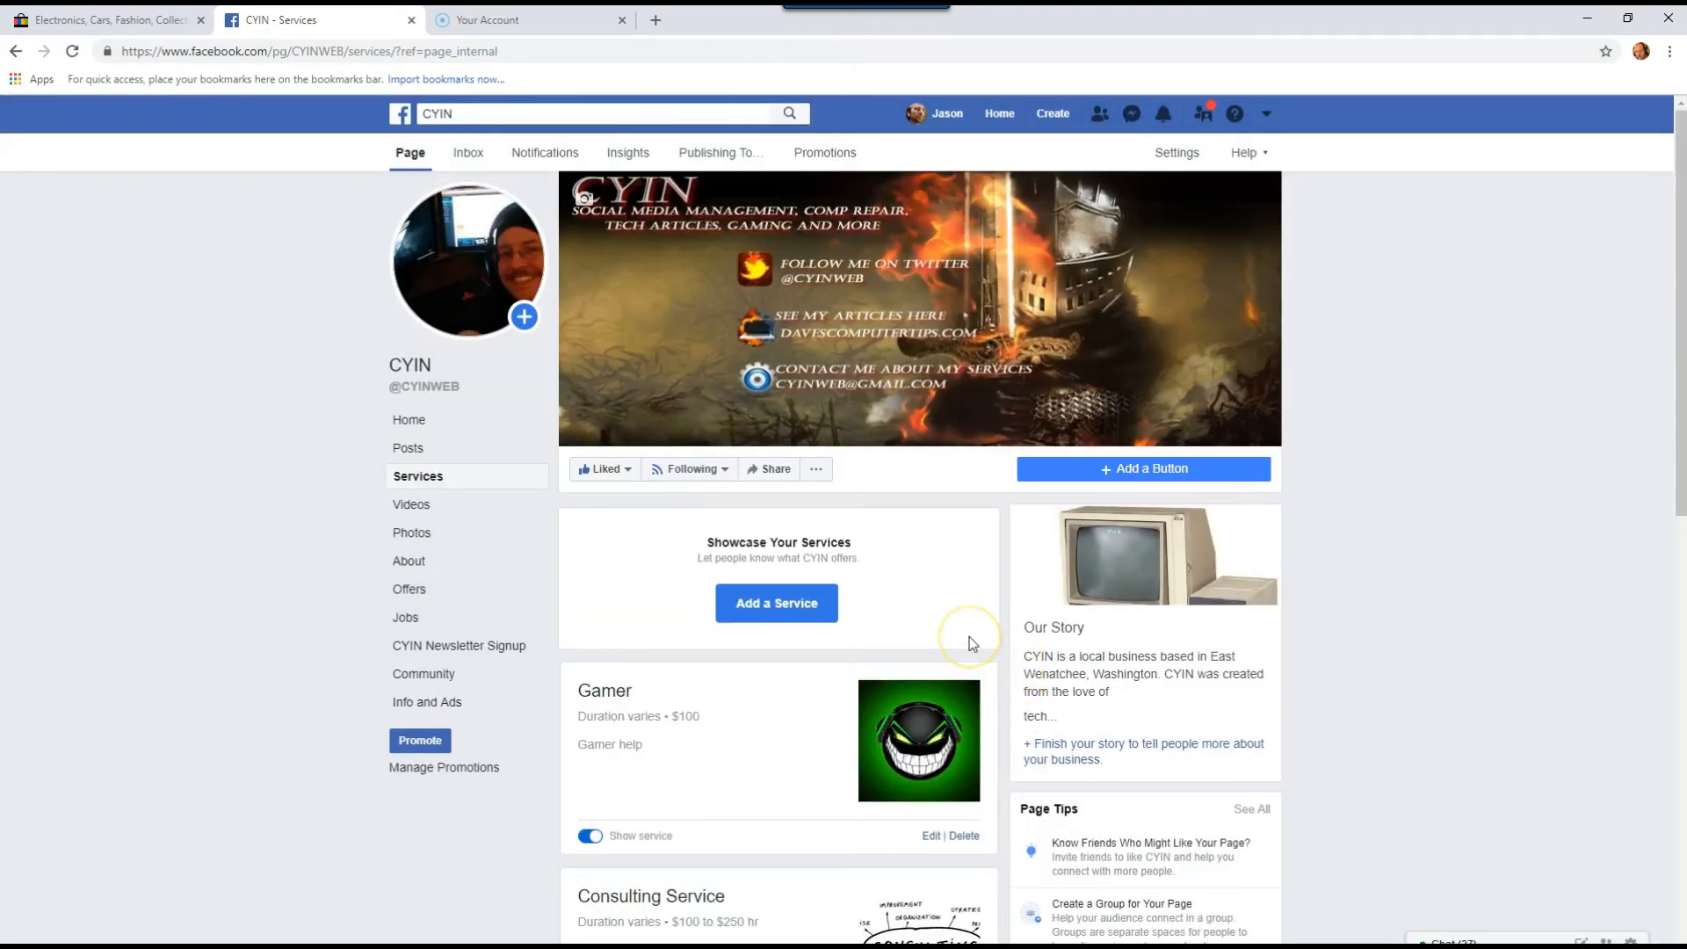
{"action": "mouse_move", "coordinate": [909, 484]}
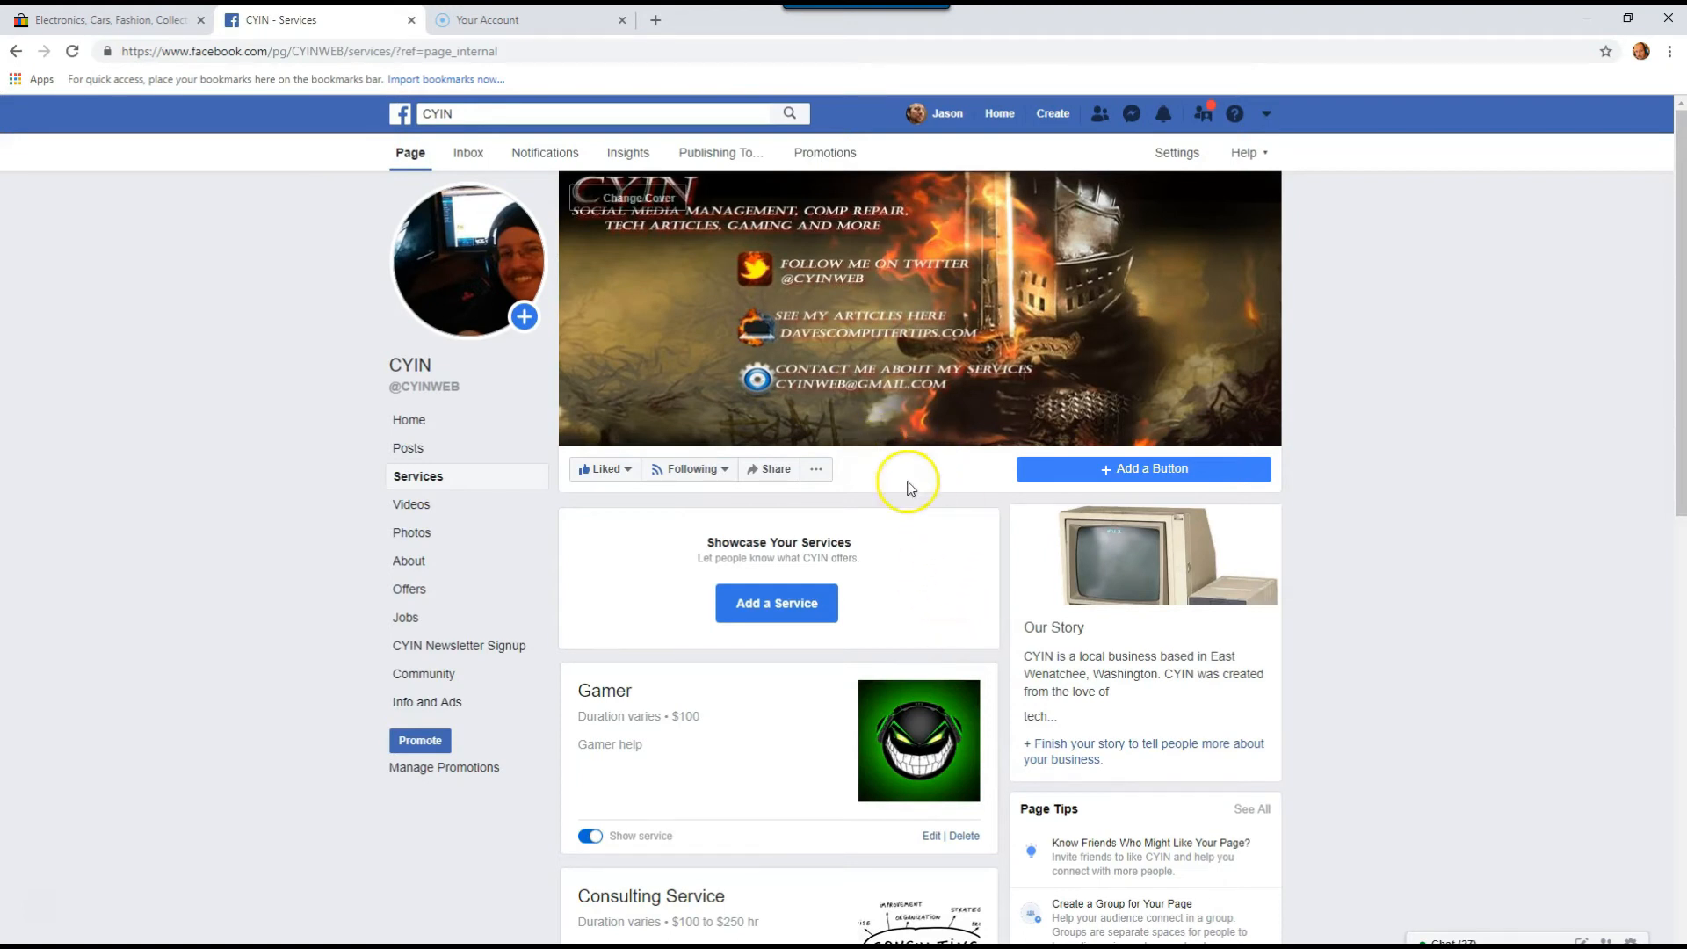
{"action": "mouse_move", "coordinate": [738, 739]}
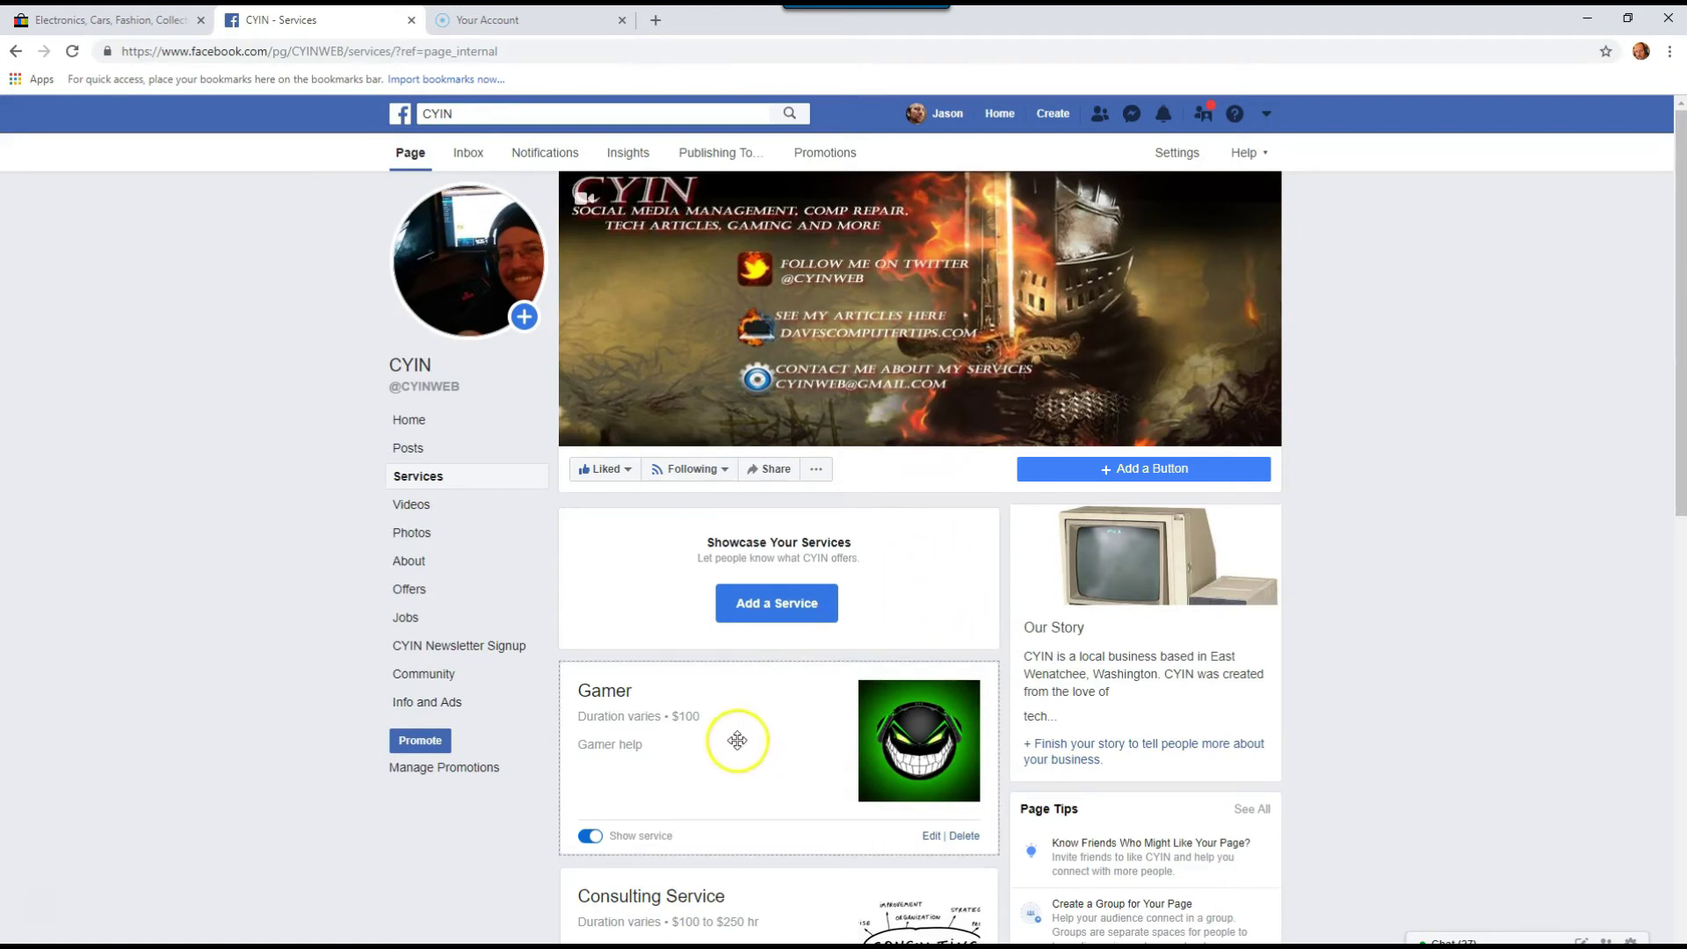
{"action": "scroll", "scroll_direction": "down", "scroll_amount": 3}
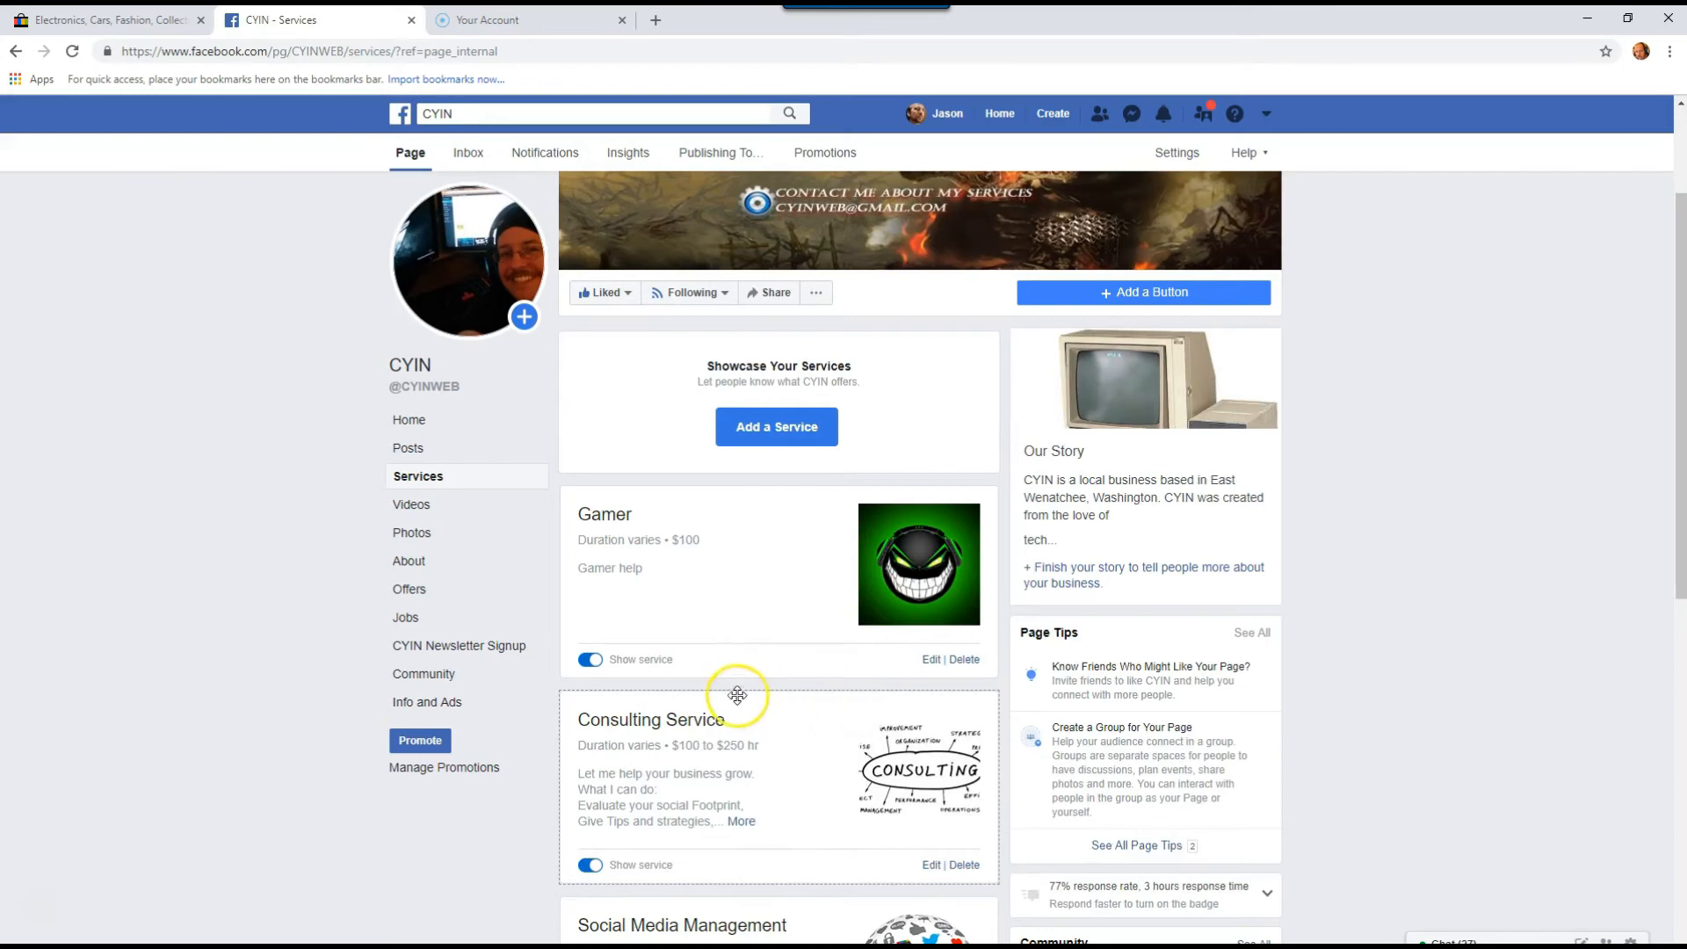
{"action": "mouse_move", "coordinate": [775, 672]}
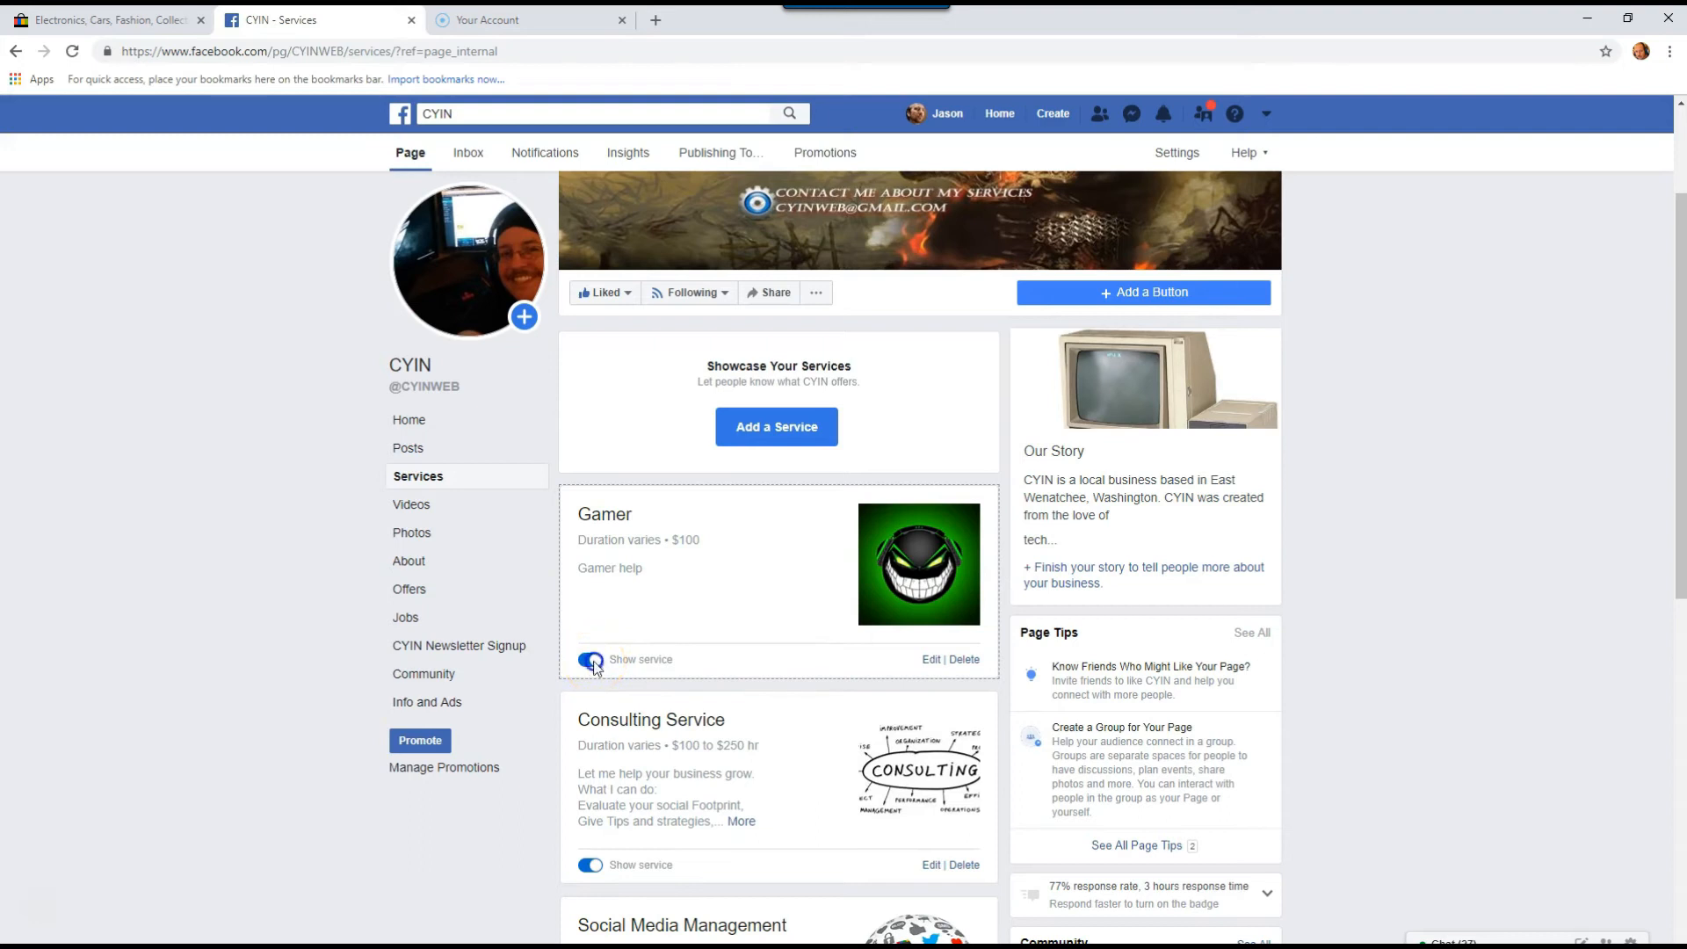
{"action": "left_click", "coordinate": [589, 658]}
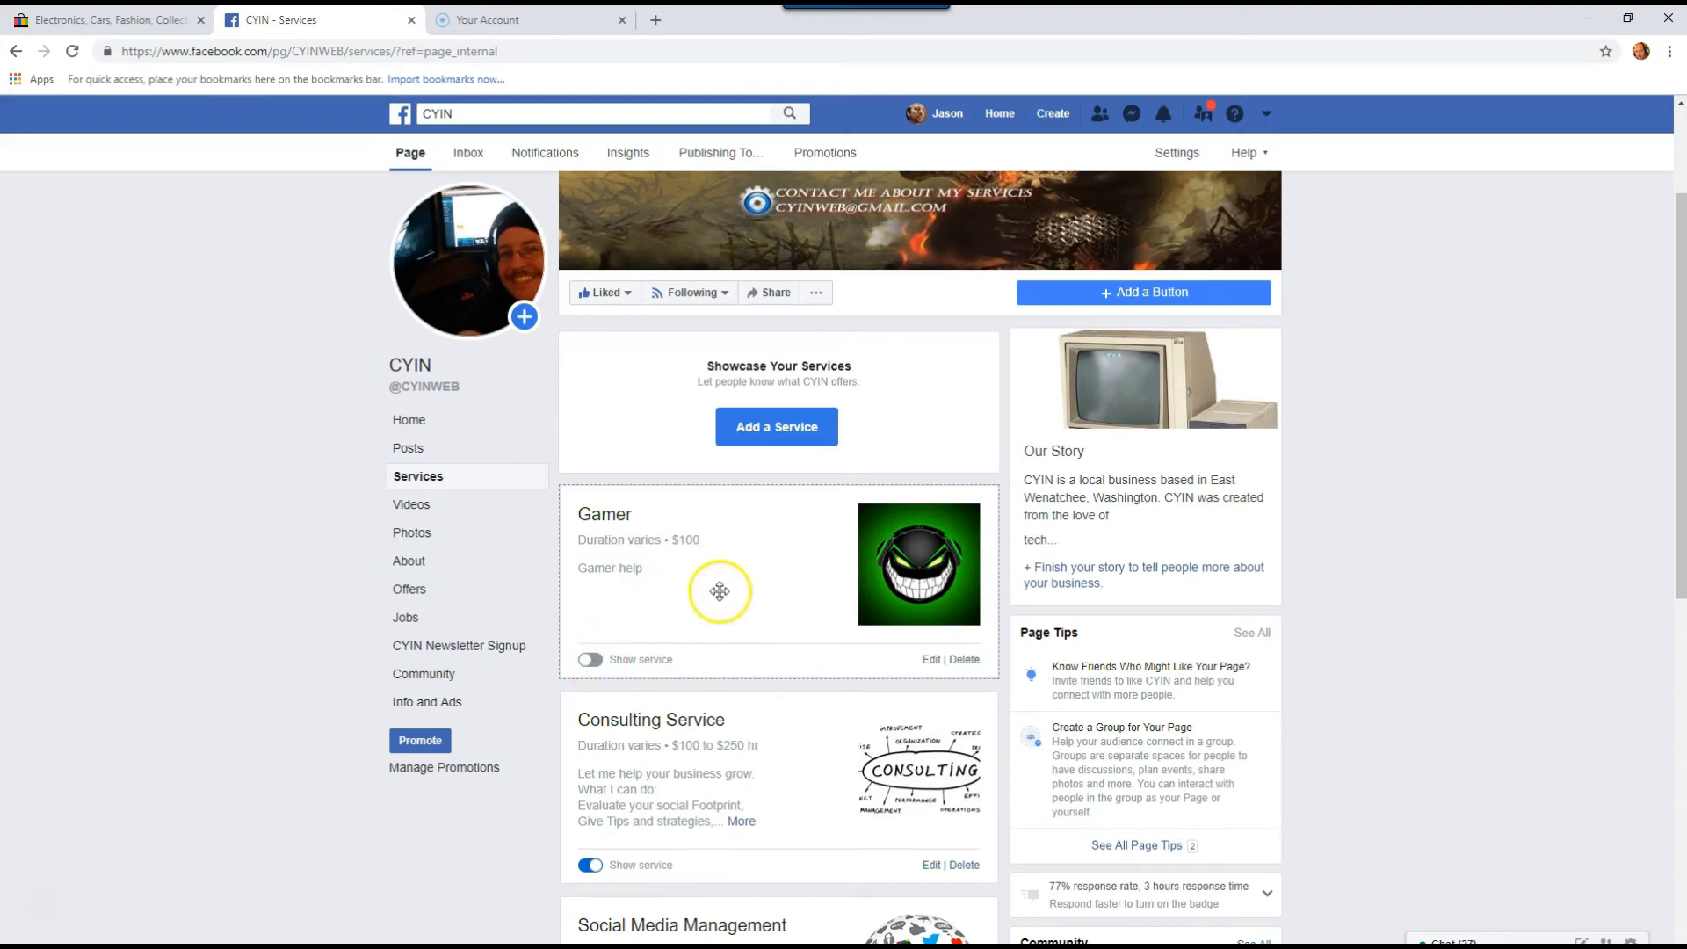
{"action": "mouse_move", "coordinate": [591, 659]}
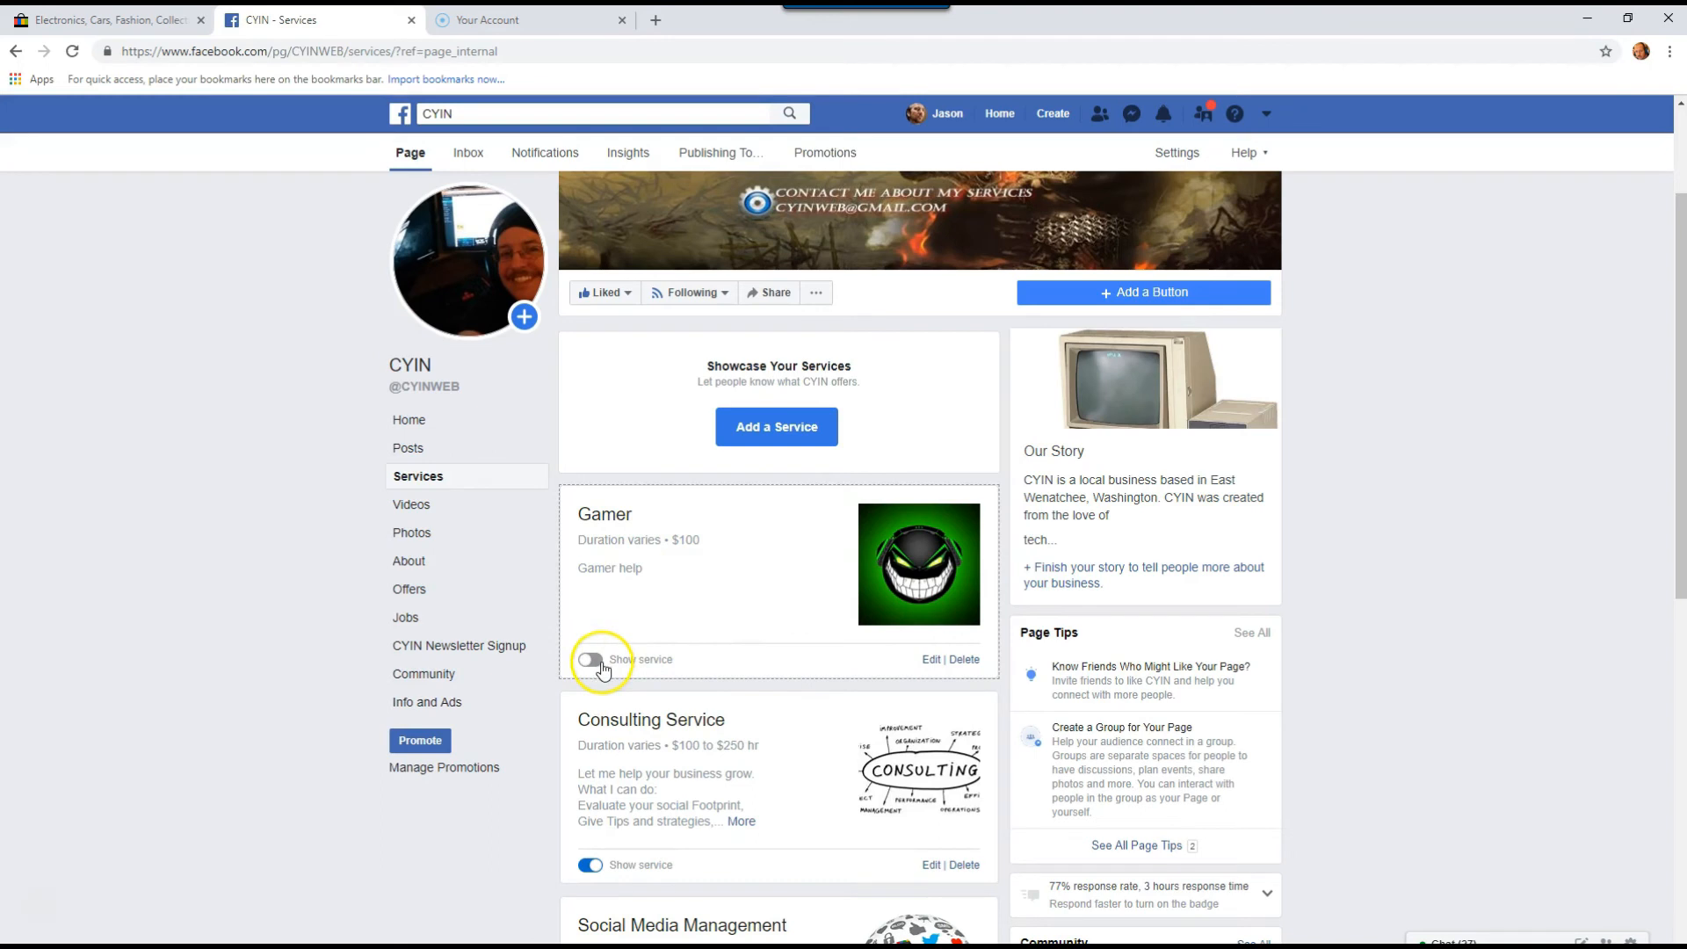
{"action": "left_click", "coordinate": [590, 658]}
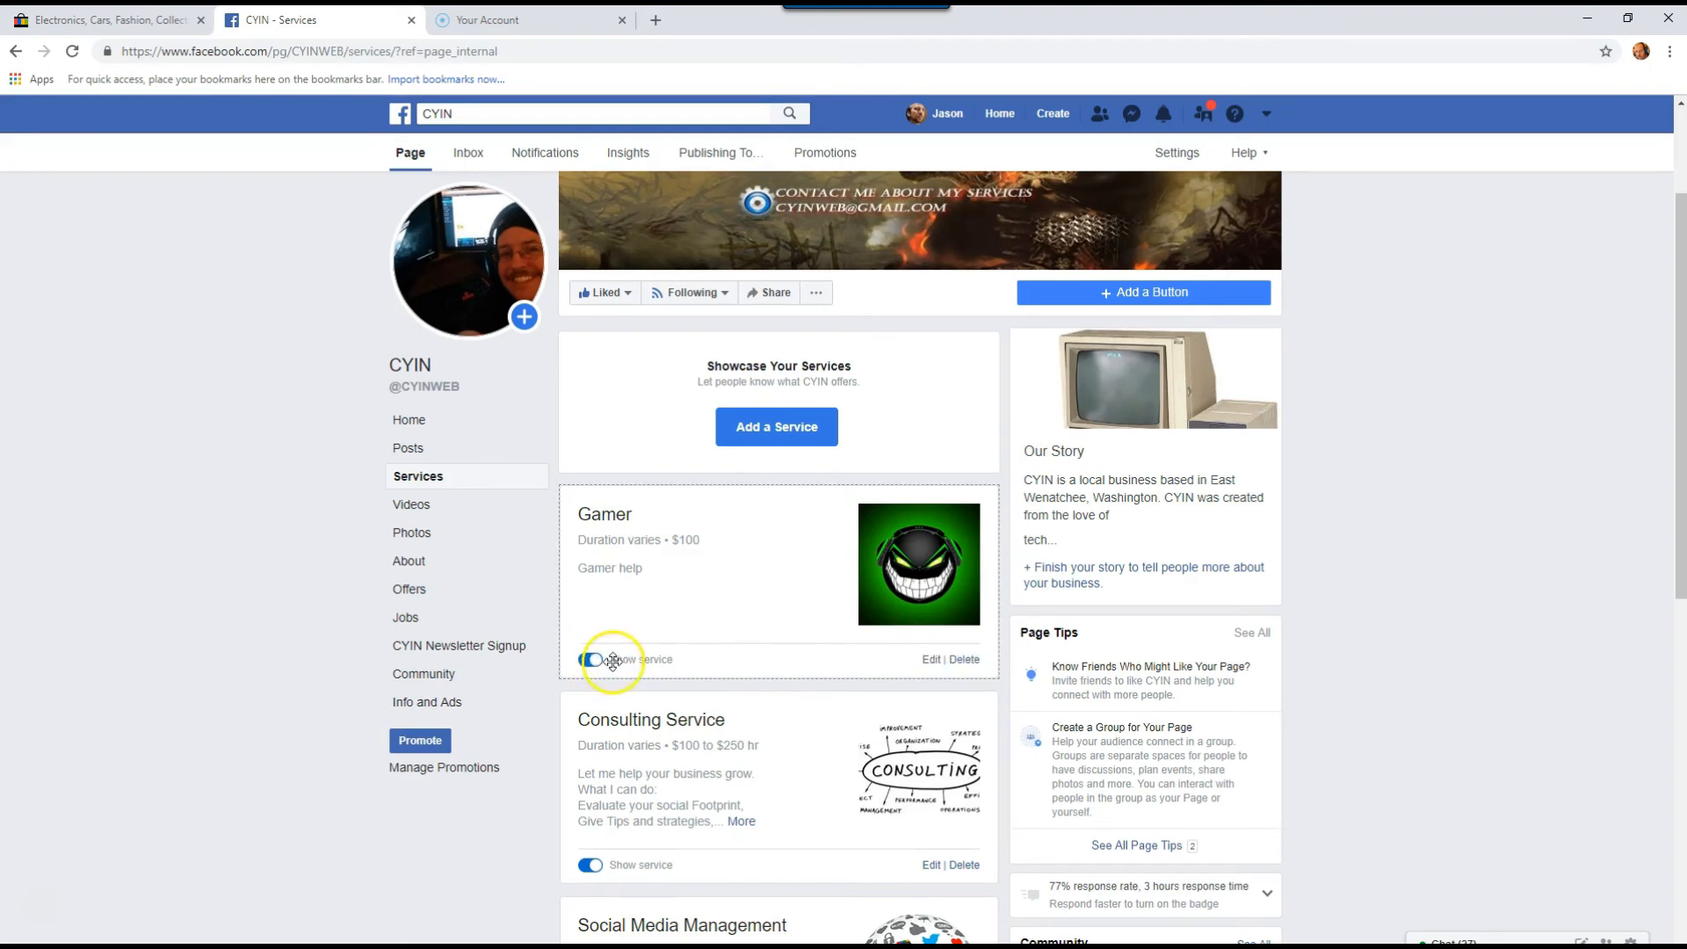
{"action": "left_click", "coordinate": [590, 660]}
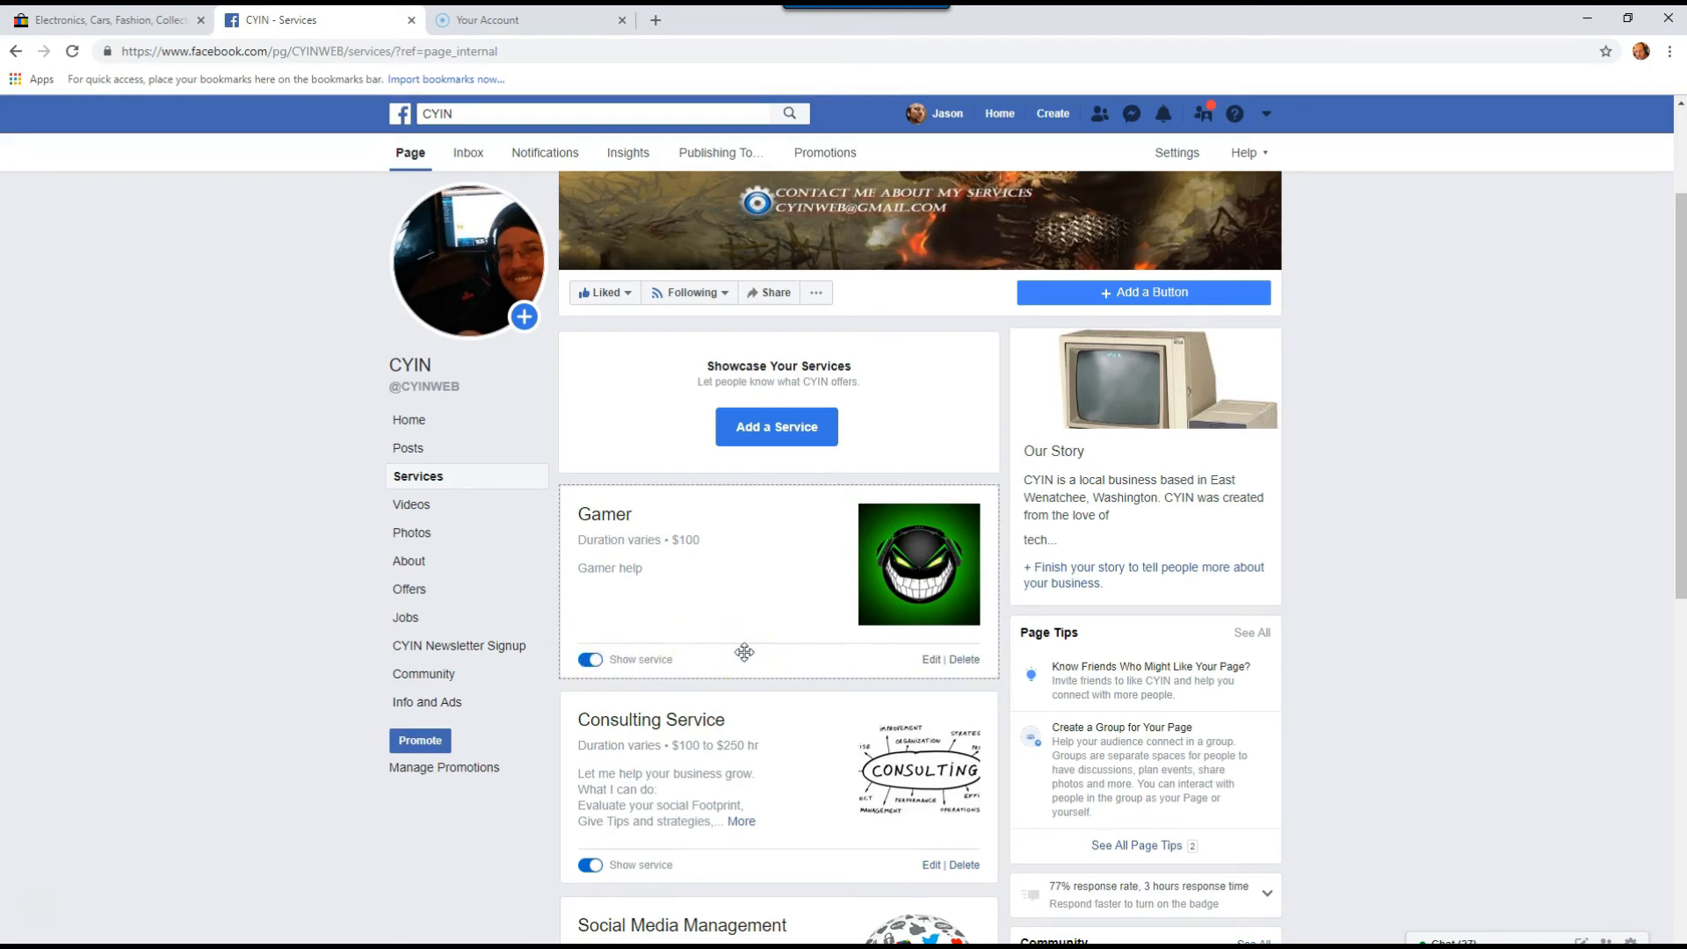